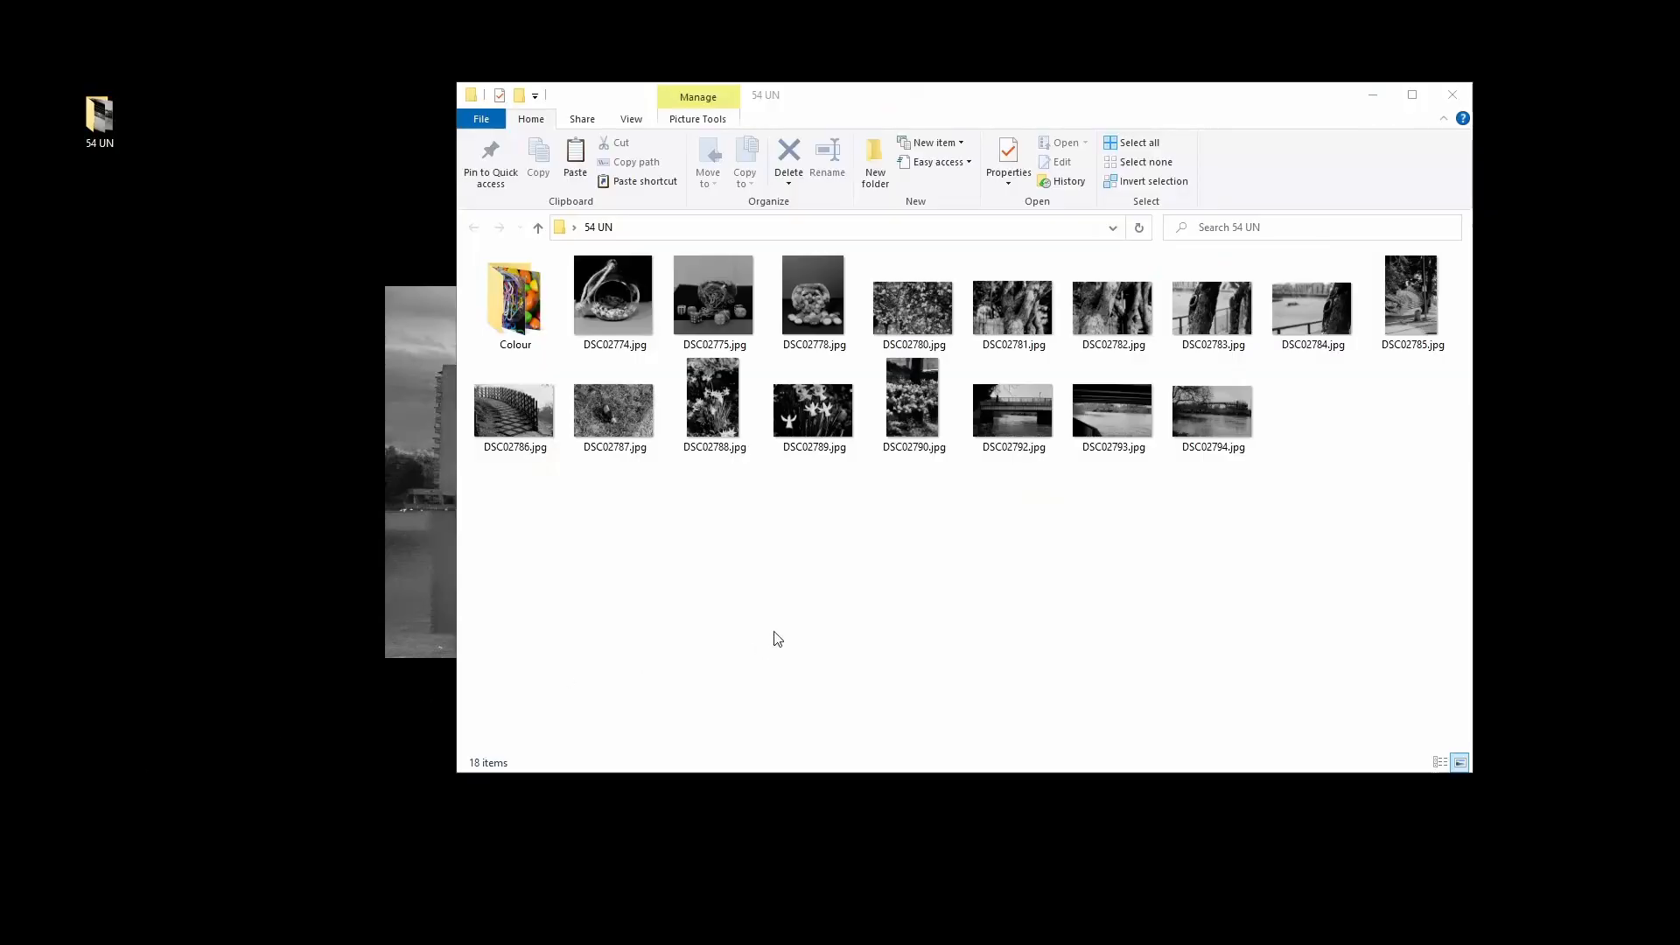
mouse_move(882, 589)
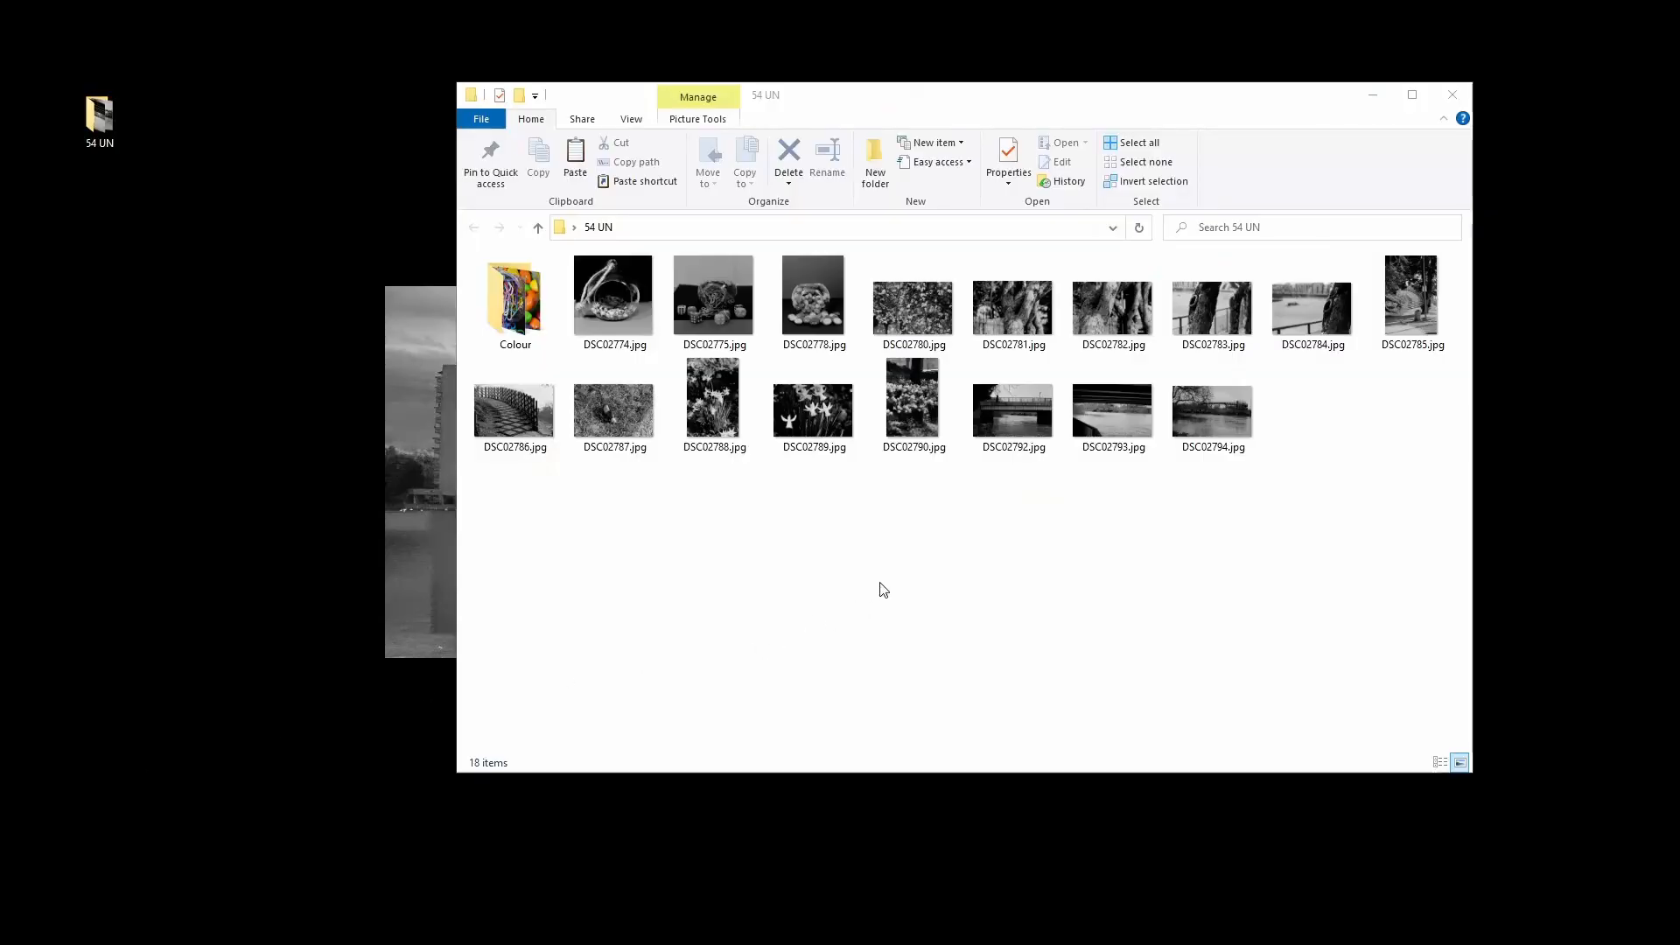
- Look over the thumbnails in the 54 UN folder, selecting several scans in turn
click(813, 294)
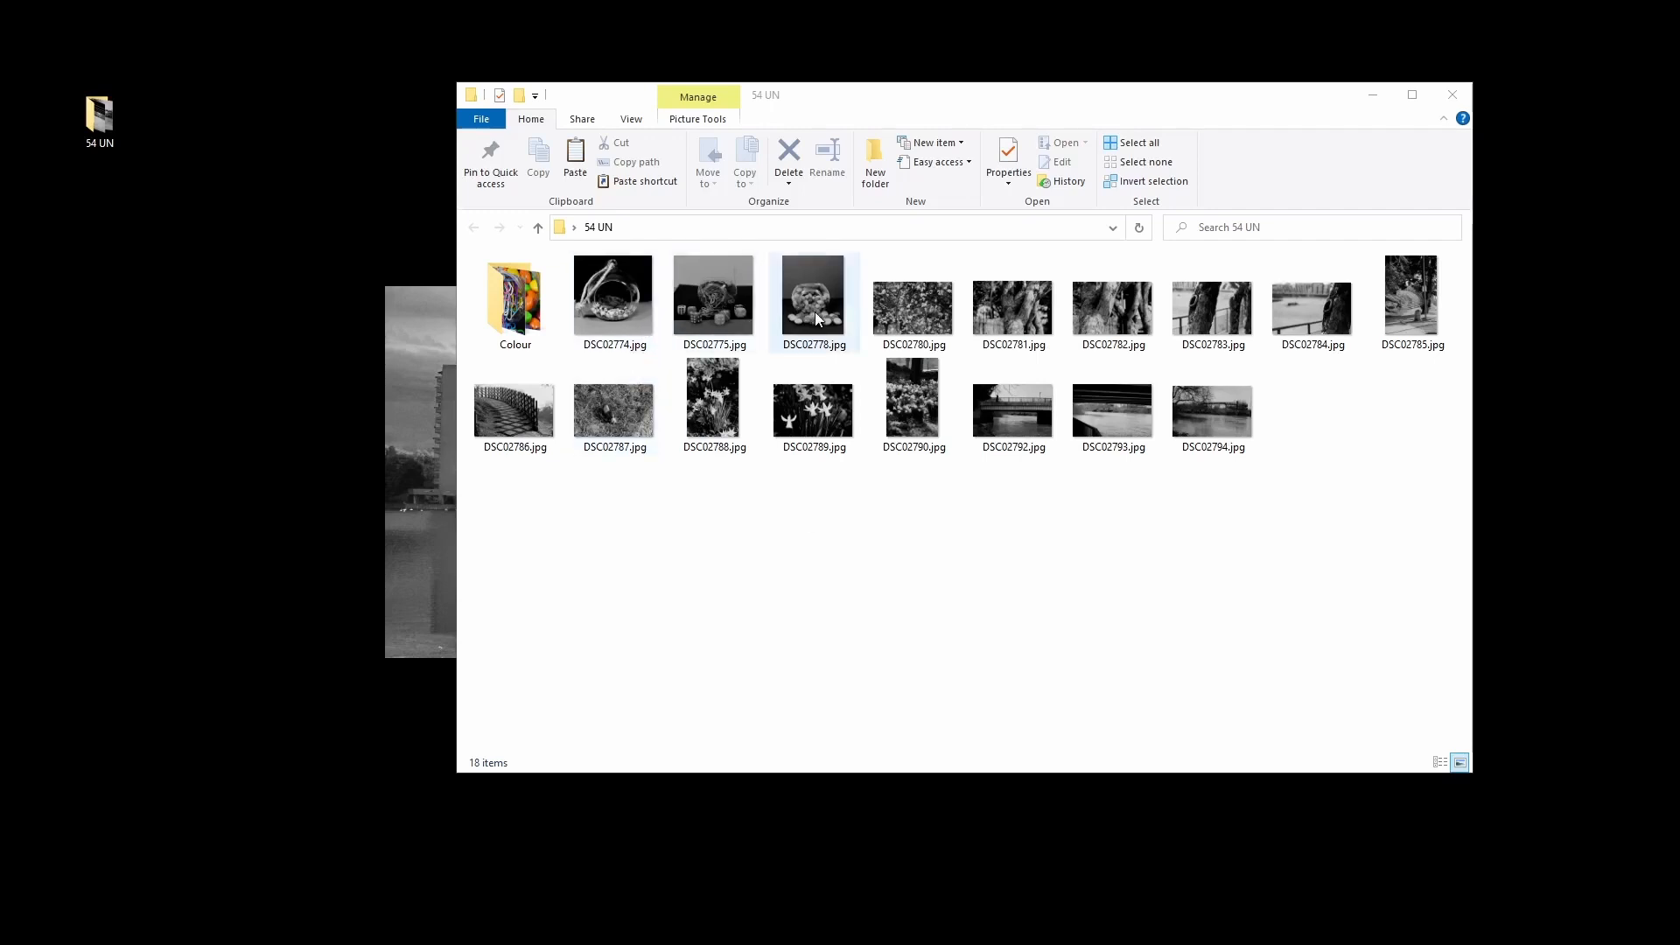
click(712, 298)
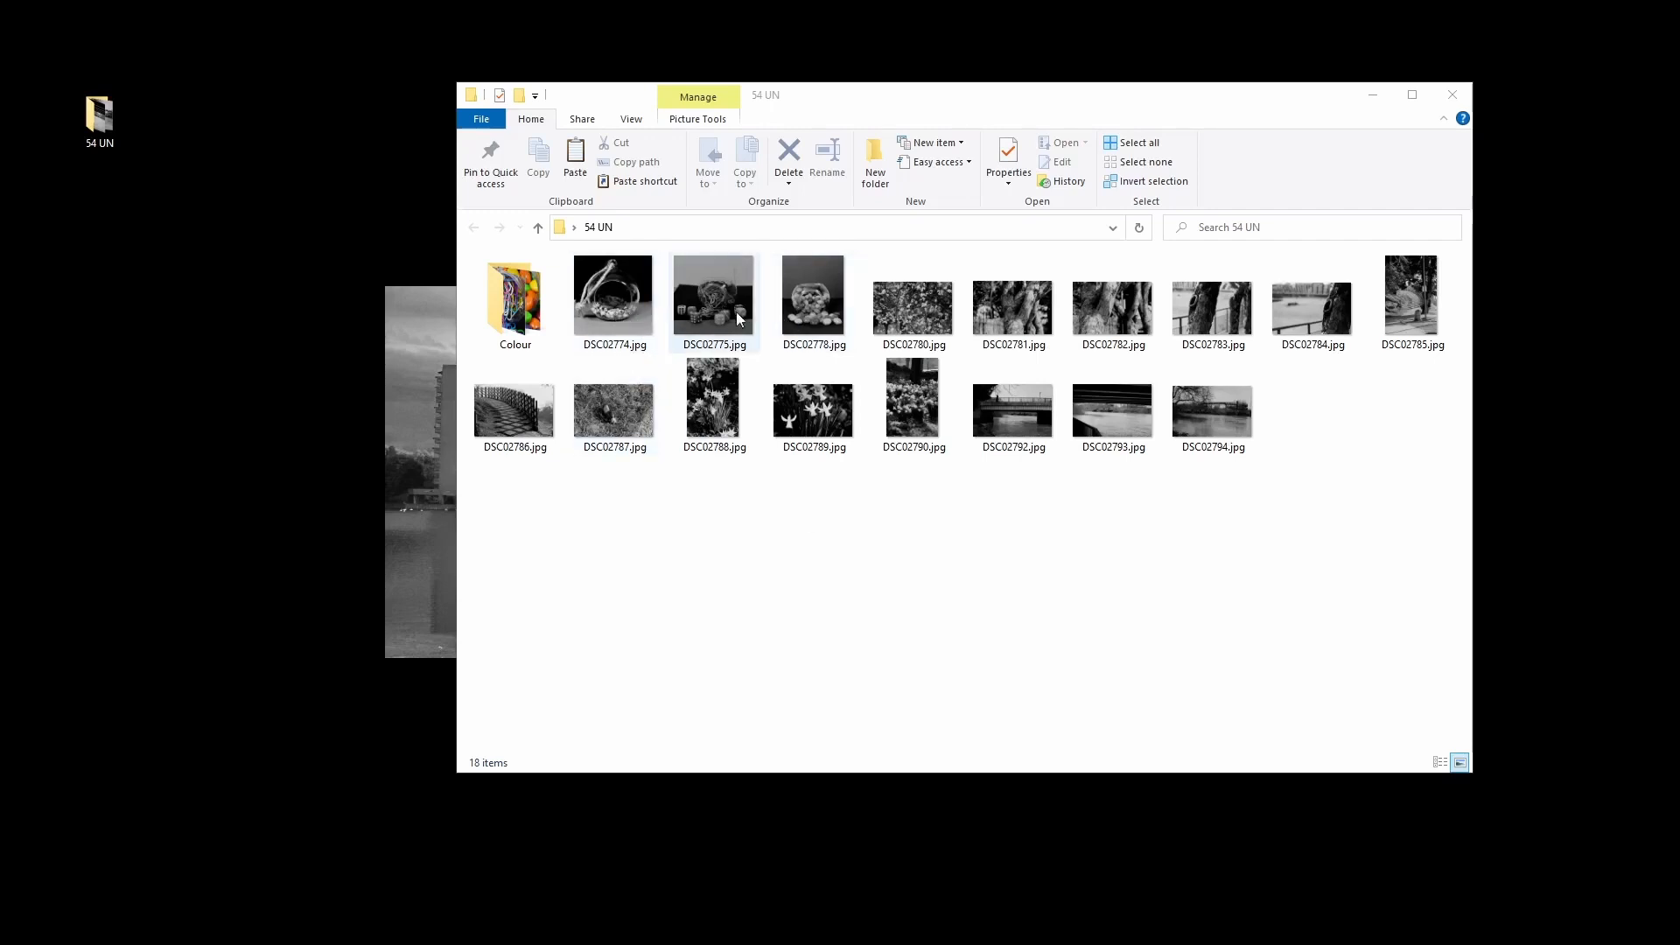
click(515, 297)
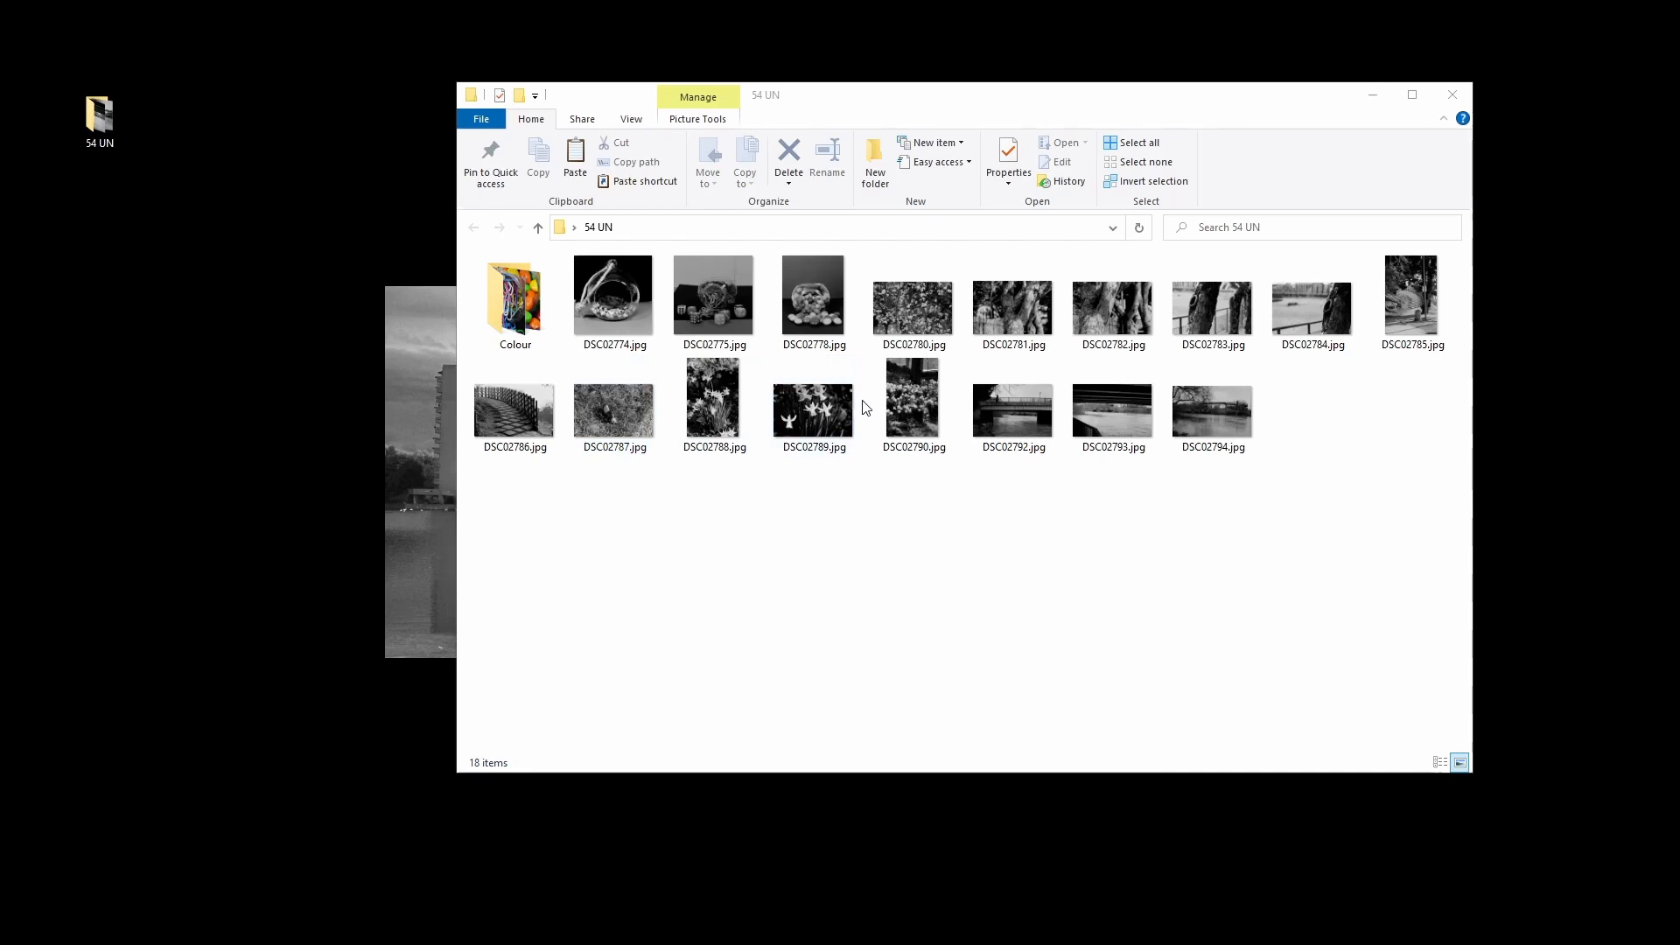
click(914, 404)
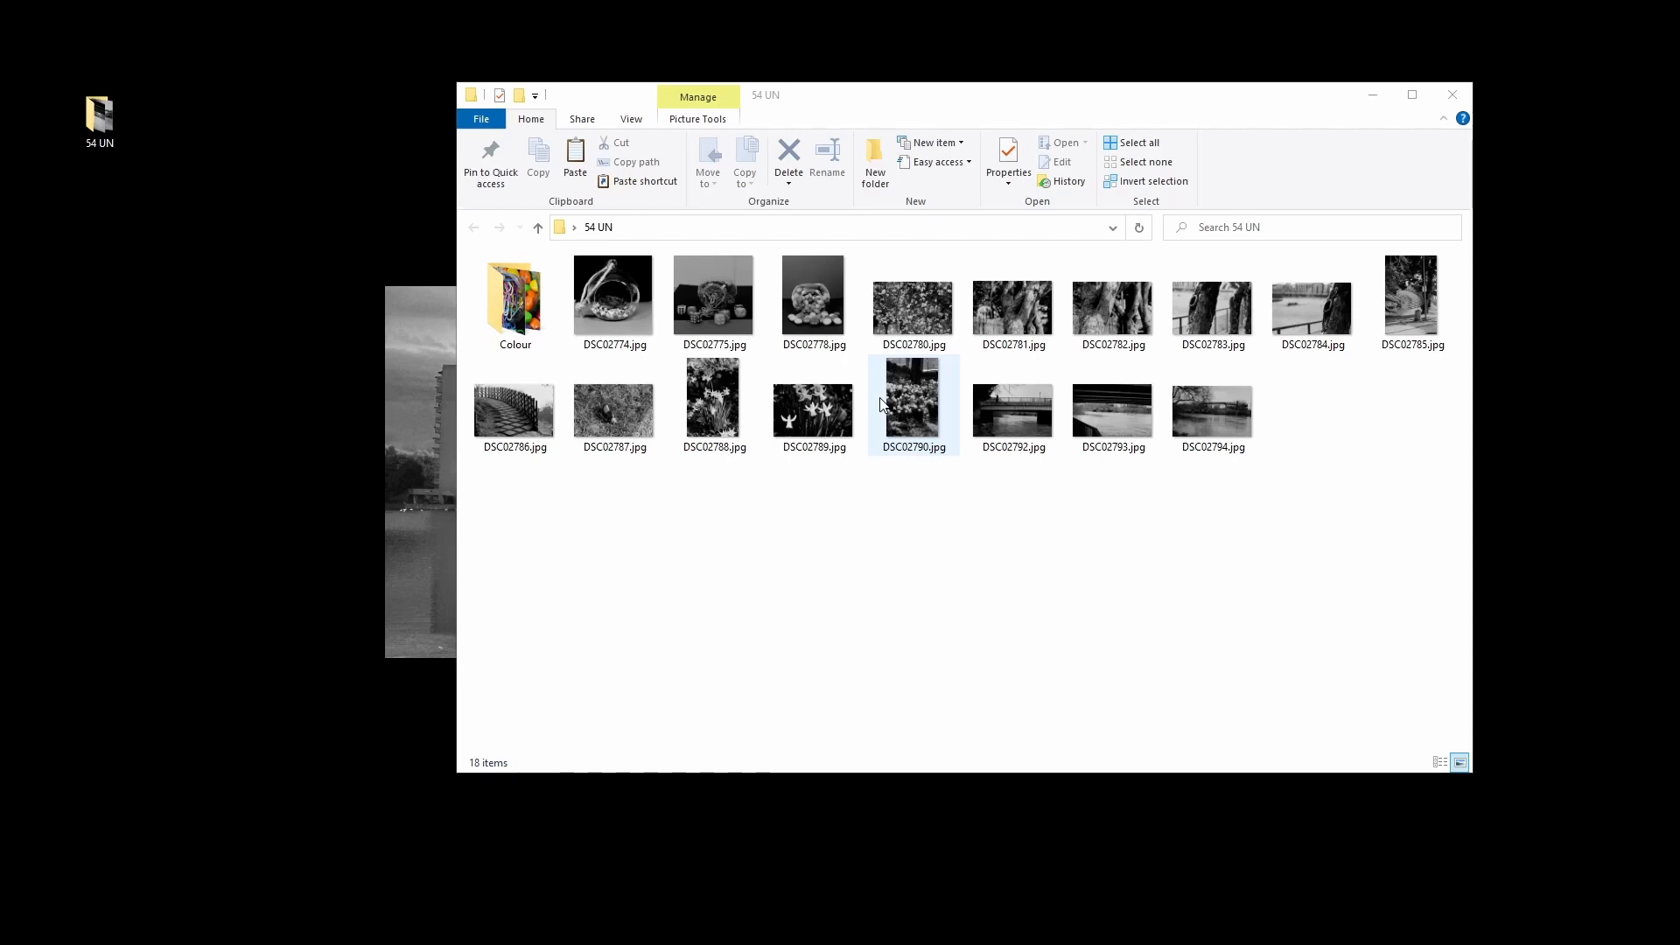
click(1211, 408)
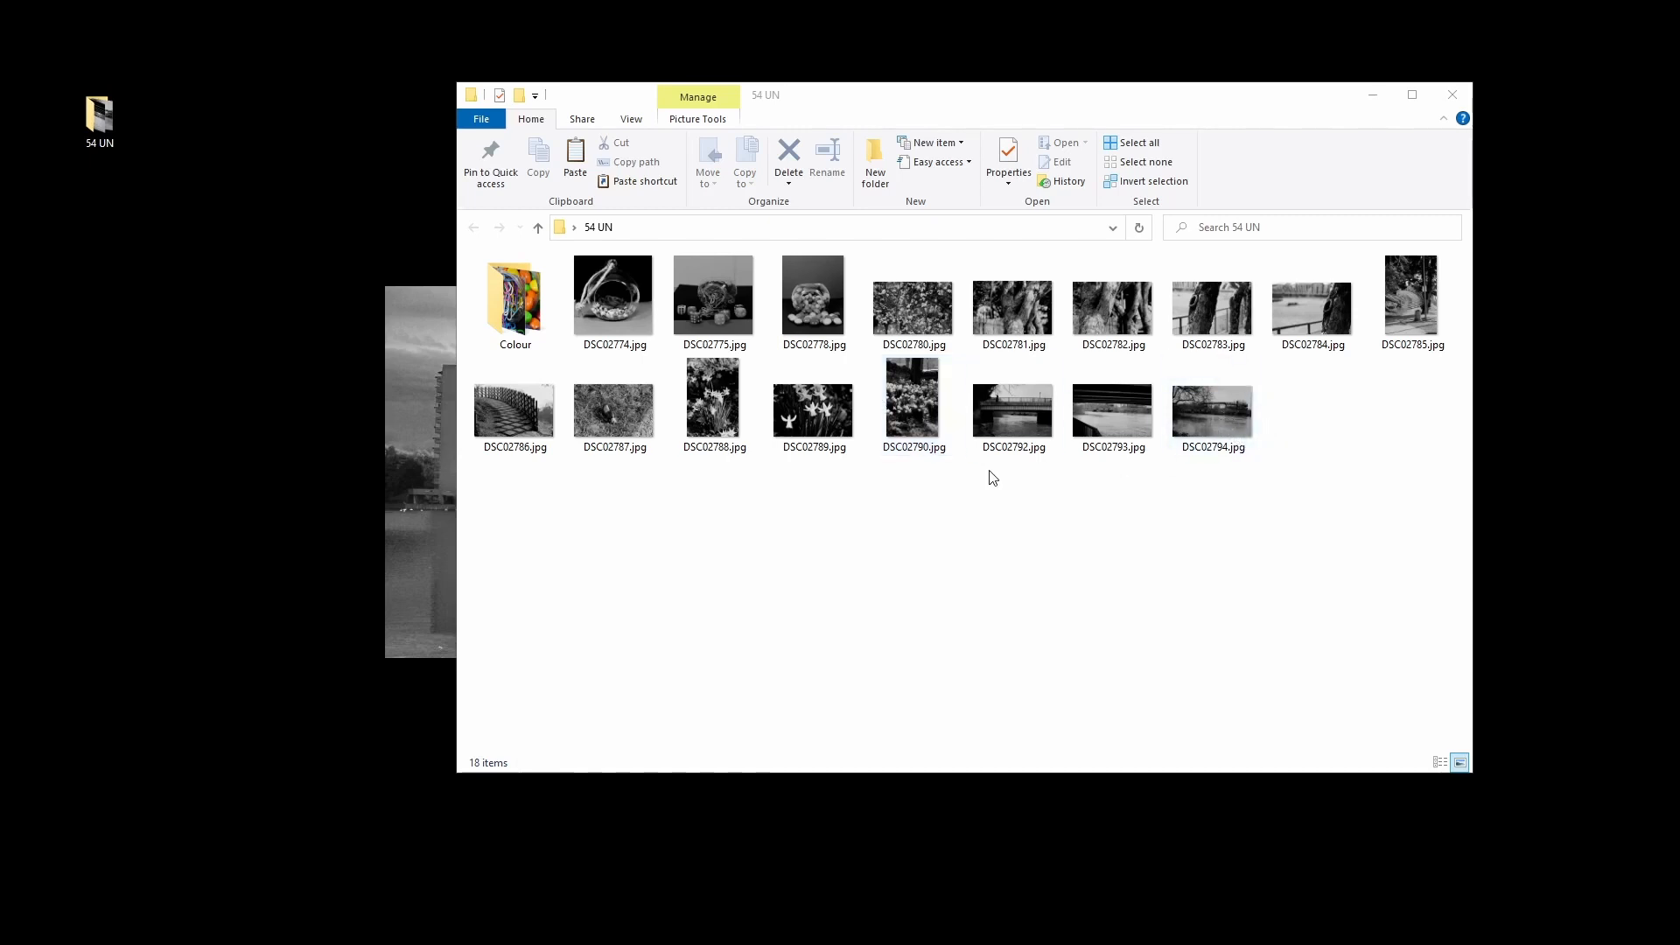
click(712, 403)
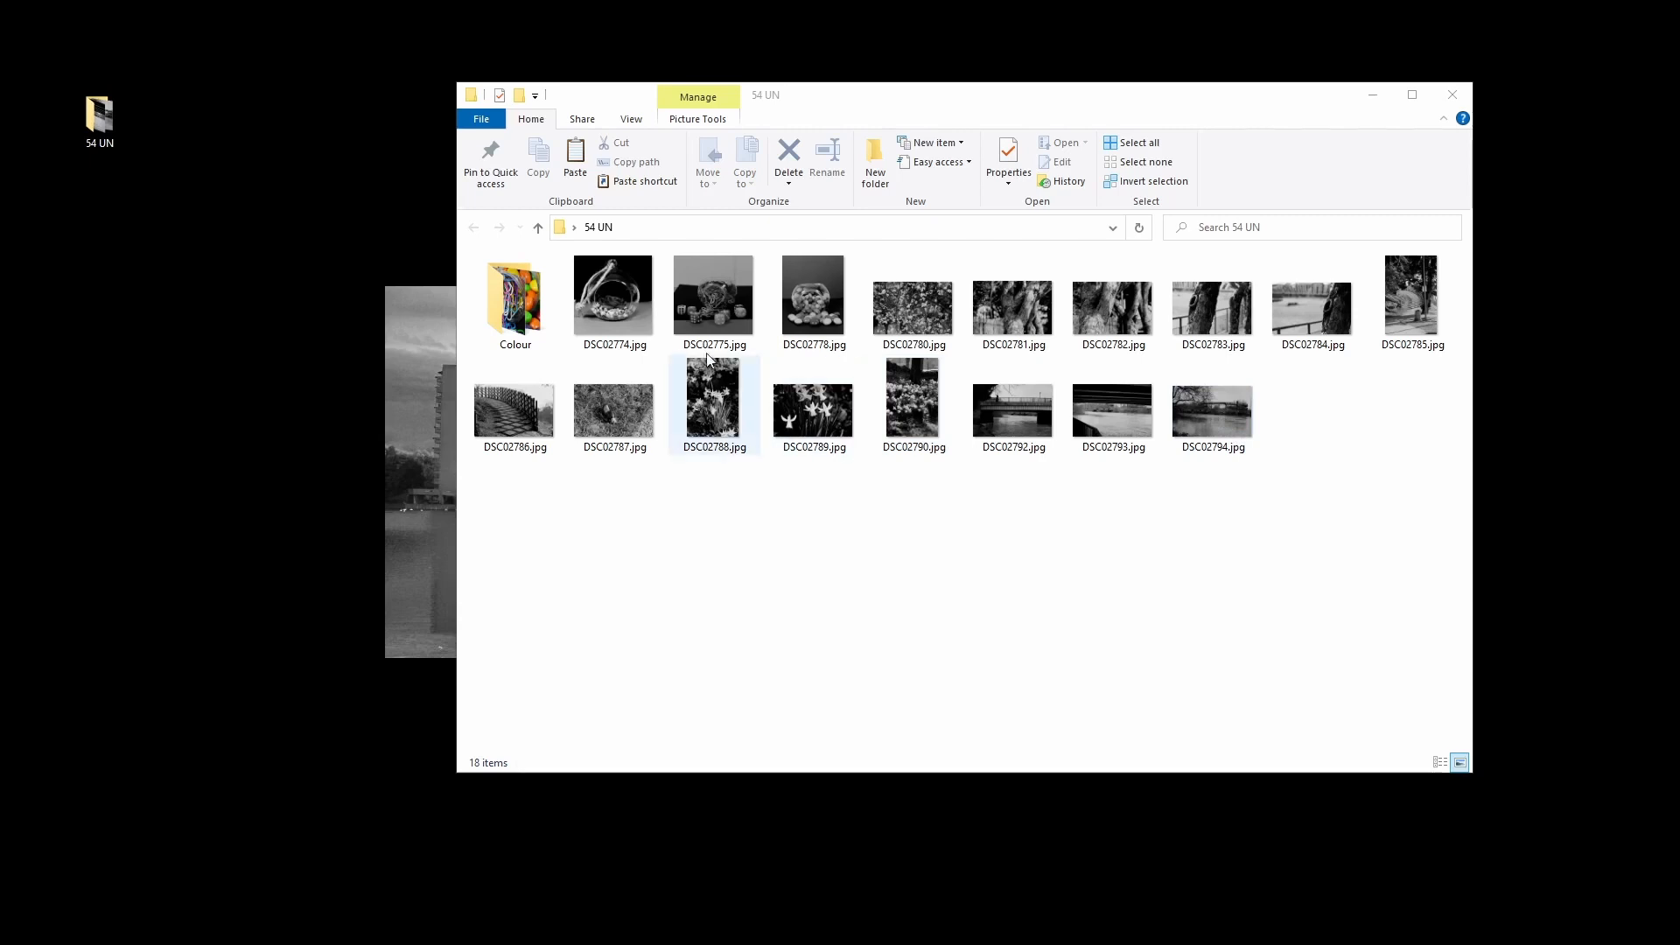
click(1011, 311)
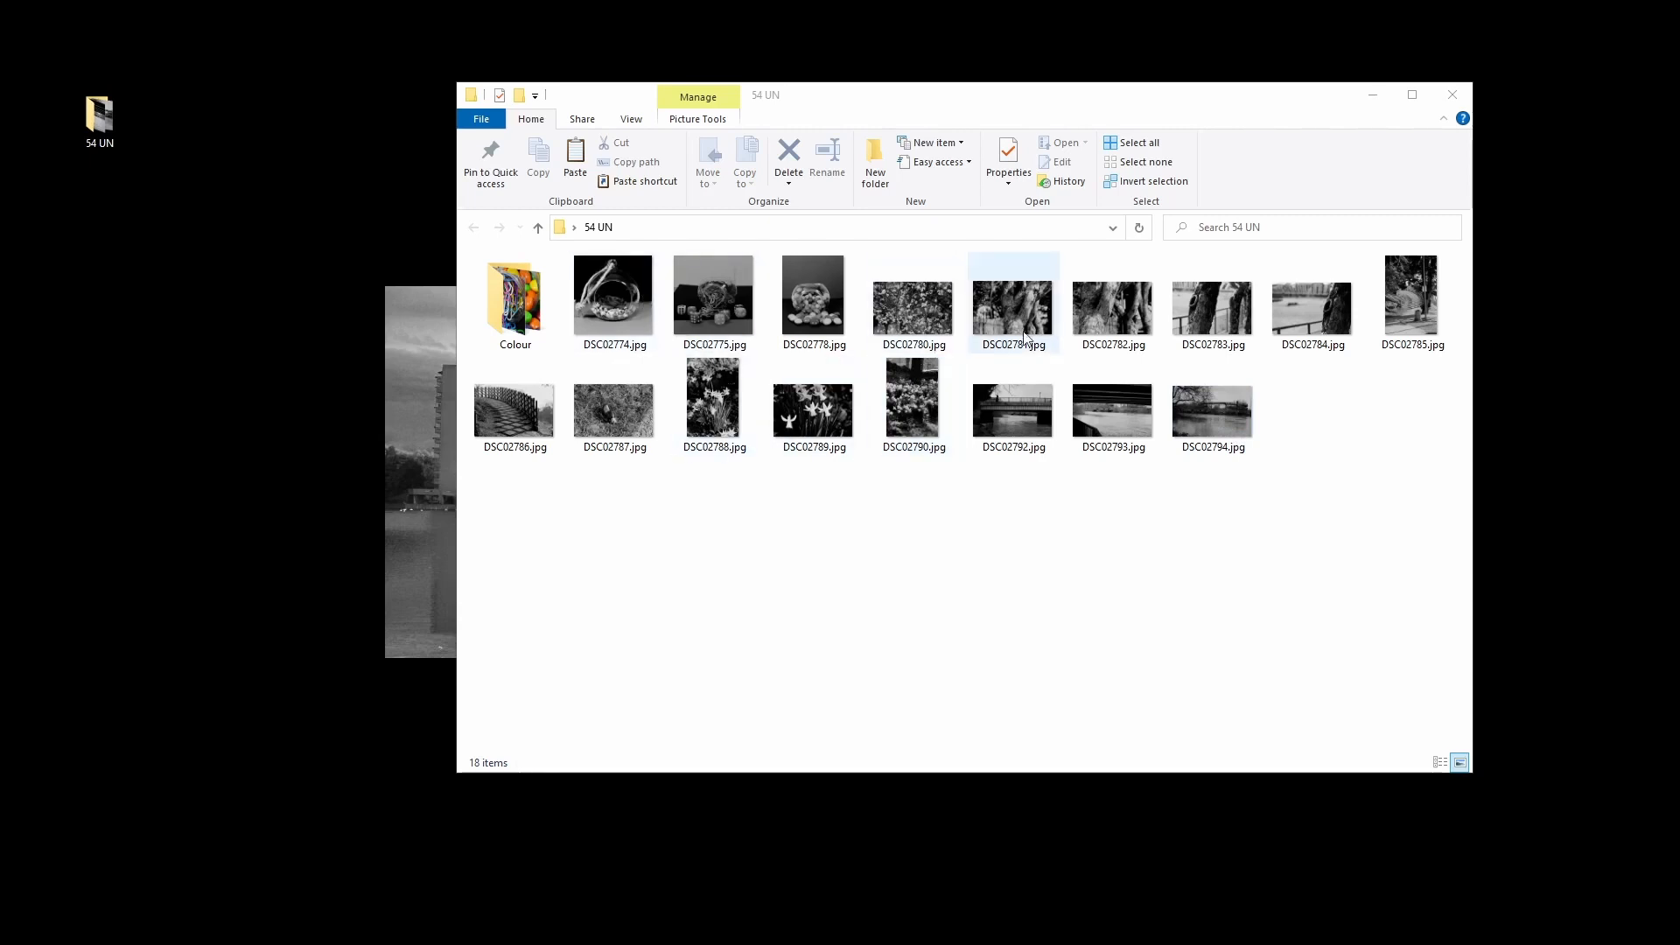
click(1112, 407)
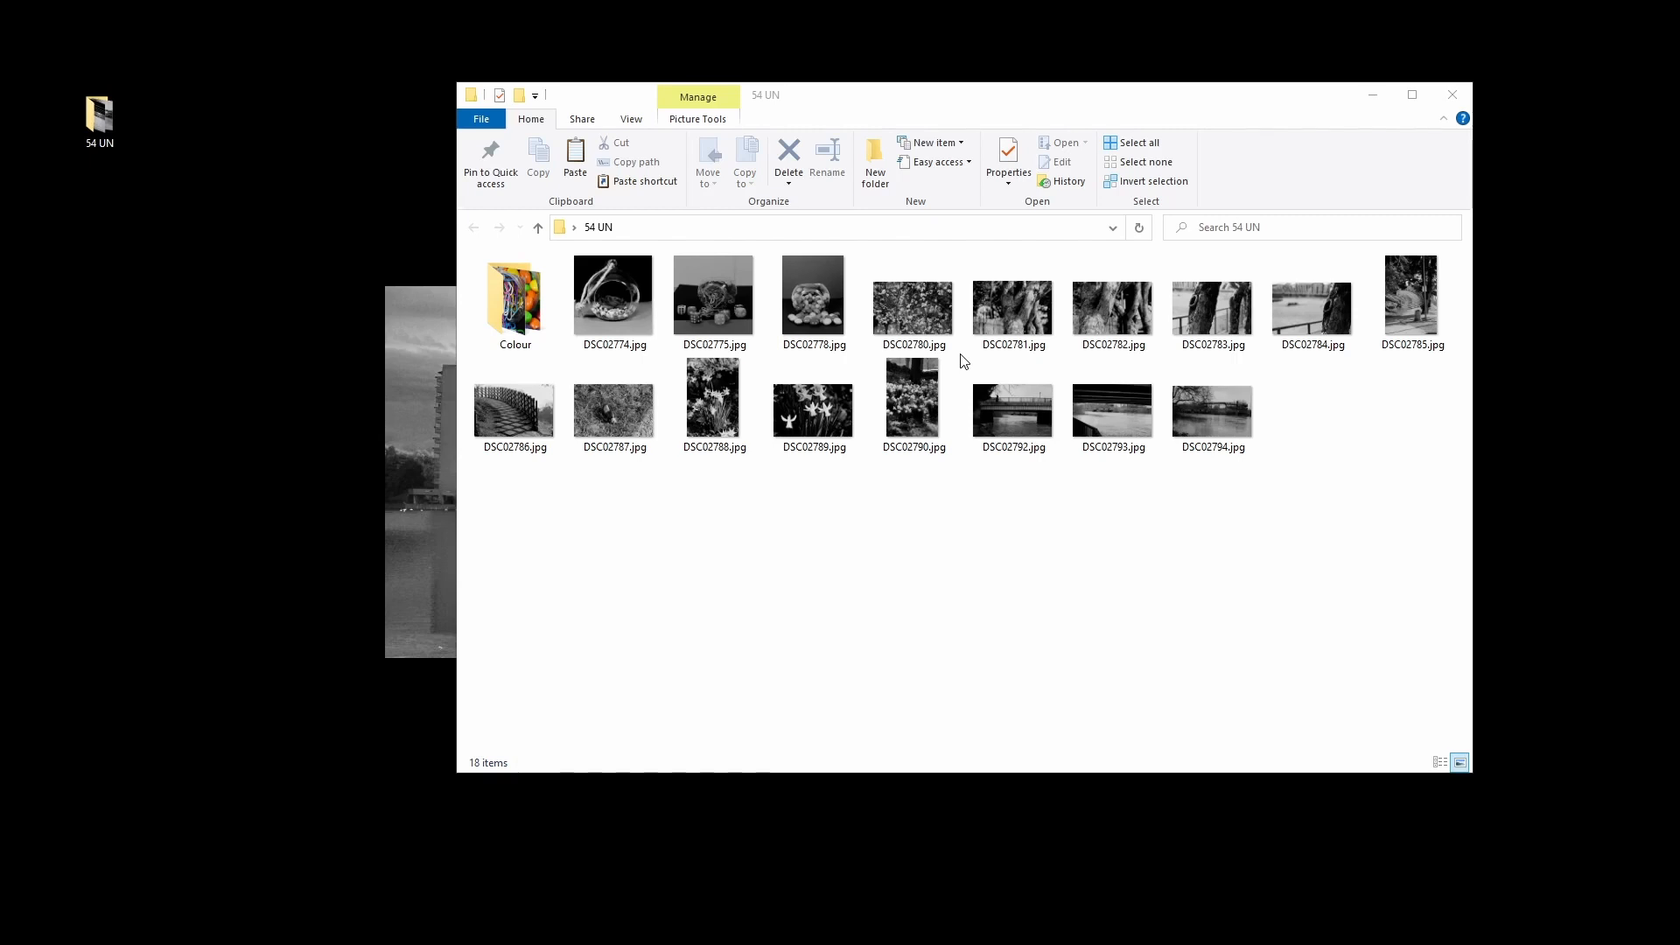
click(913, 303)
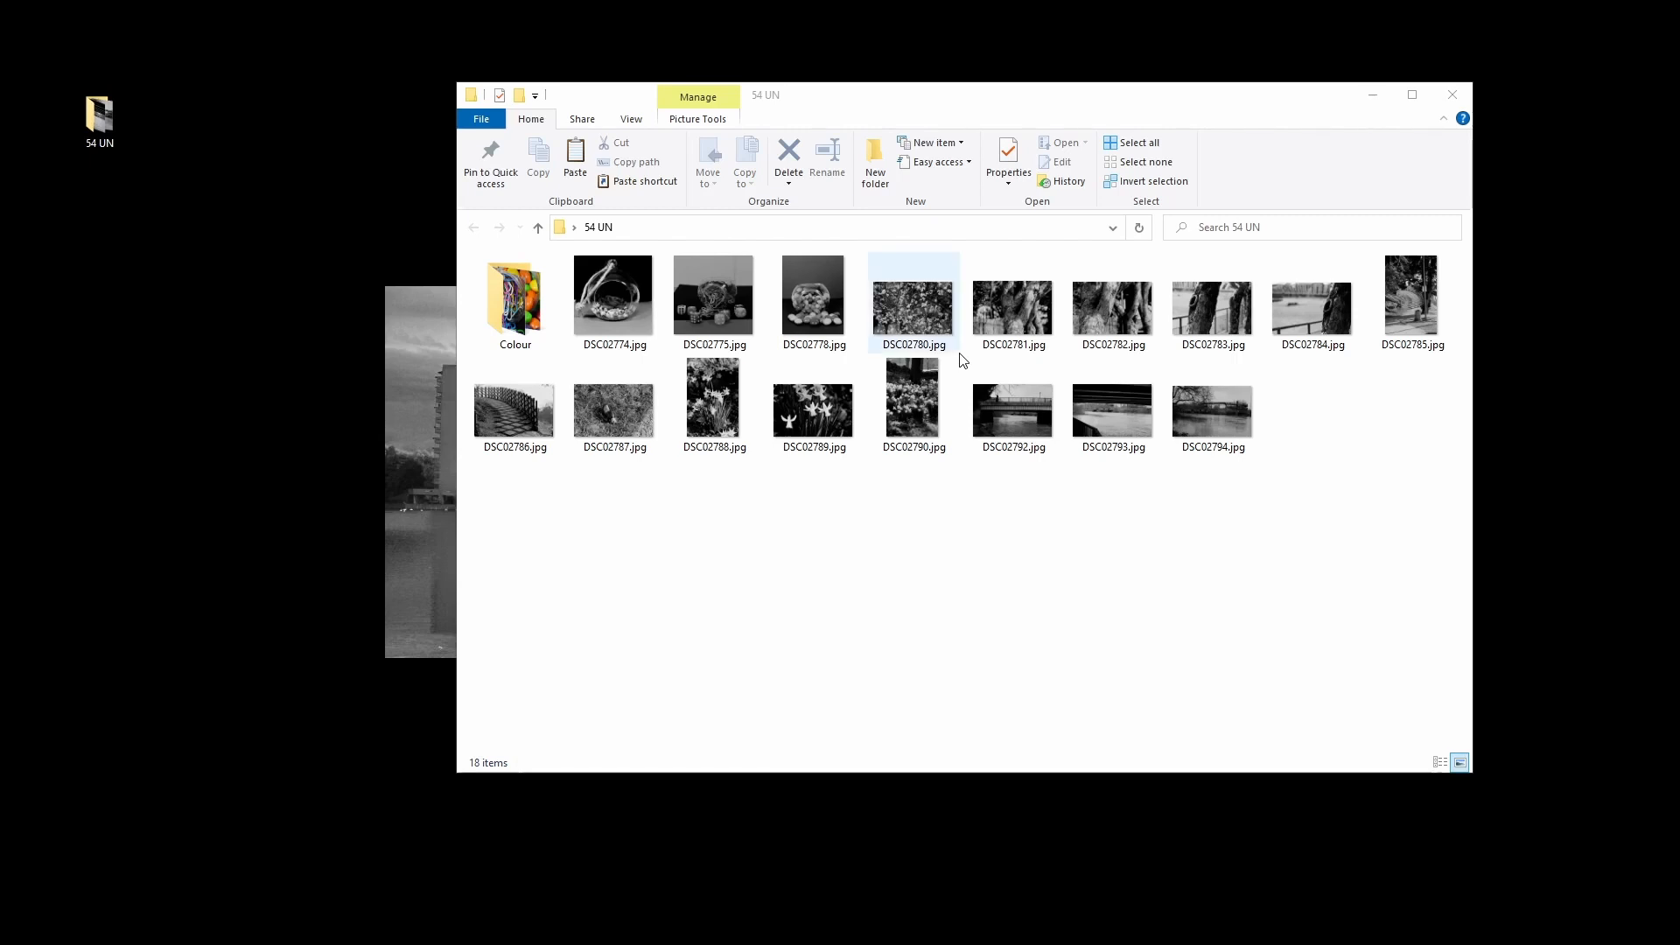
- View the tree photo DSC02781 in Photos, zooming in on the bark and back out
click(1012, 296)
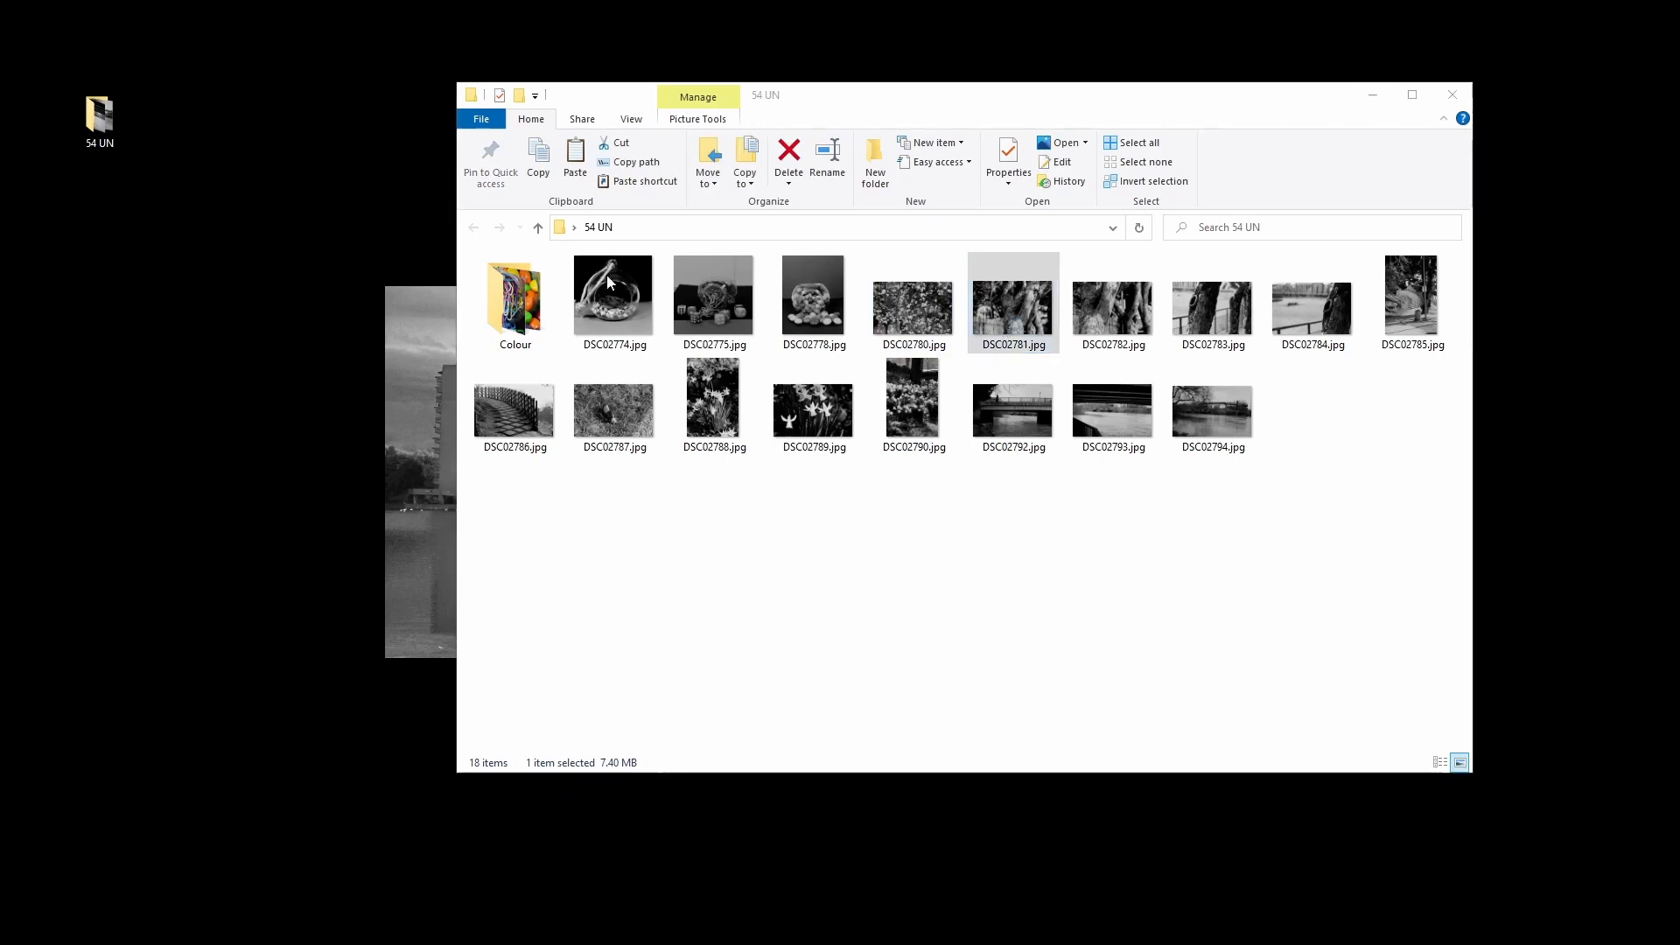
double_click(1011, 294)
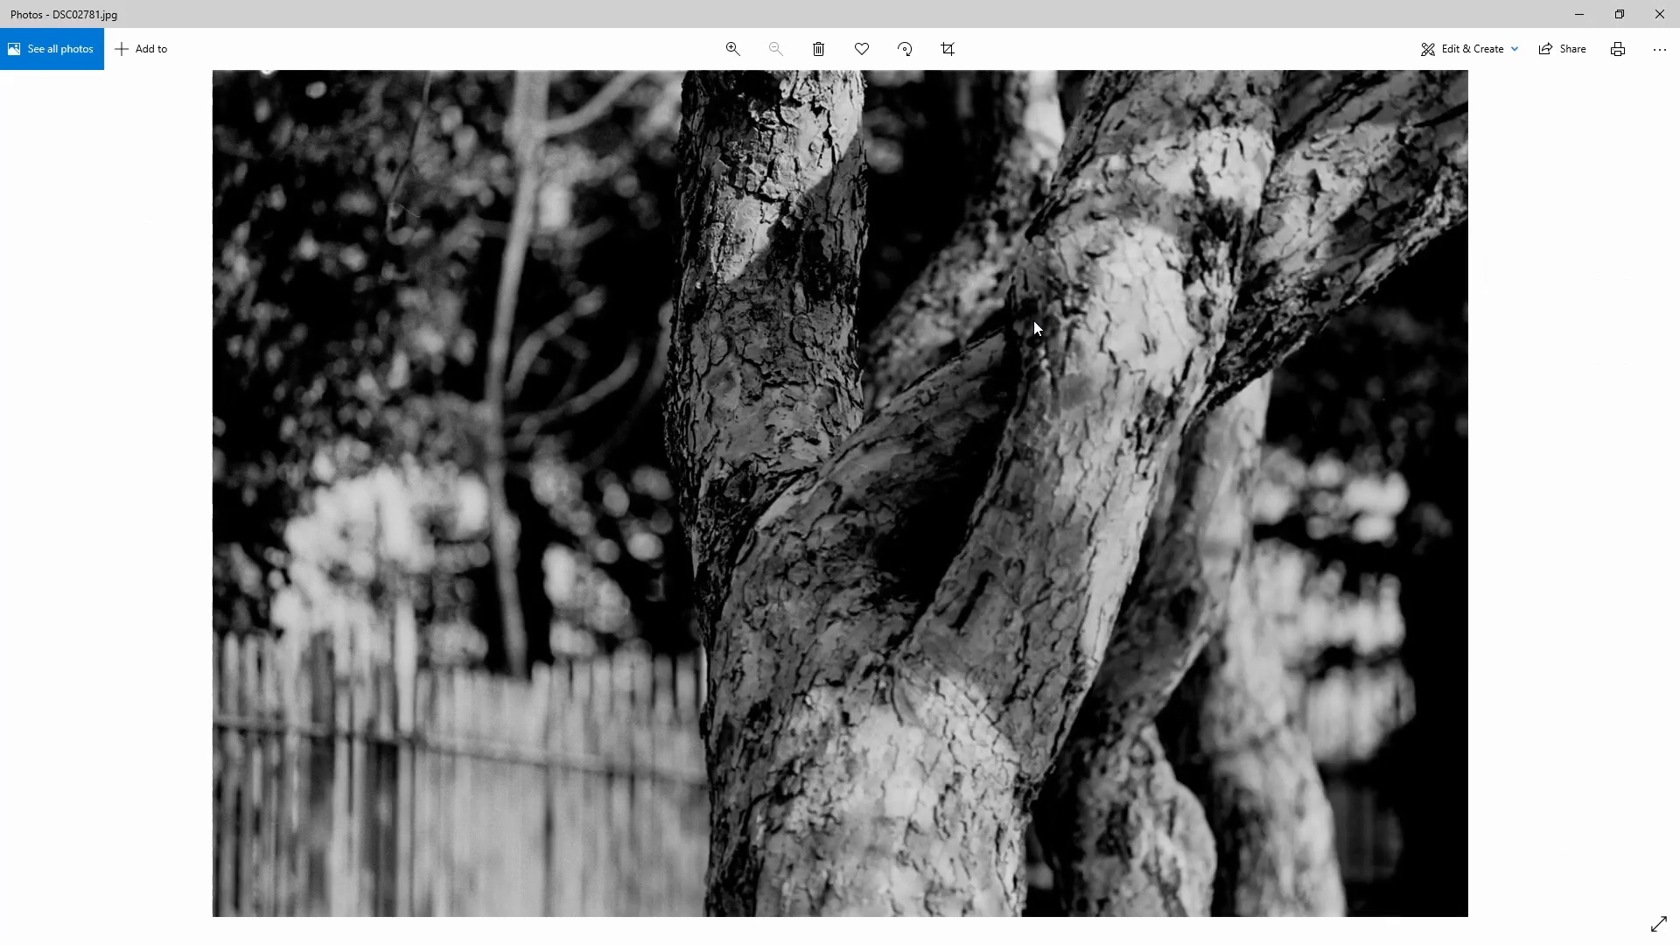
mouse_move(641, 345)
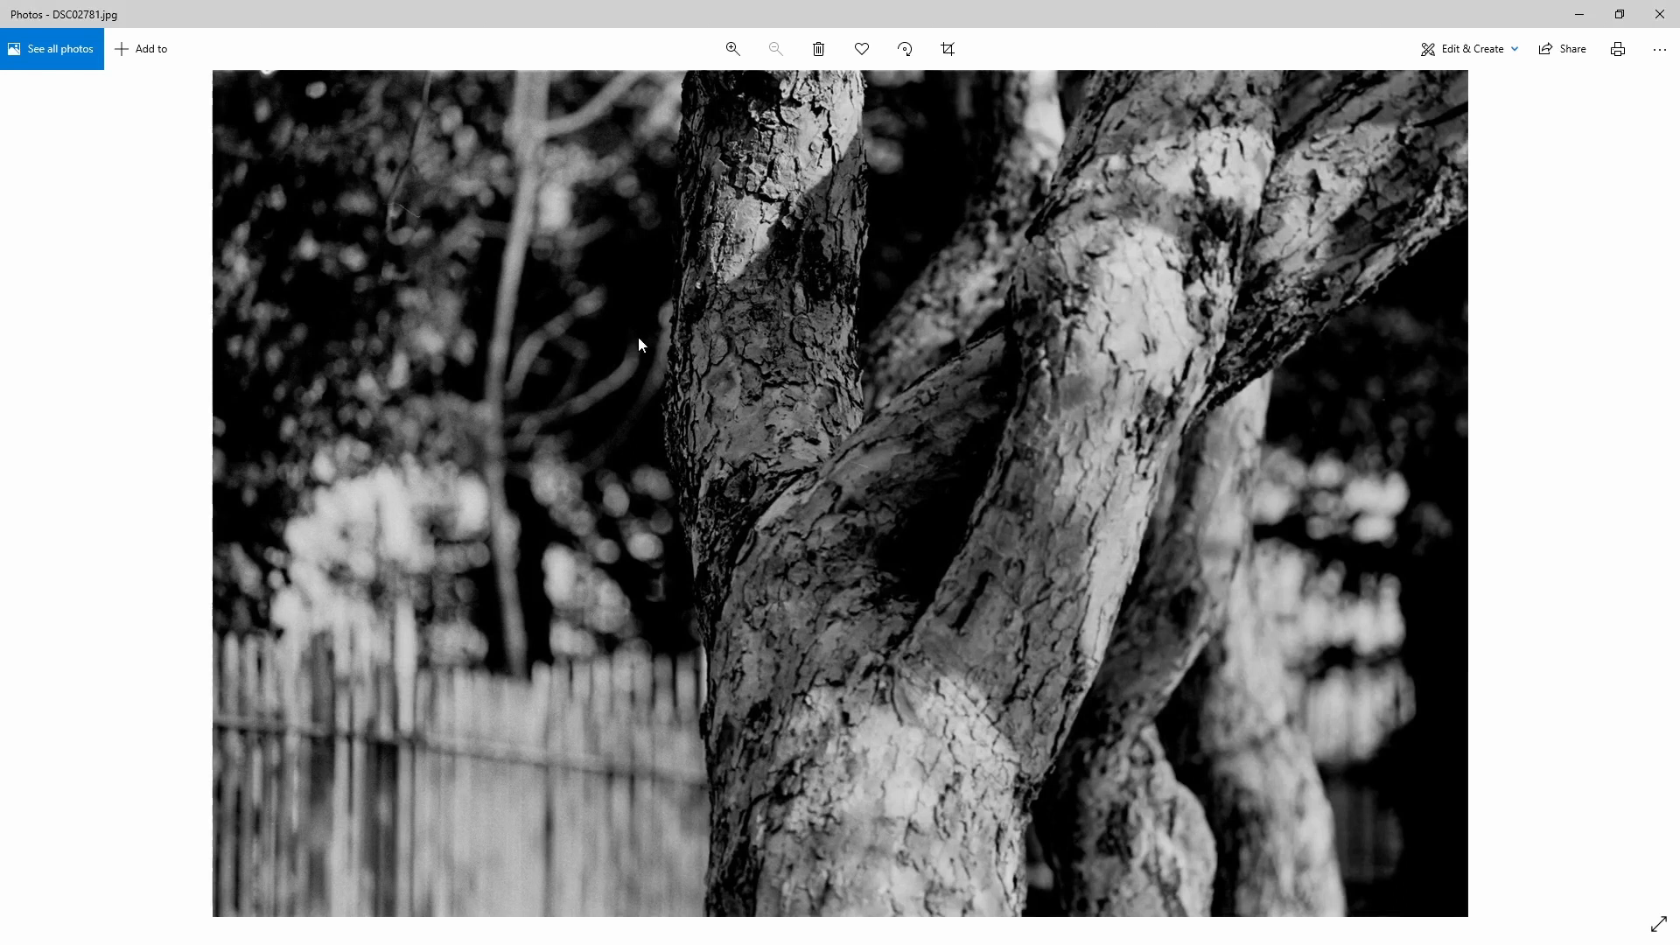
mouse_move(775, 333)
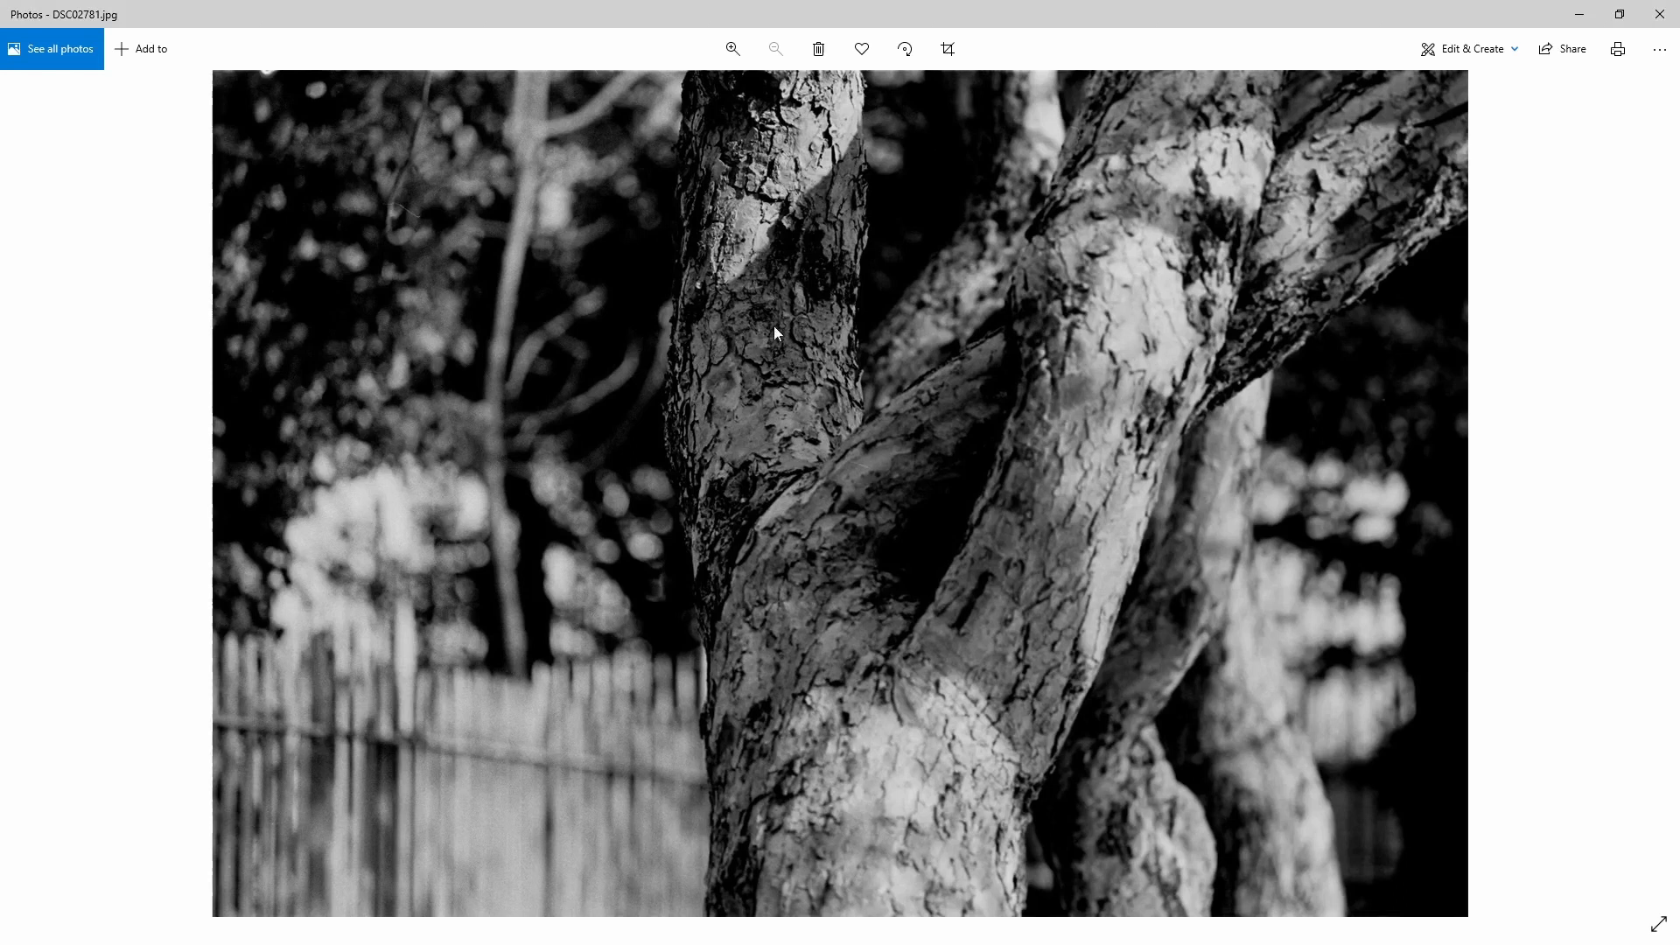
click(733, 49)
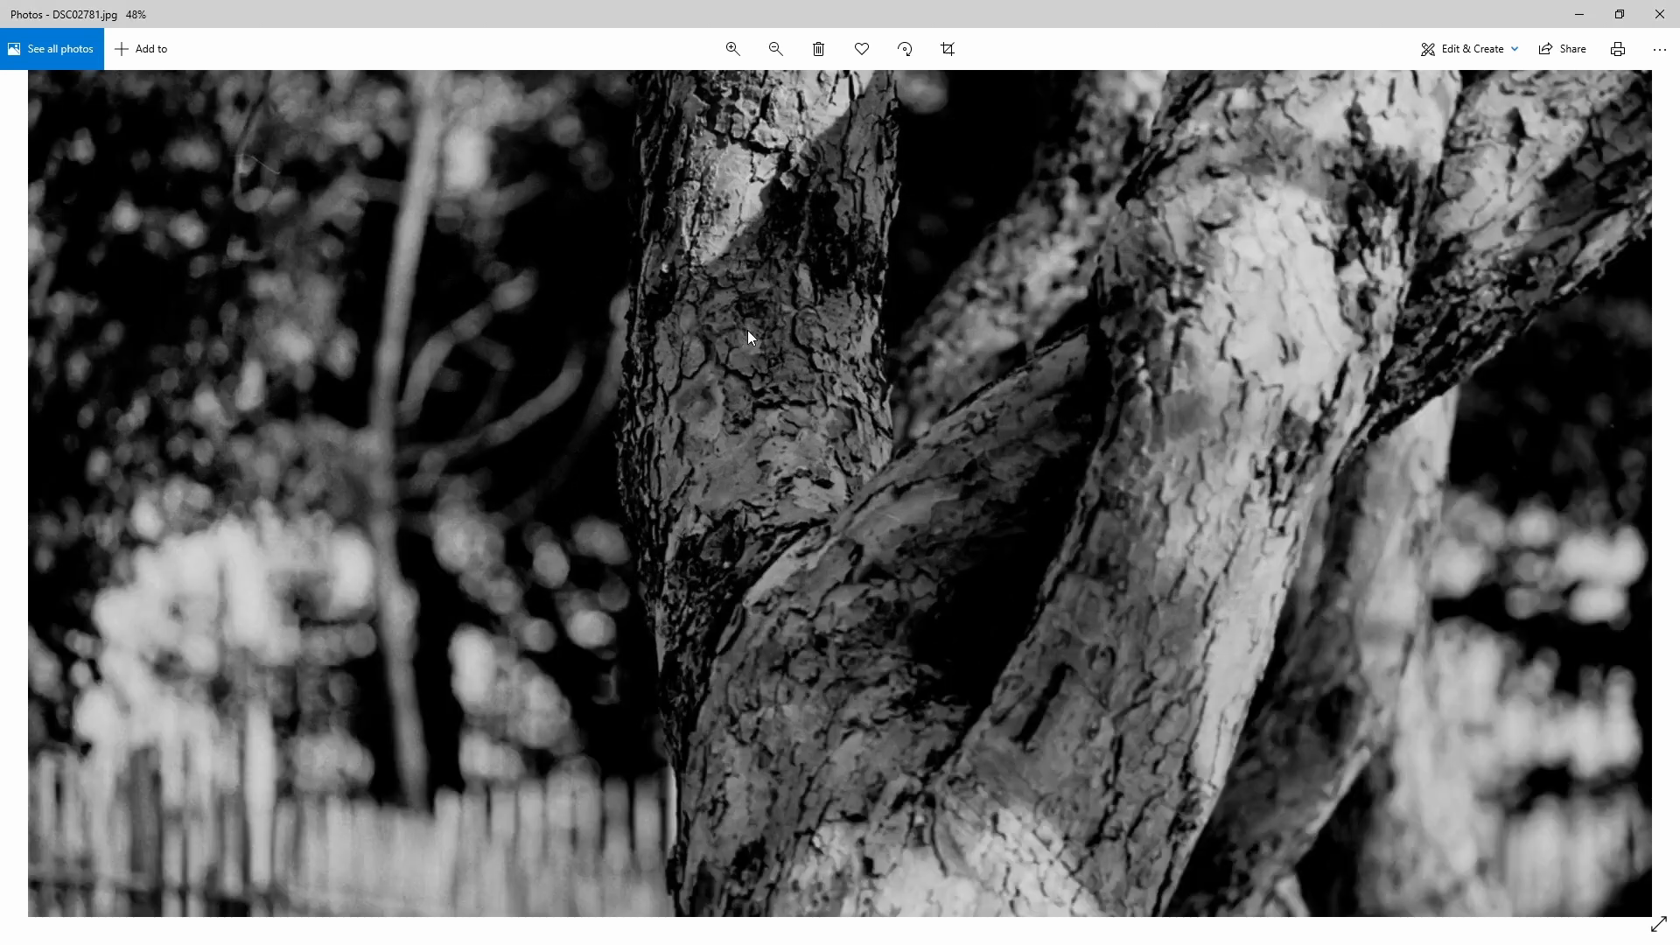
click(733, 49)
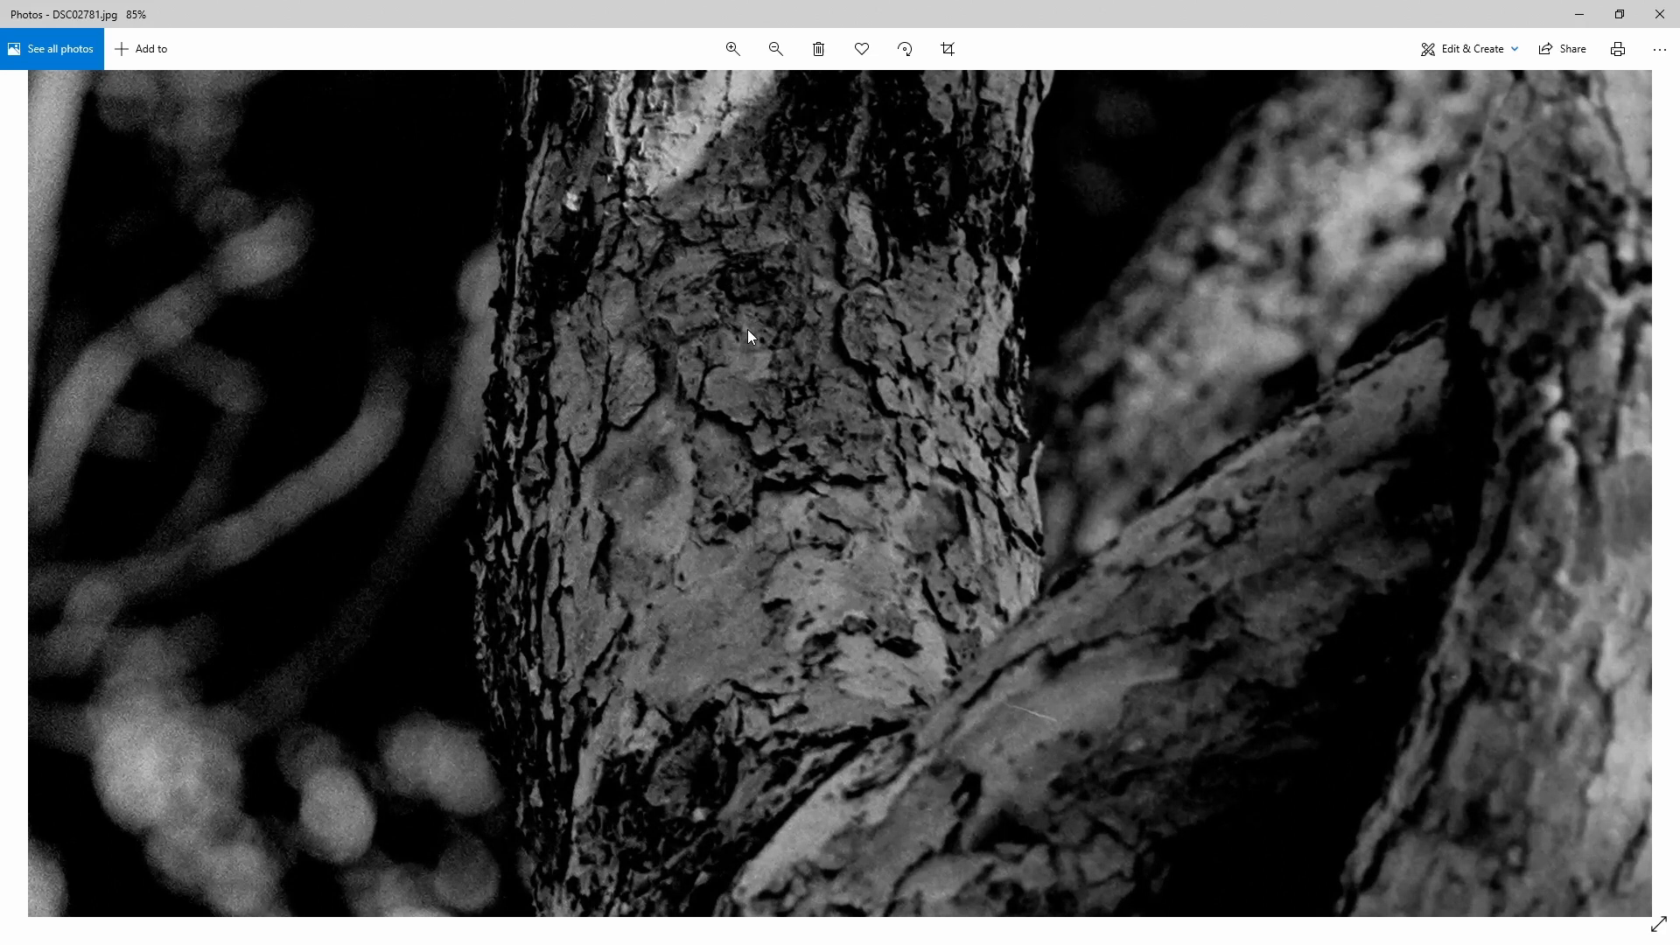
click(775, 49)
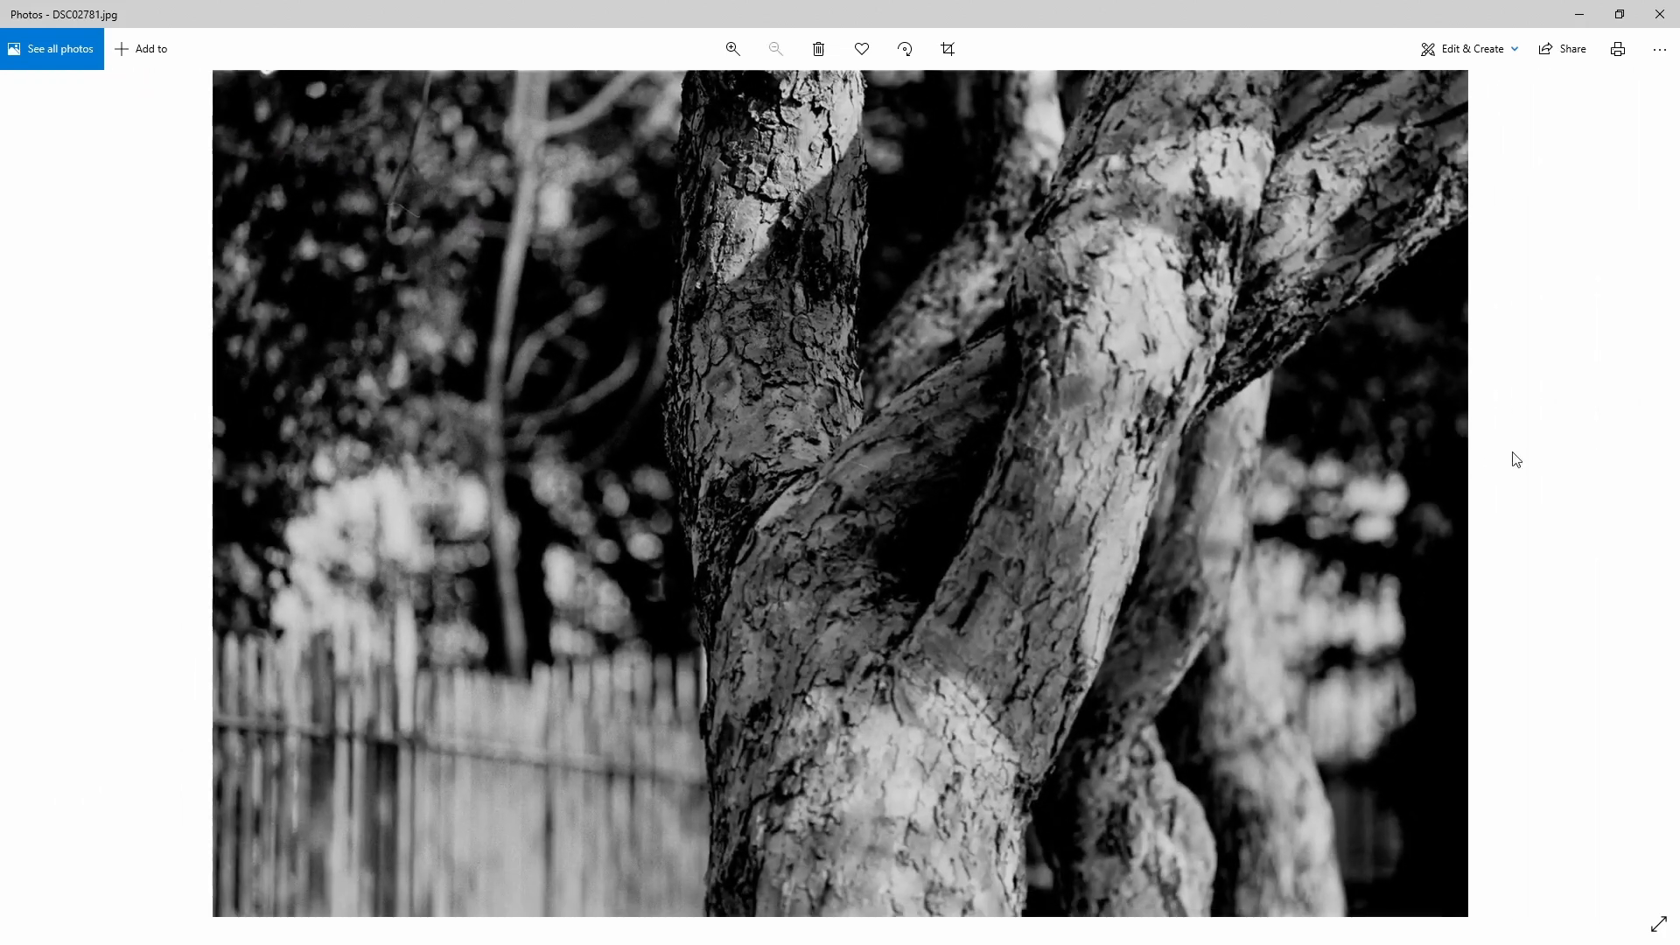
- Move on to DSC02782 and DSC02783 and zoom in on the knothole in the trunk
key(Right)
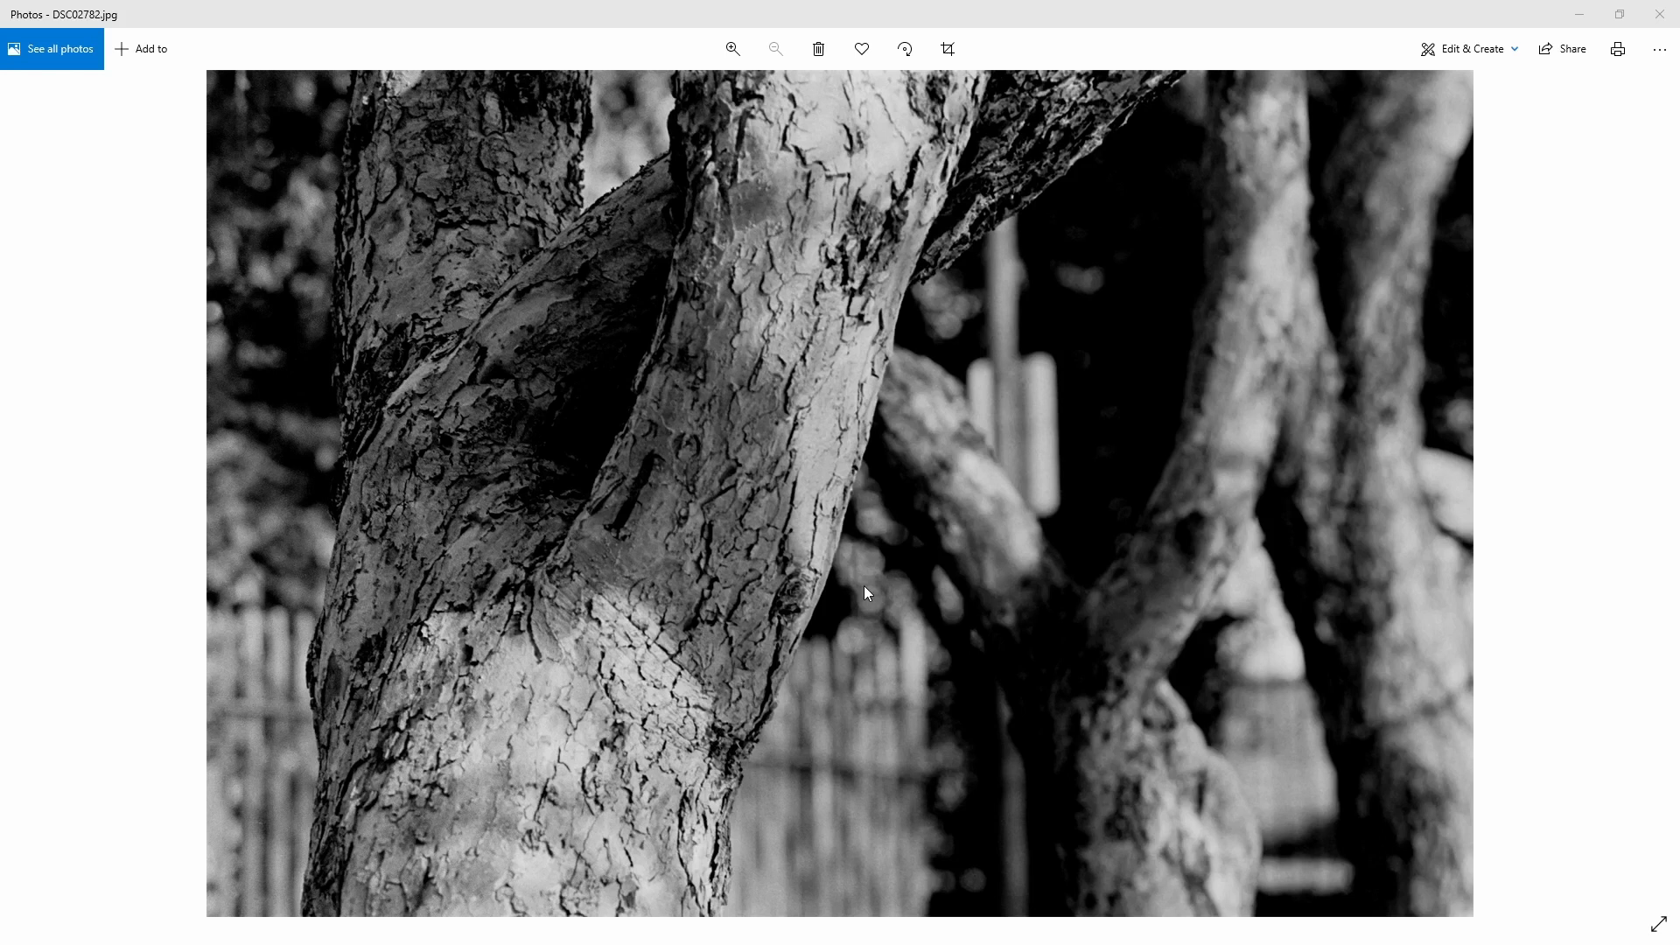
mouse_move(1663, 14)
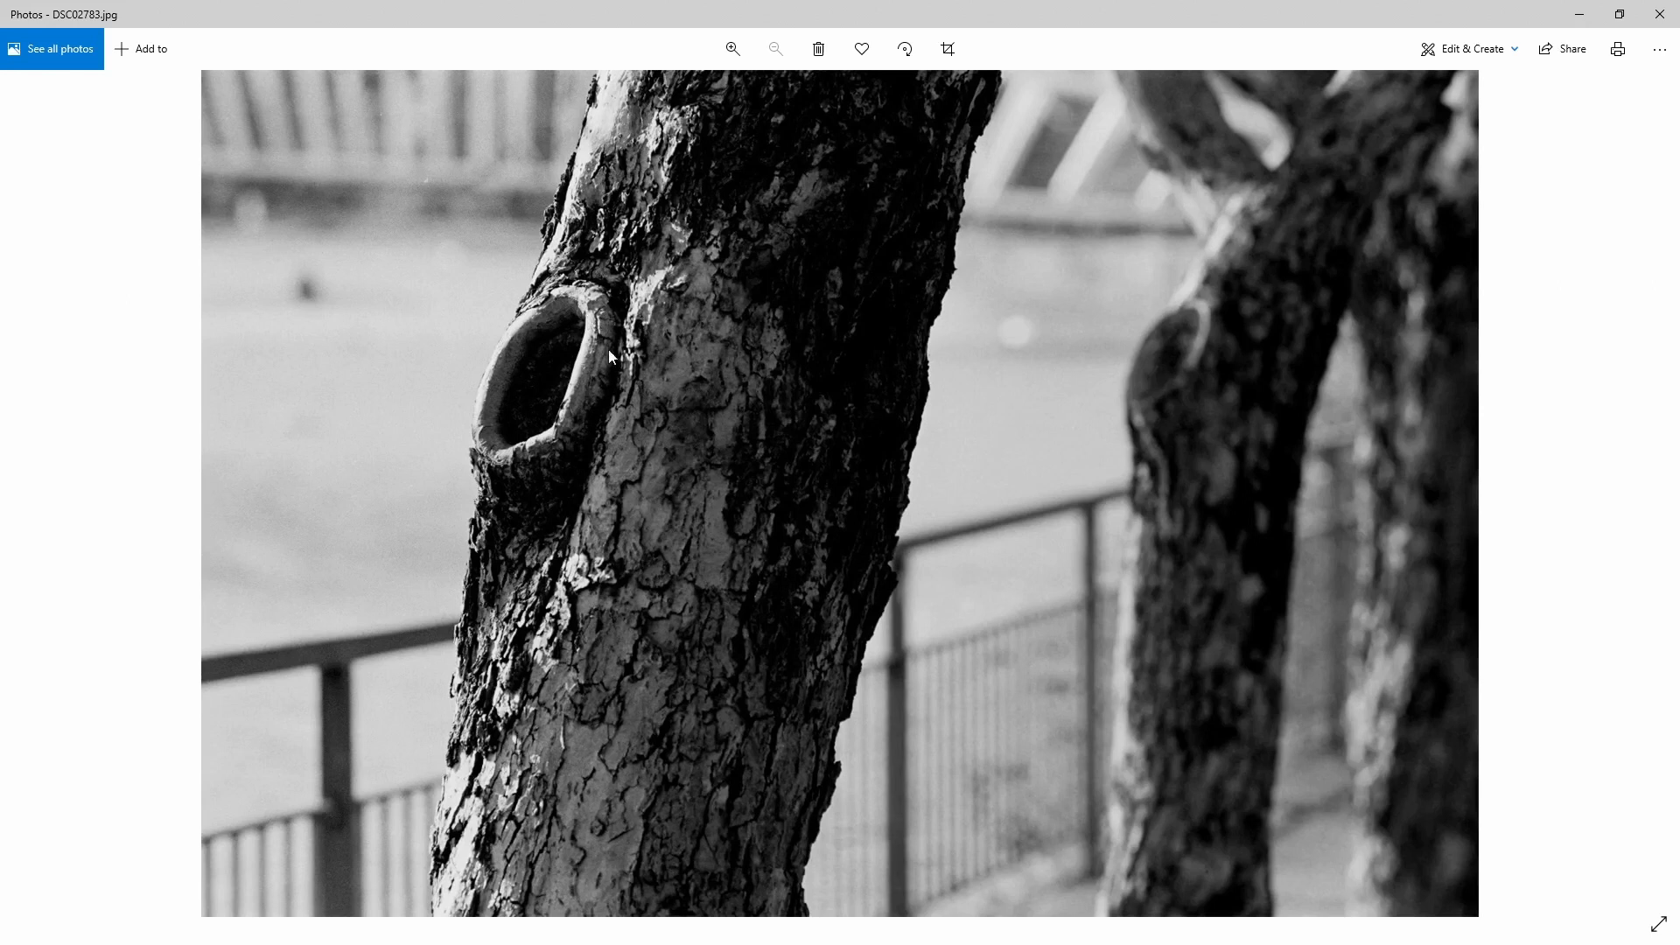
click(733, 49)
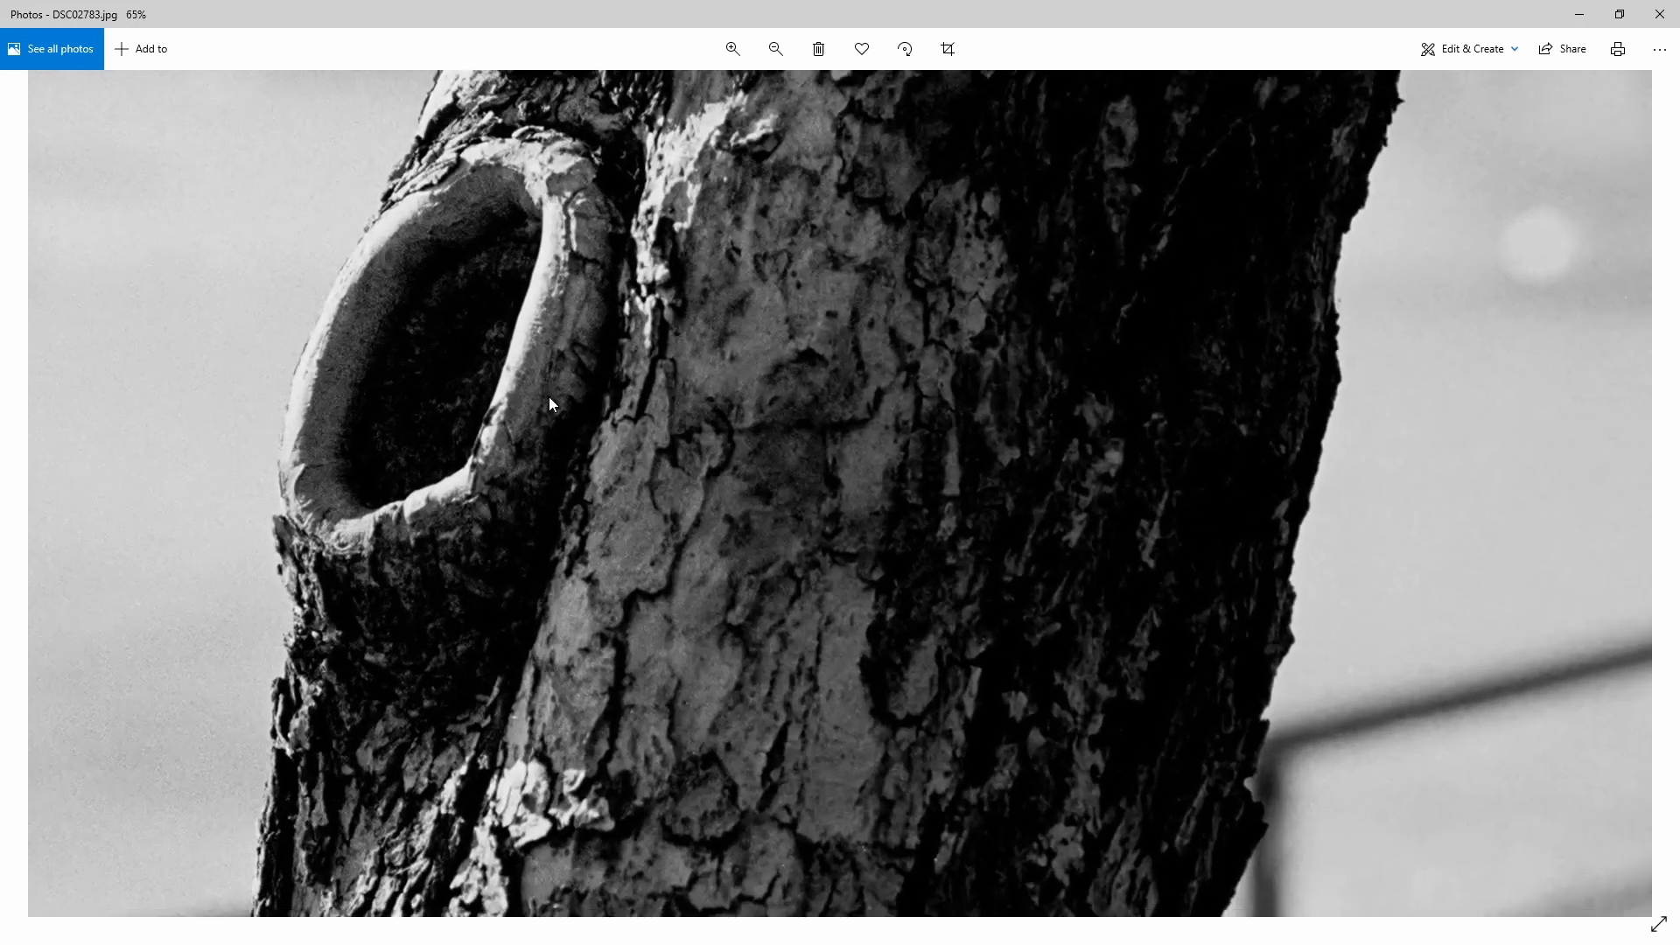
click(776, 49)
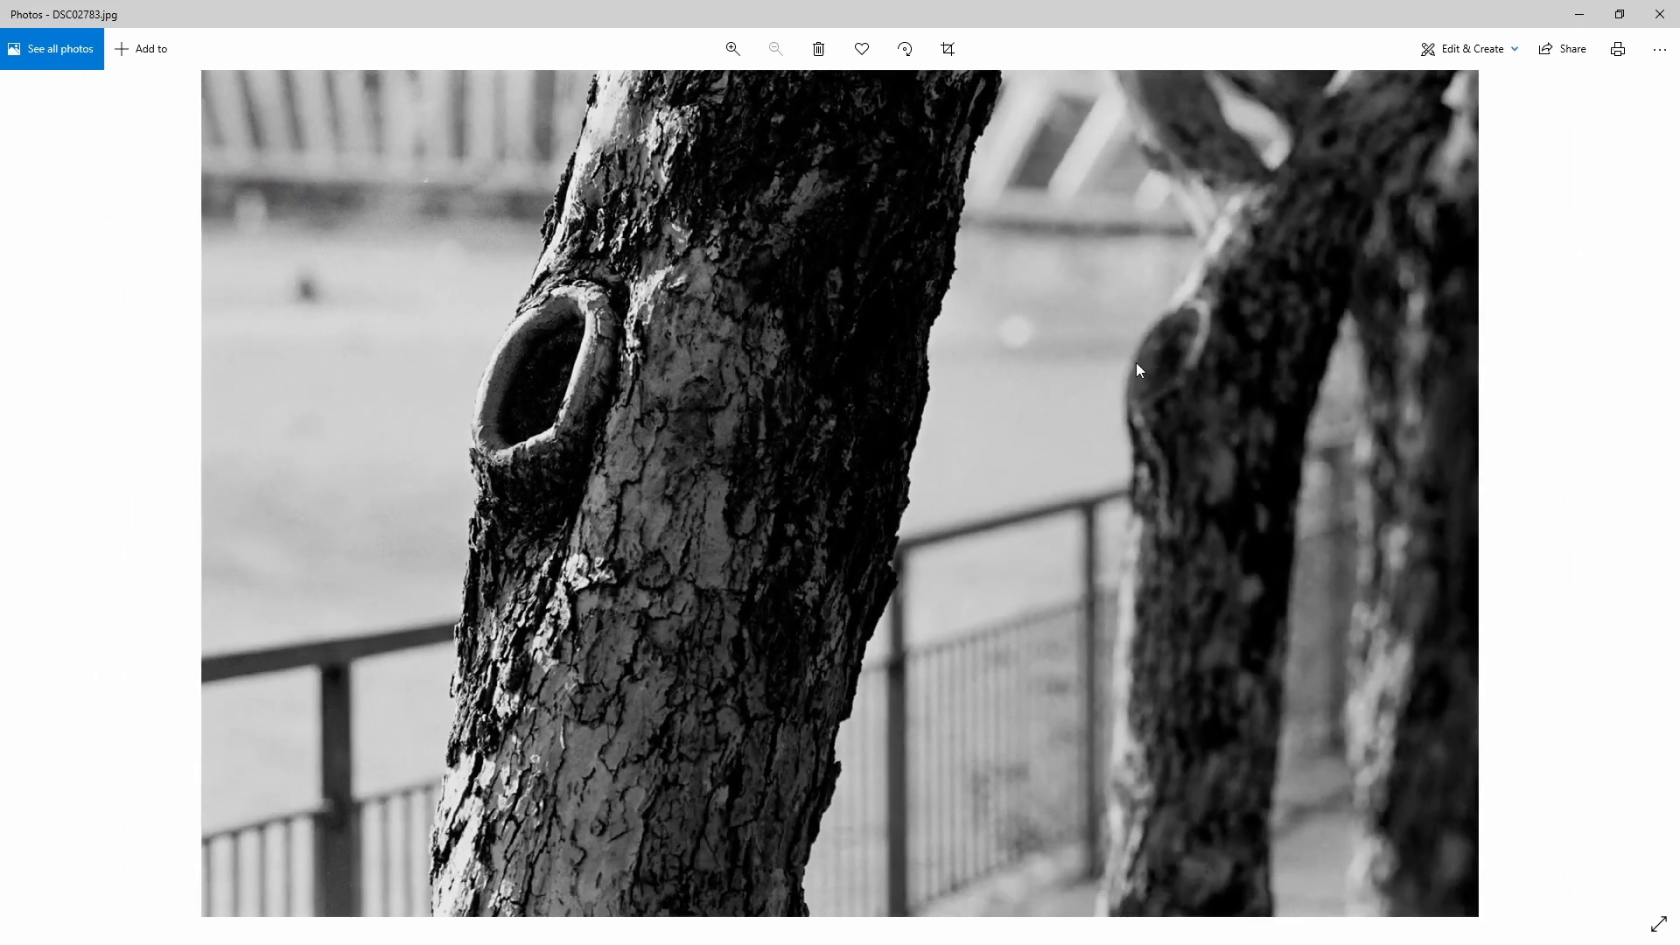
mouse_move(1358, 175)
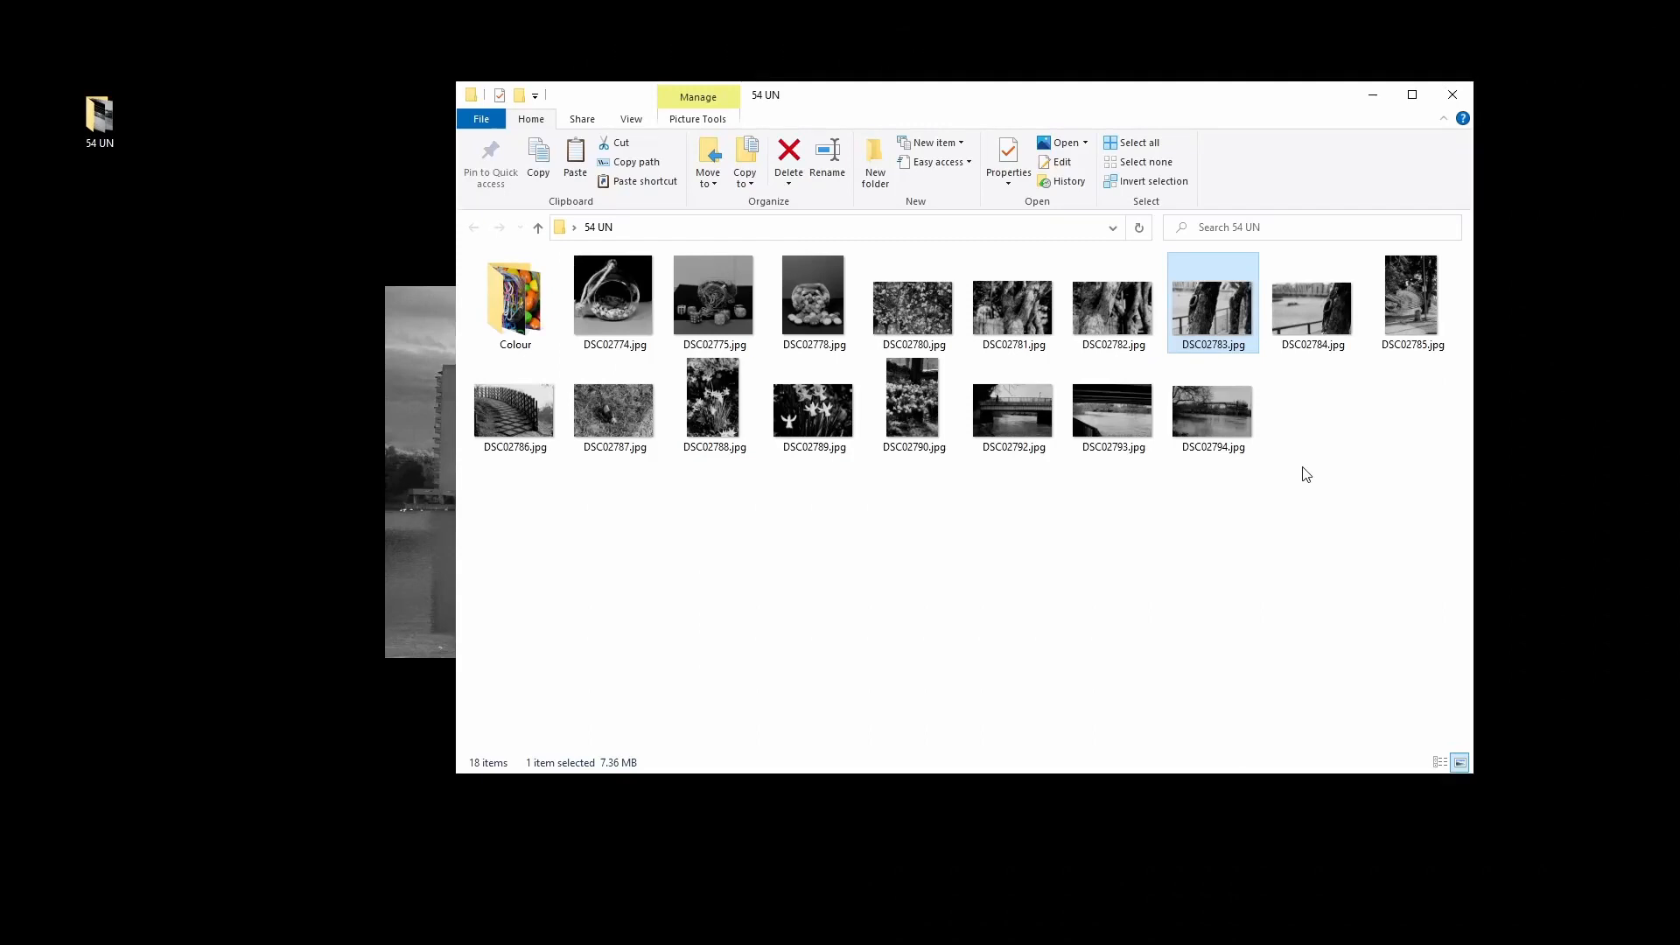
- View the knothole tree scan DSC02784, then advance to the tree-lined path DSC02785
double_click(1310, 294)
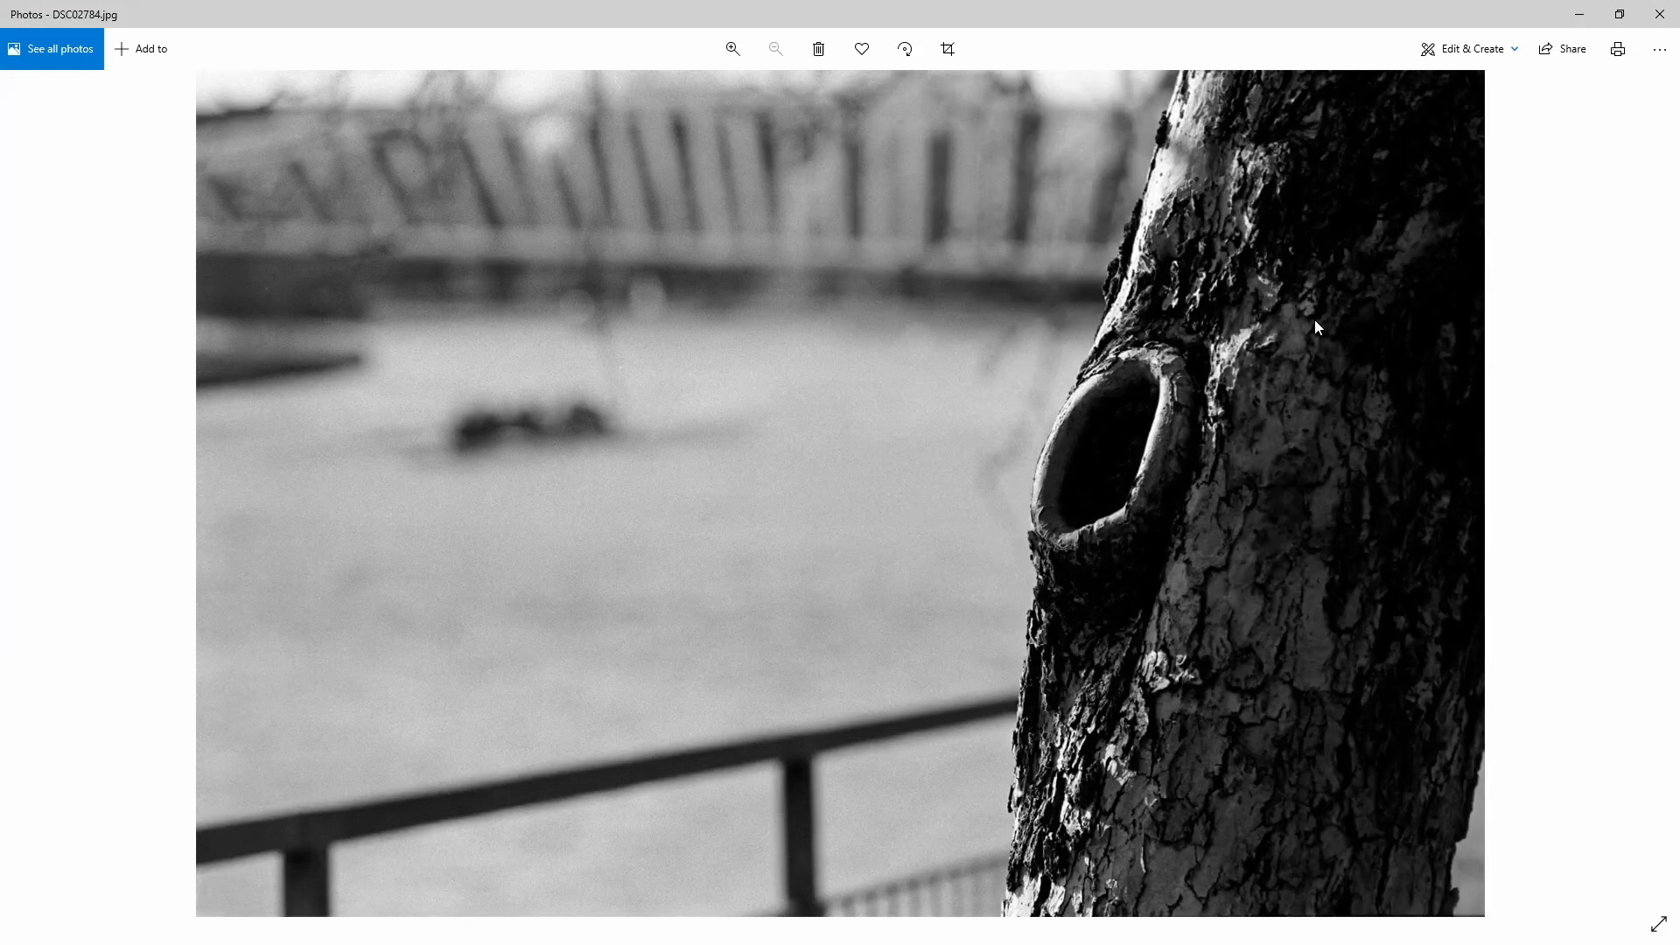
mouse_move(437, 273)
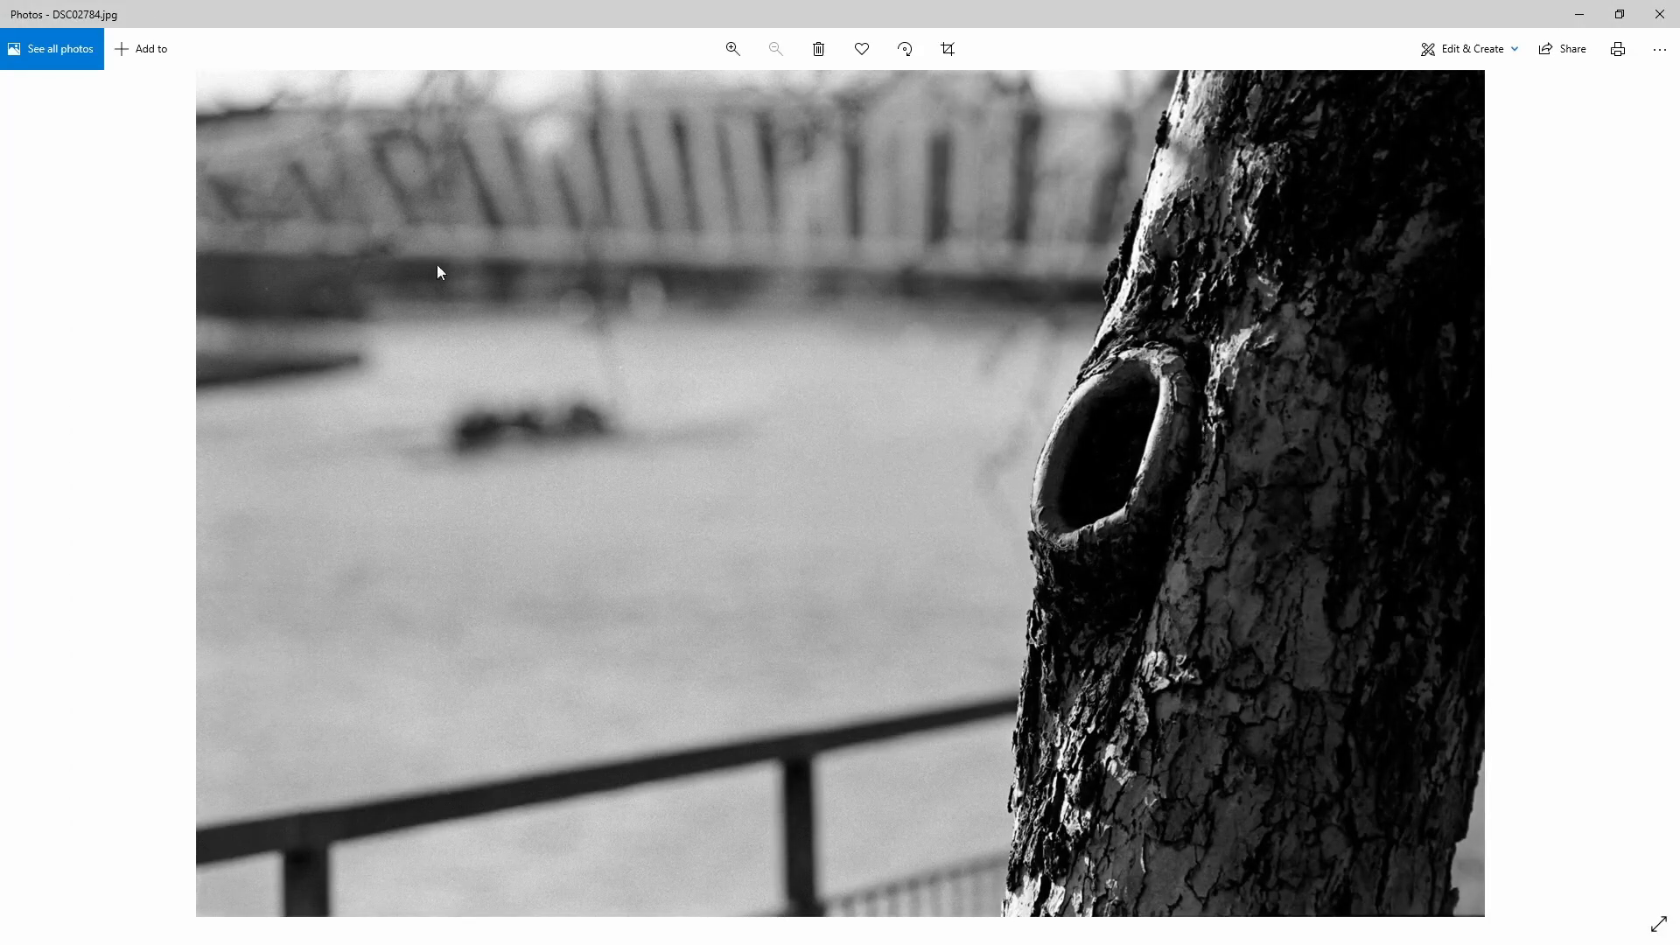
mouse_move(509, 189)
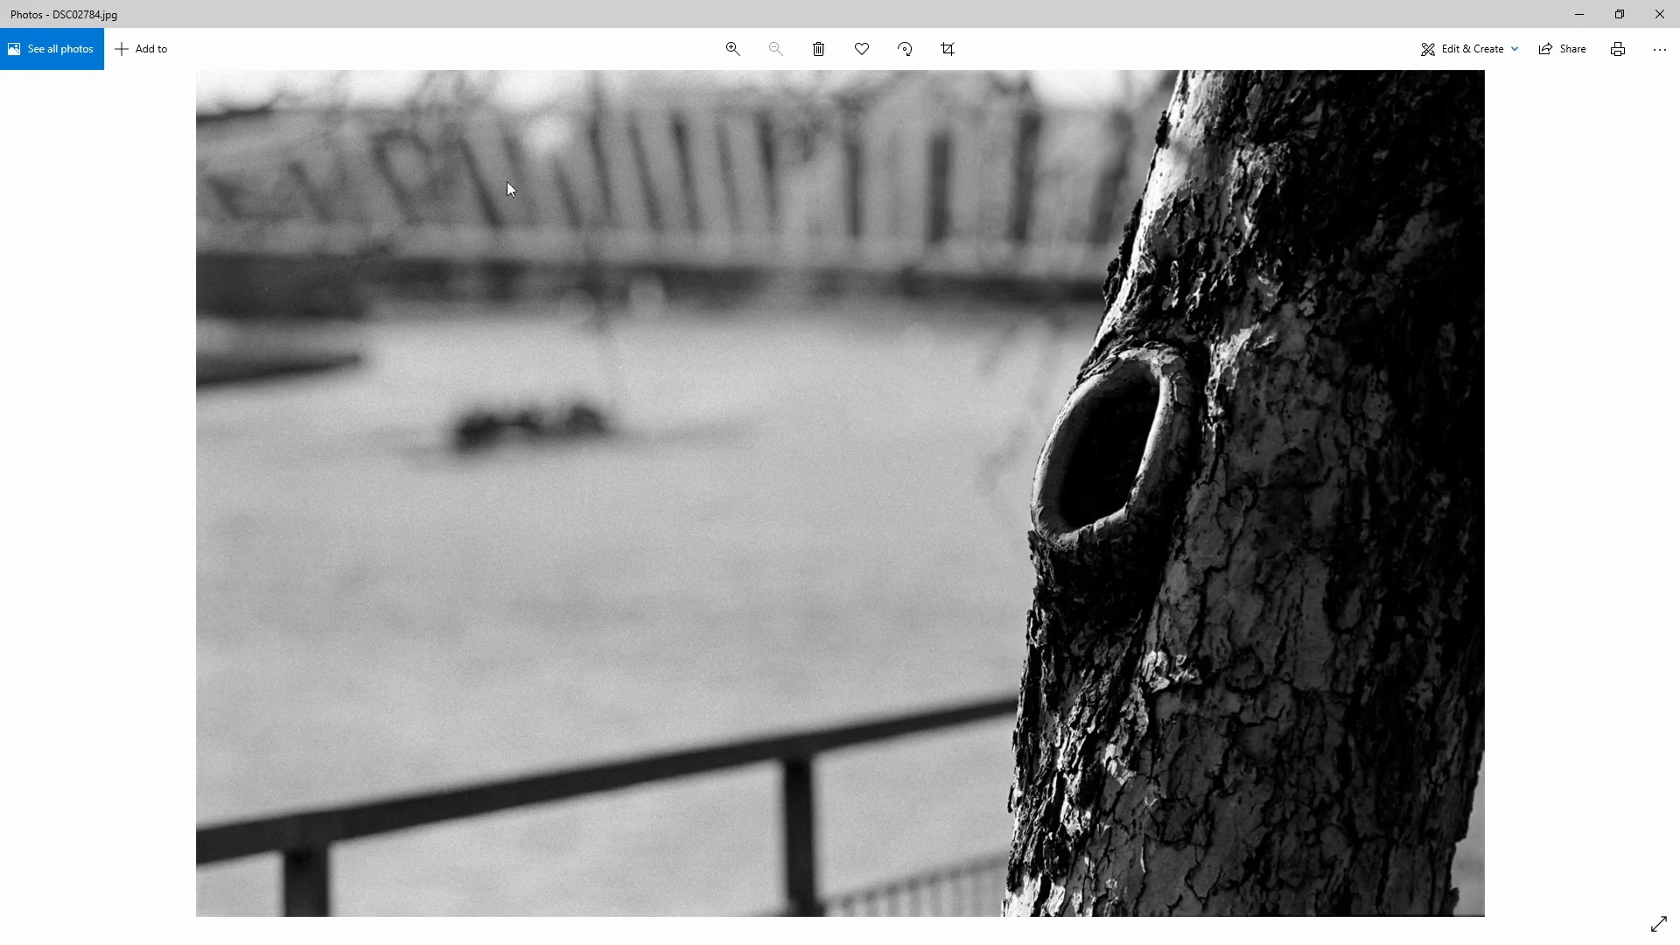
mouse_move(677, 441)
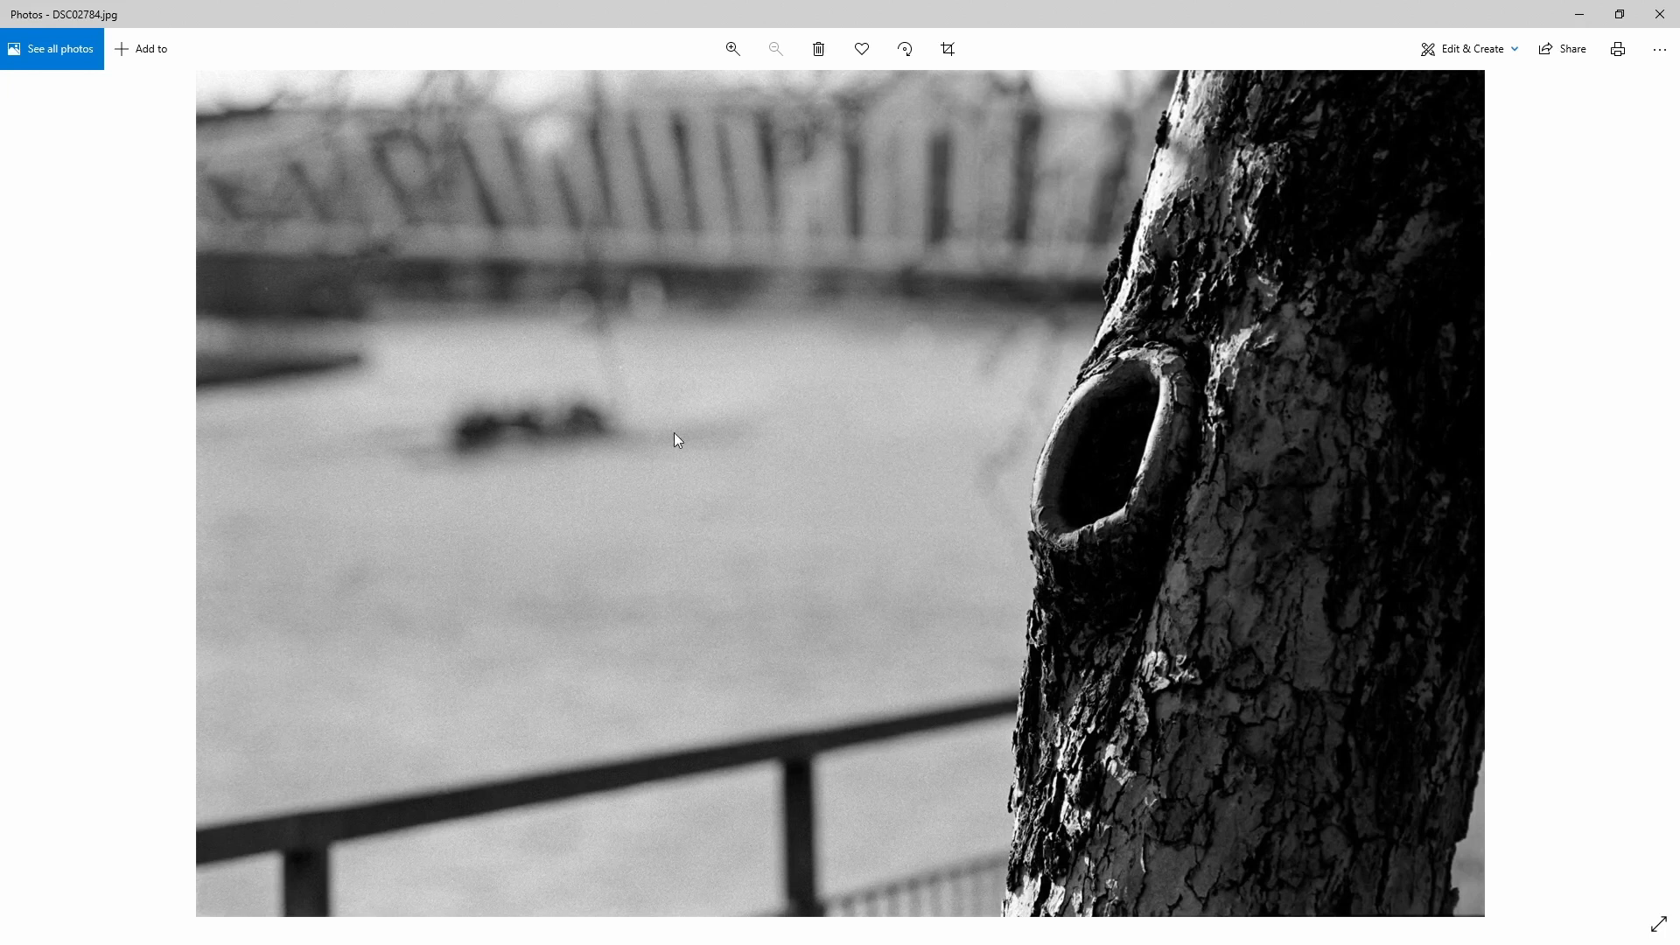
mouse_move(476, 435)
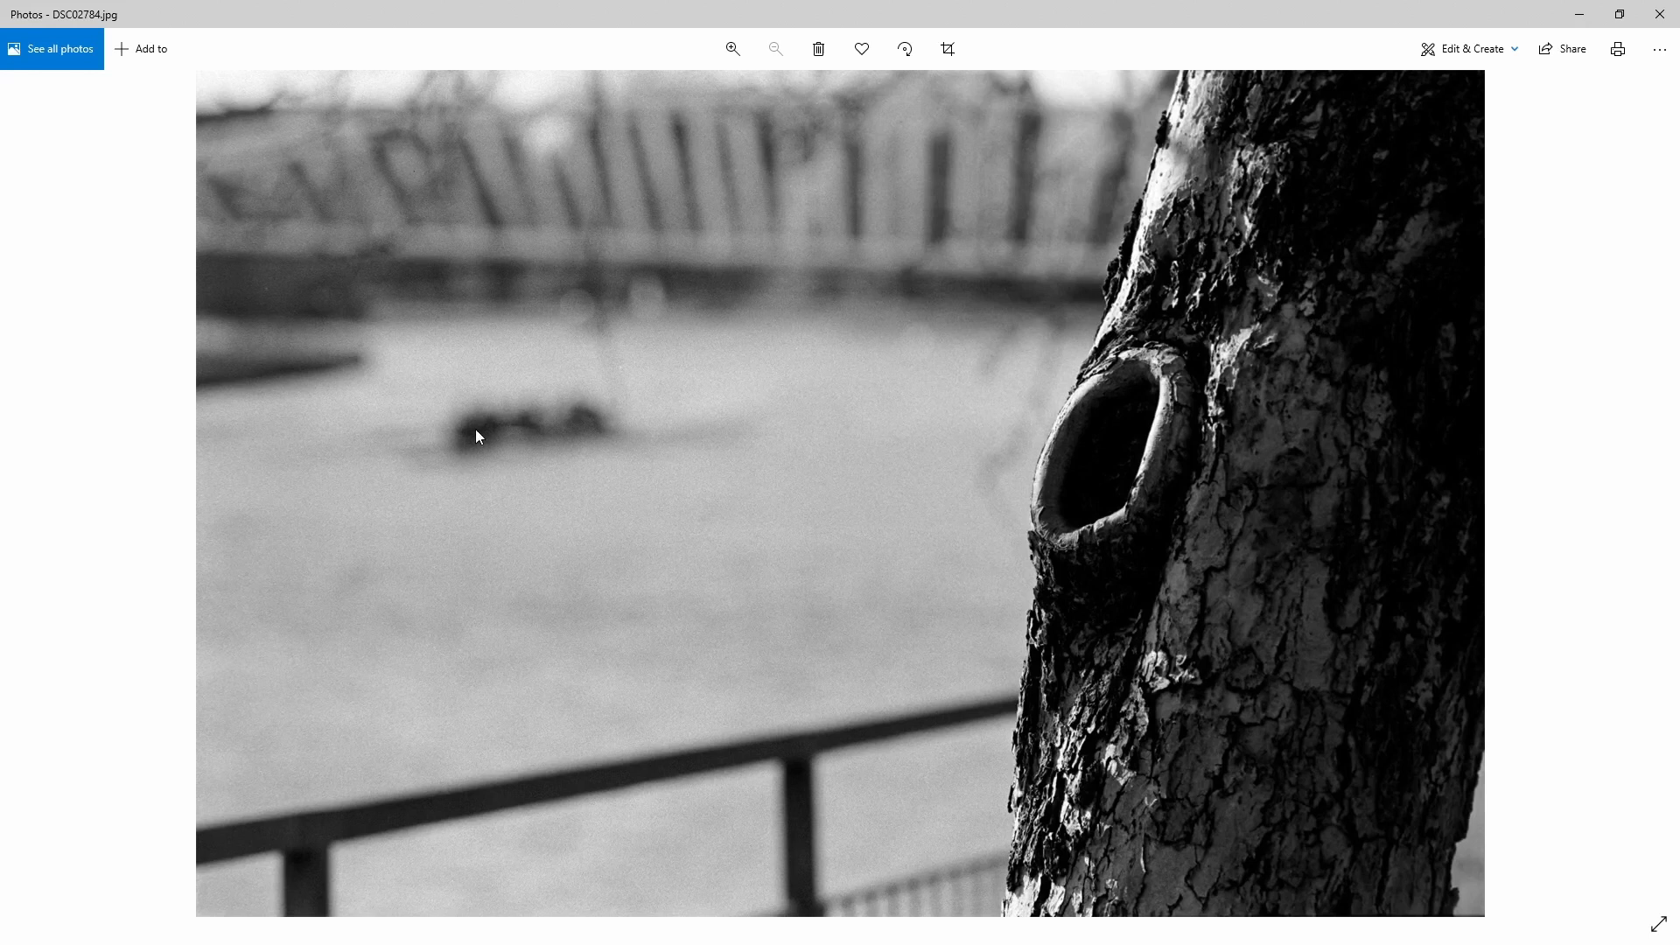
mouse_move(570, 436)
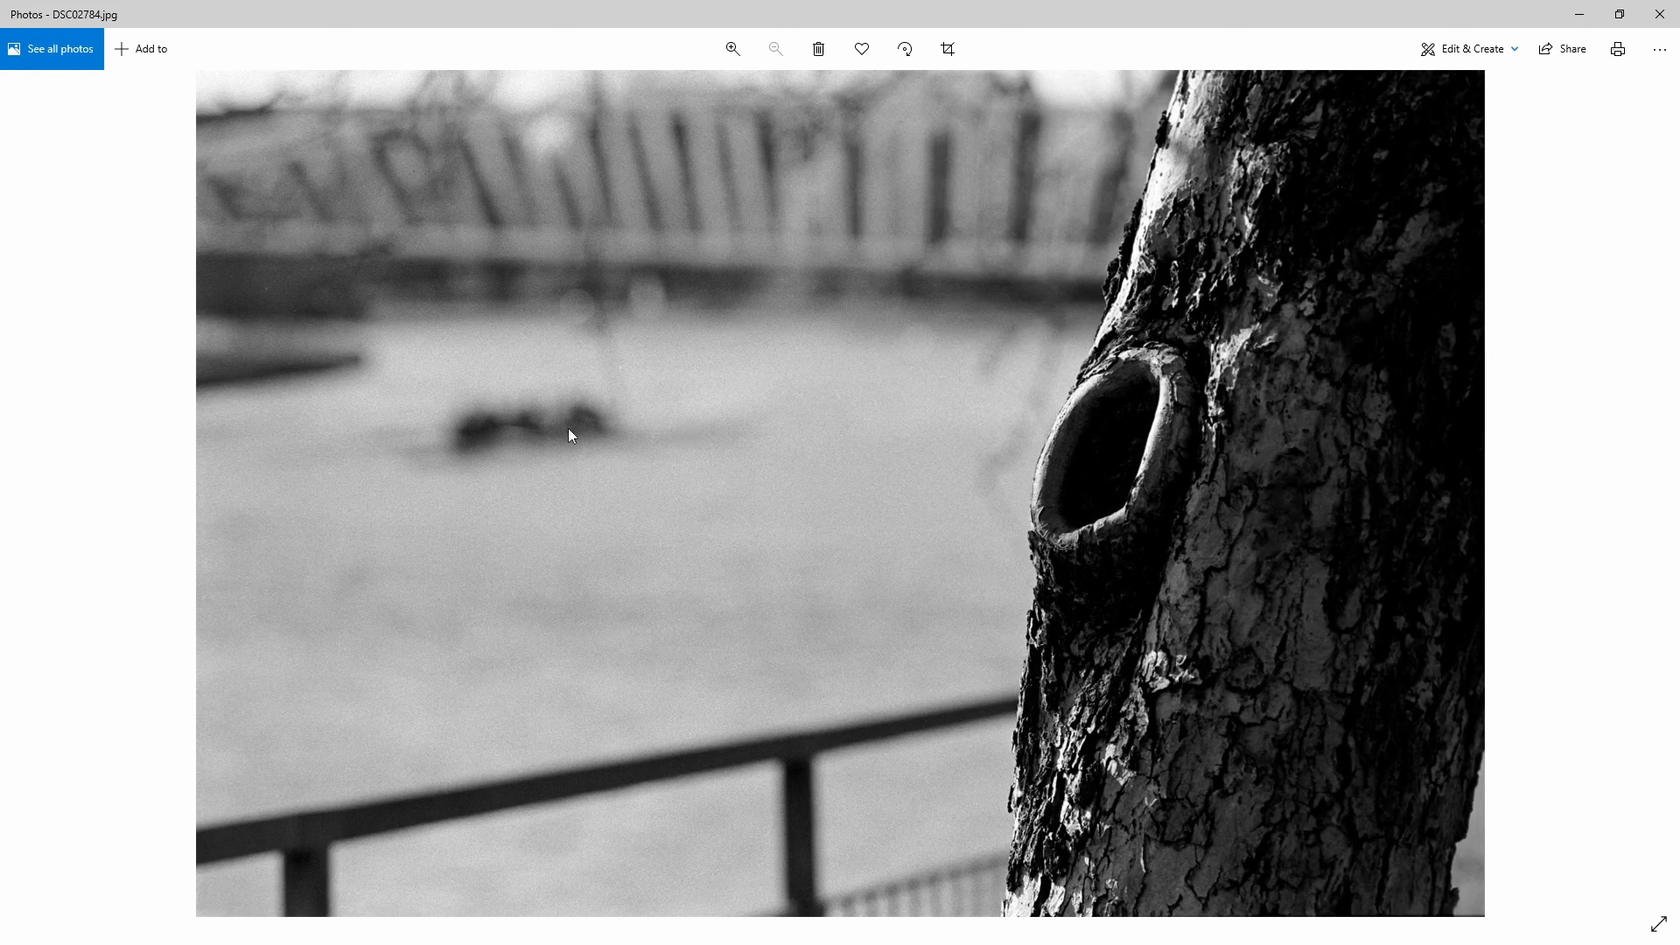
mouse_move(555, 434)
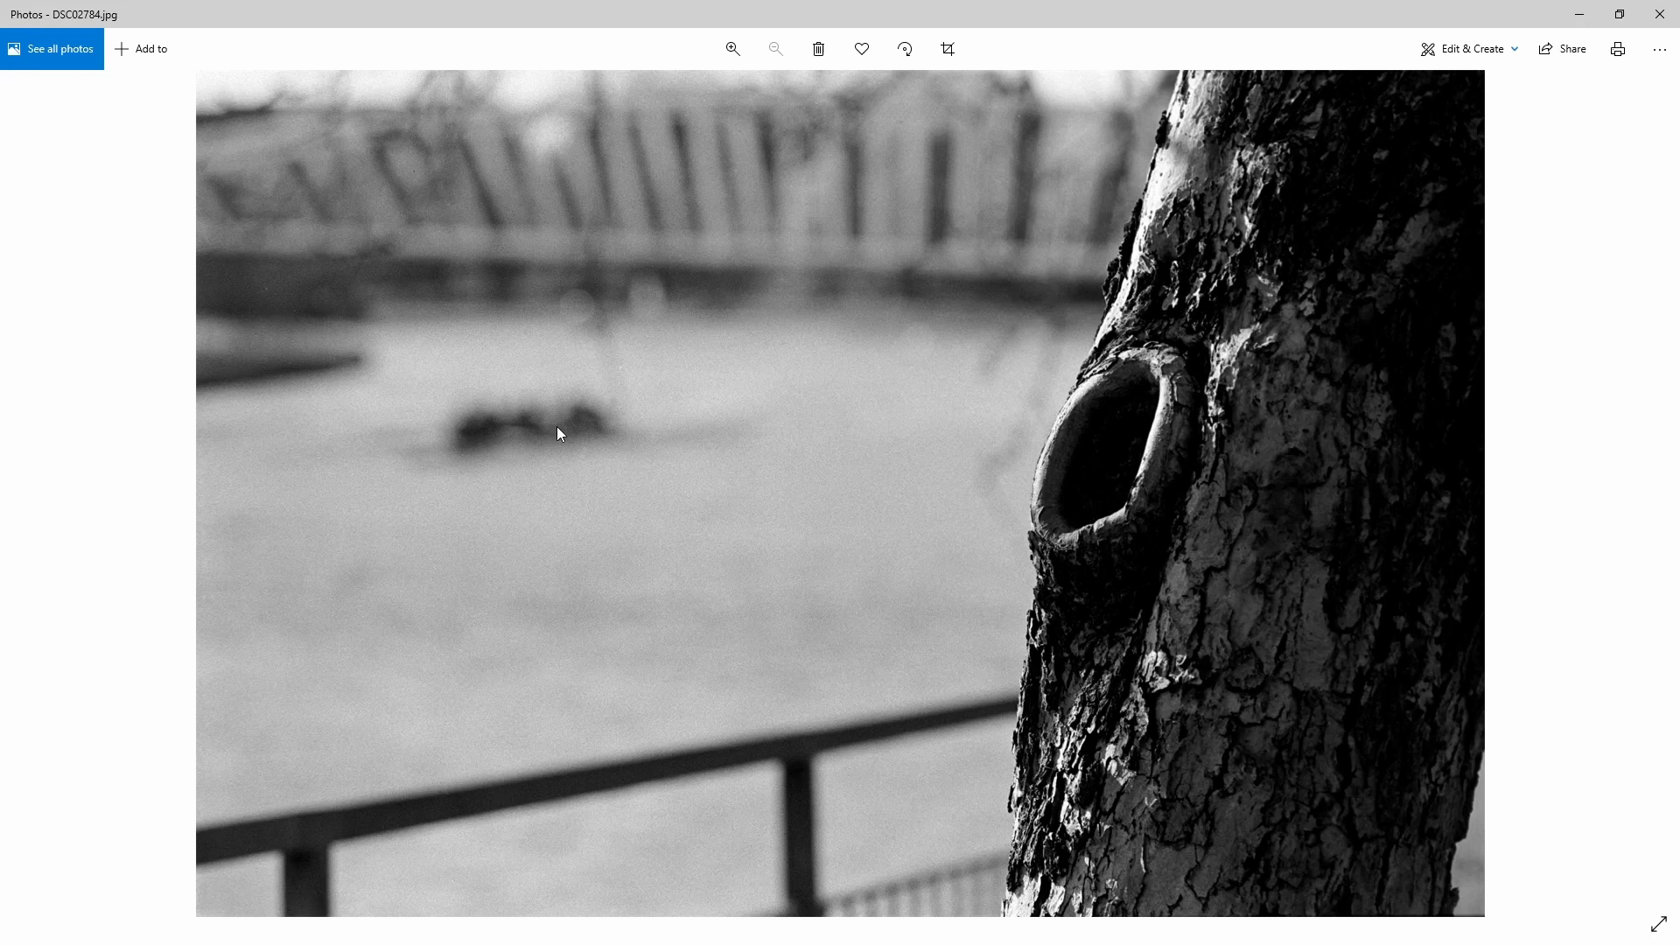
mouse_move(706, 434)
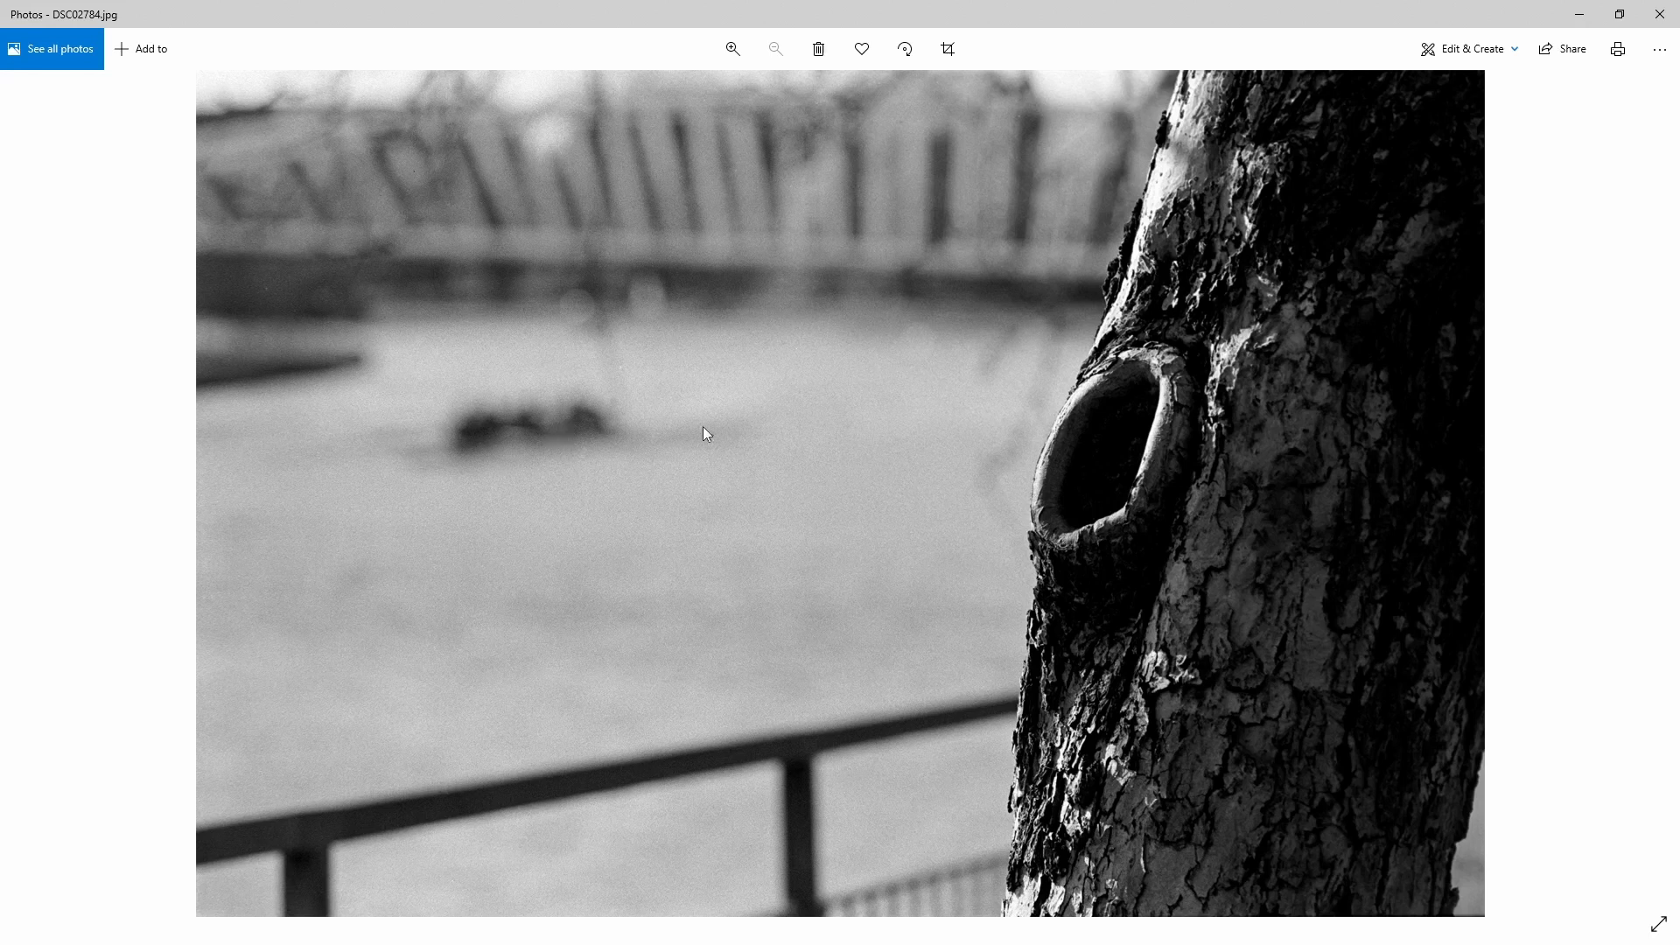
key(right)
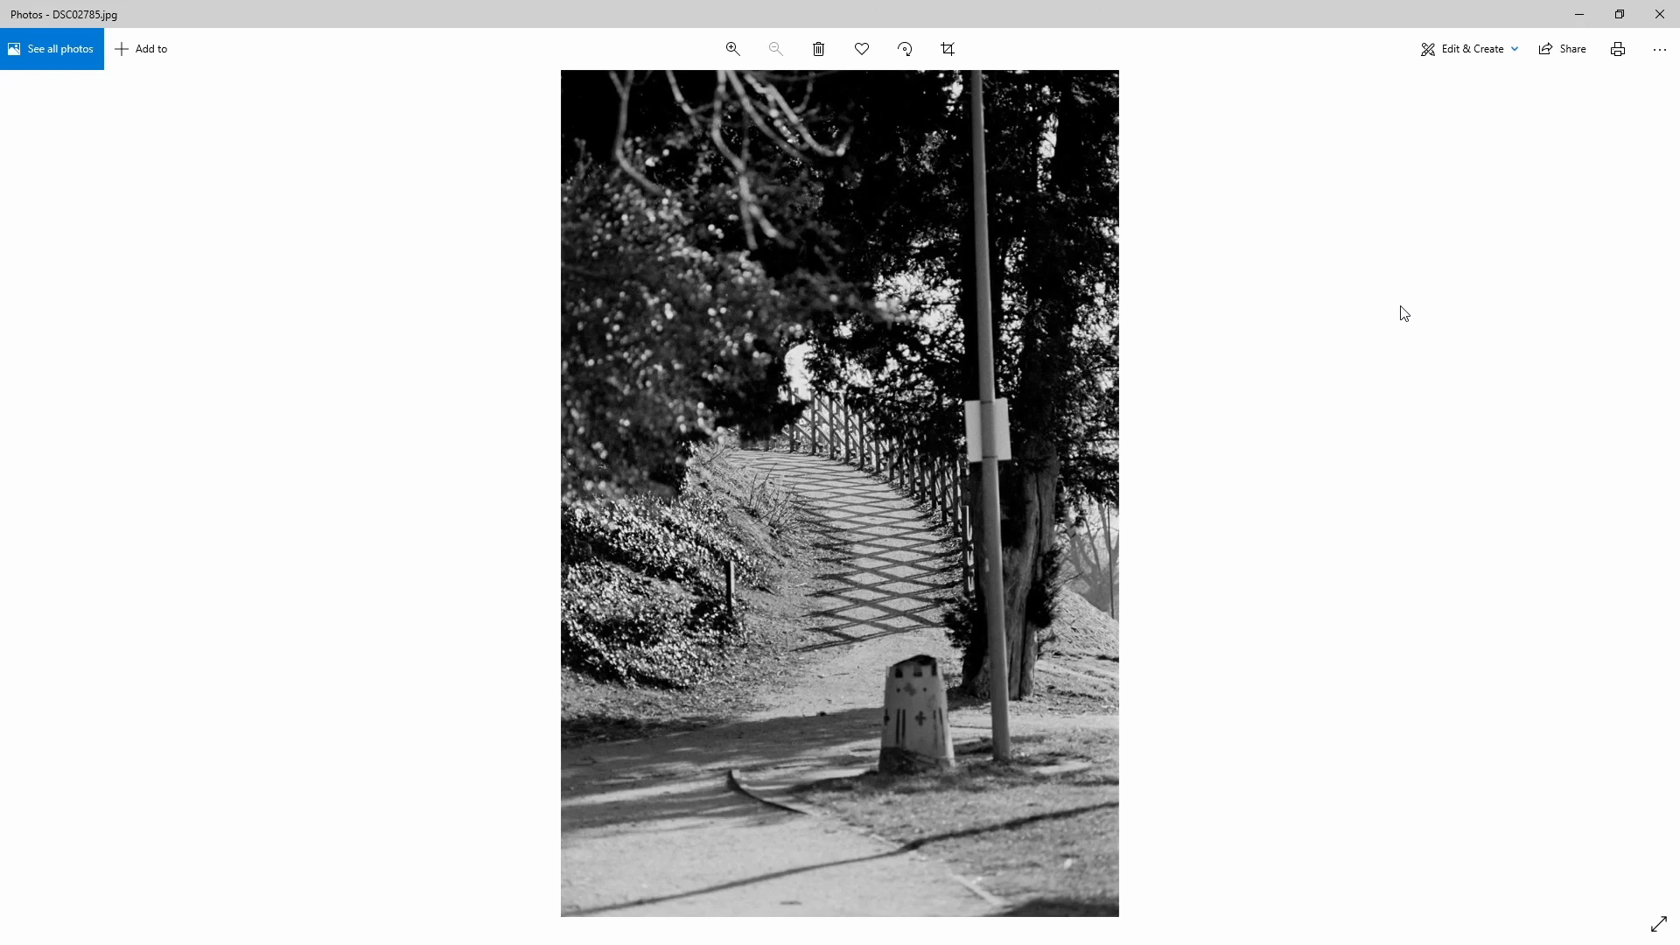
mouse_move(726, 339)
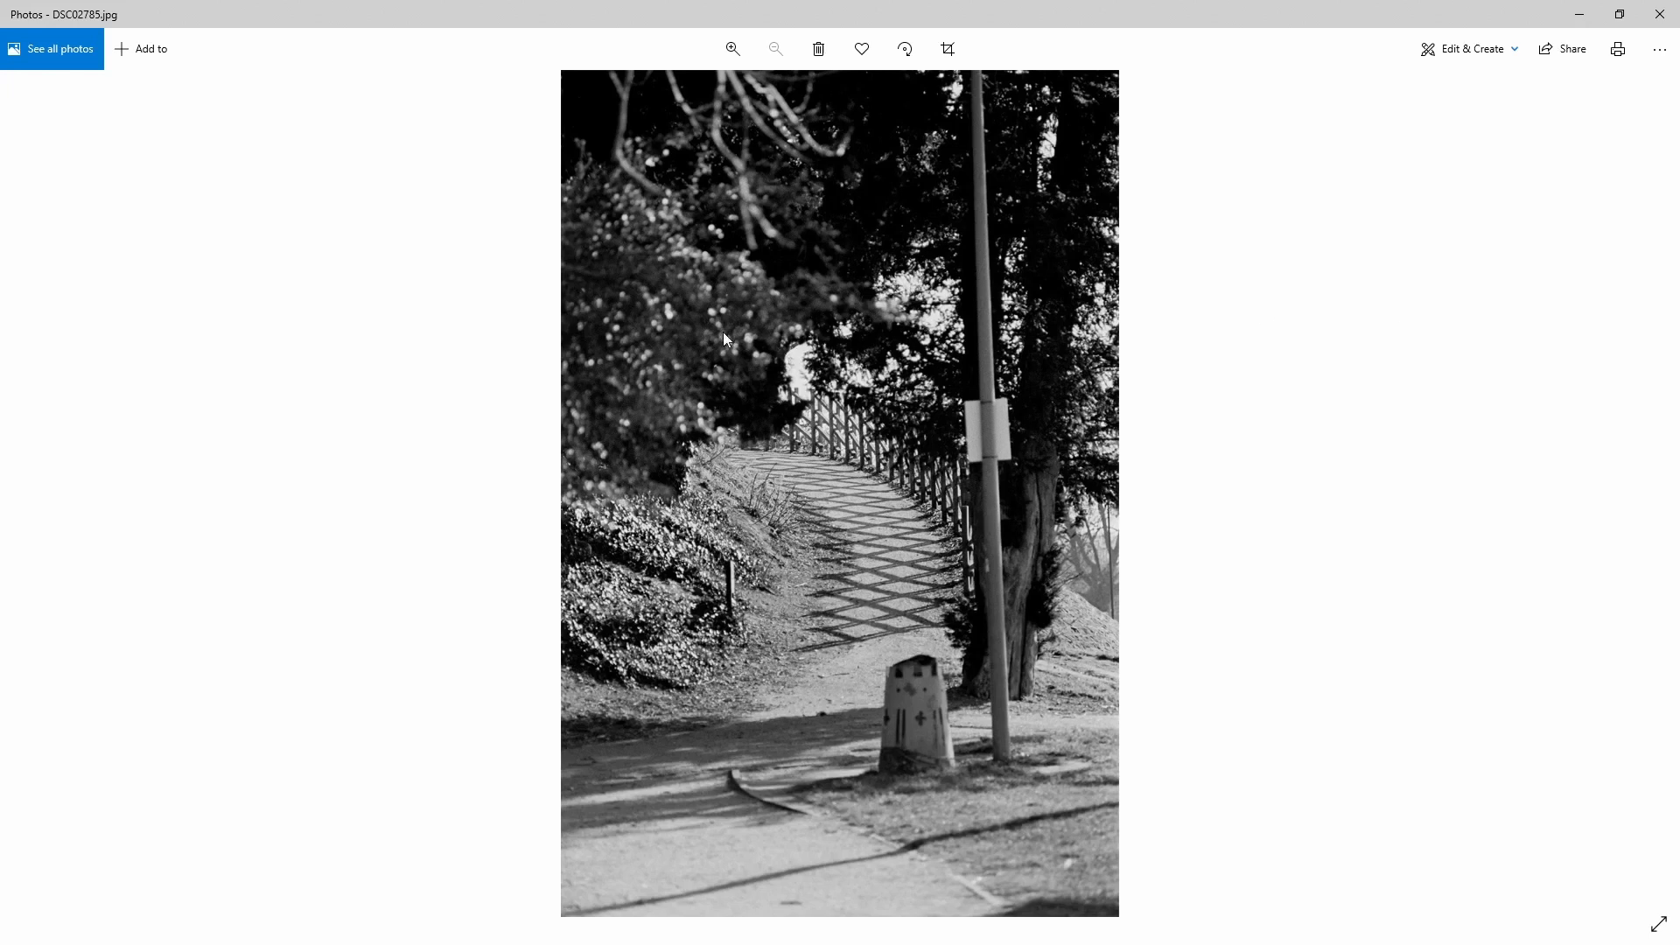
mouse_move(818, 457)
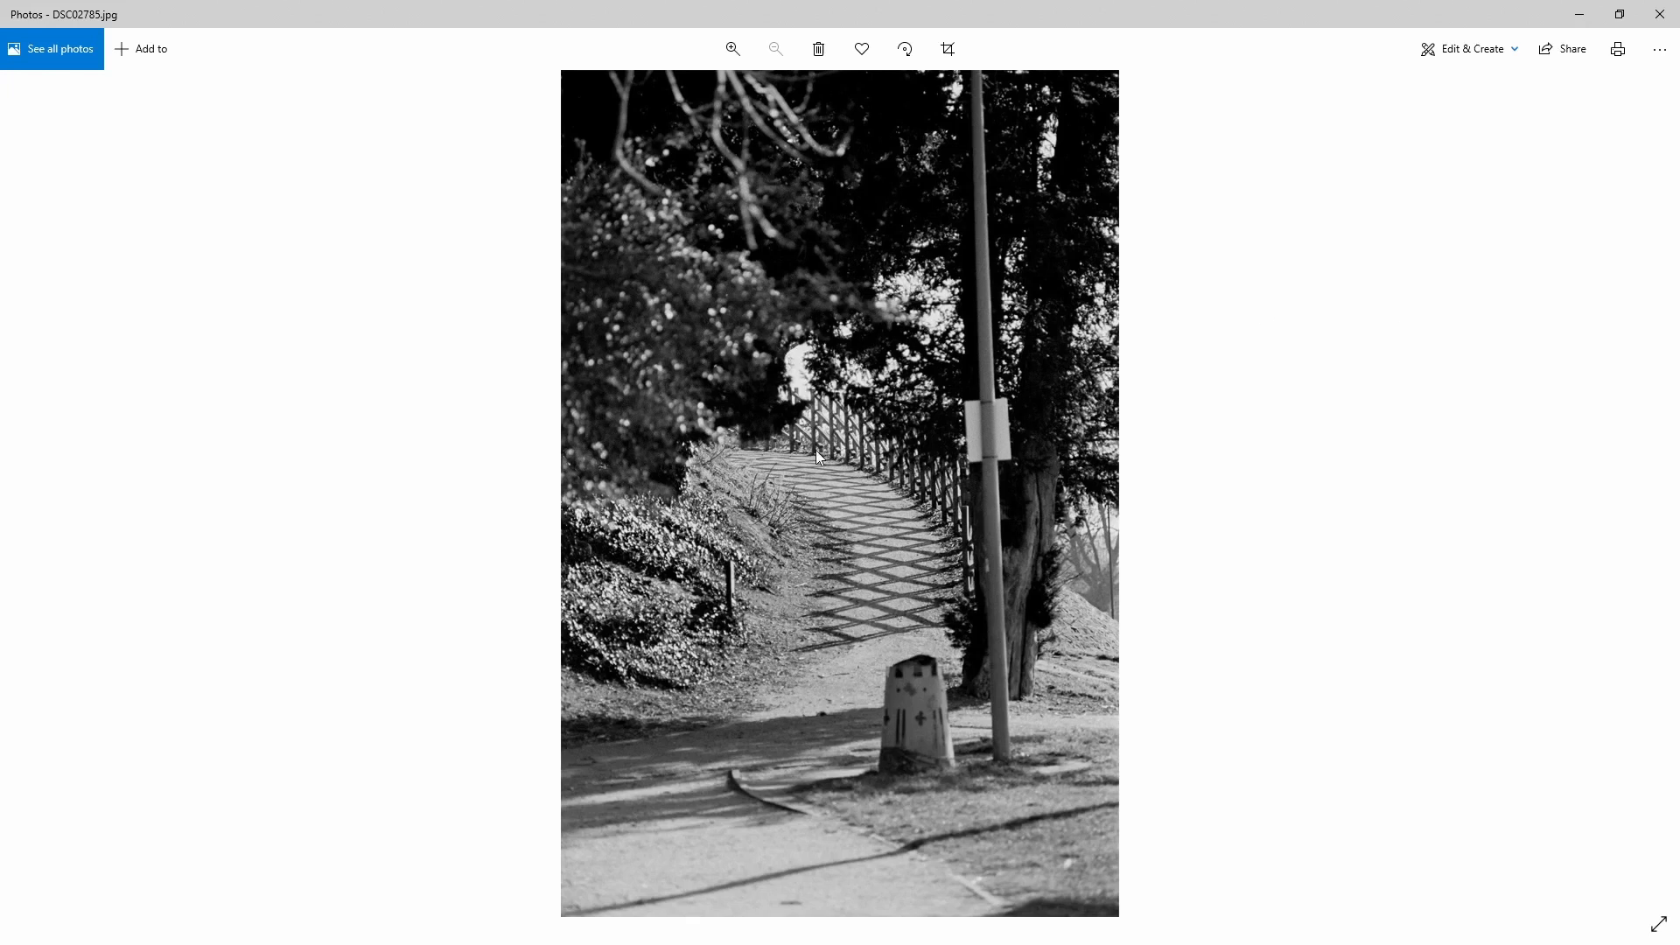
- Zoom into the path scan DSC02785, view the fence-shadow photo DSC02786 and advance to DSC02787
click(733, 49)
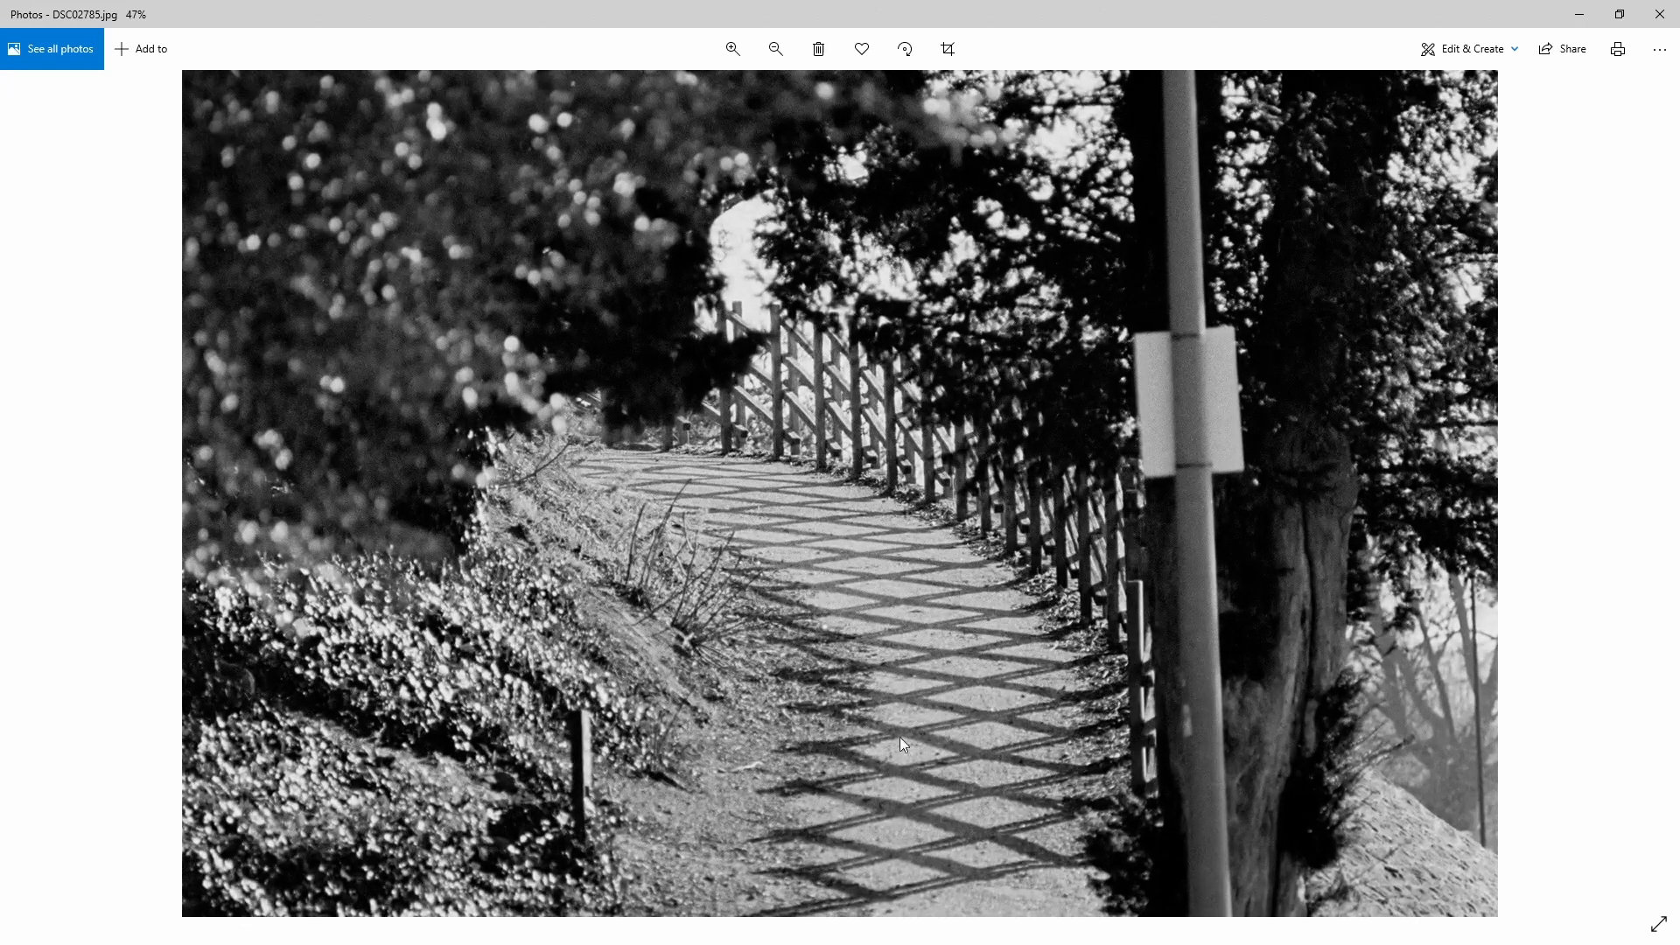
mouse_move(847, 407)
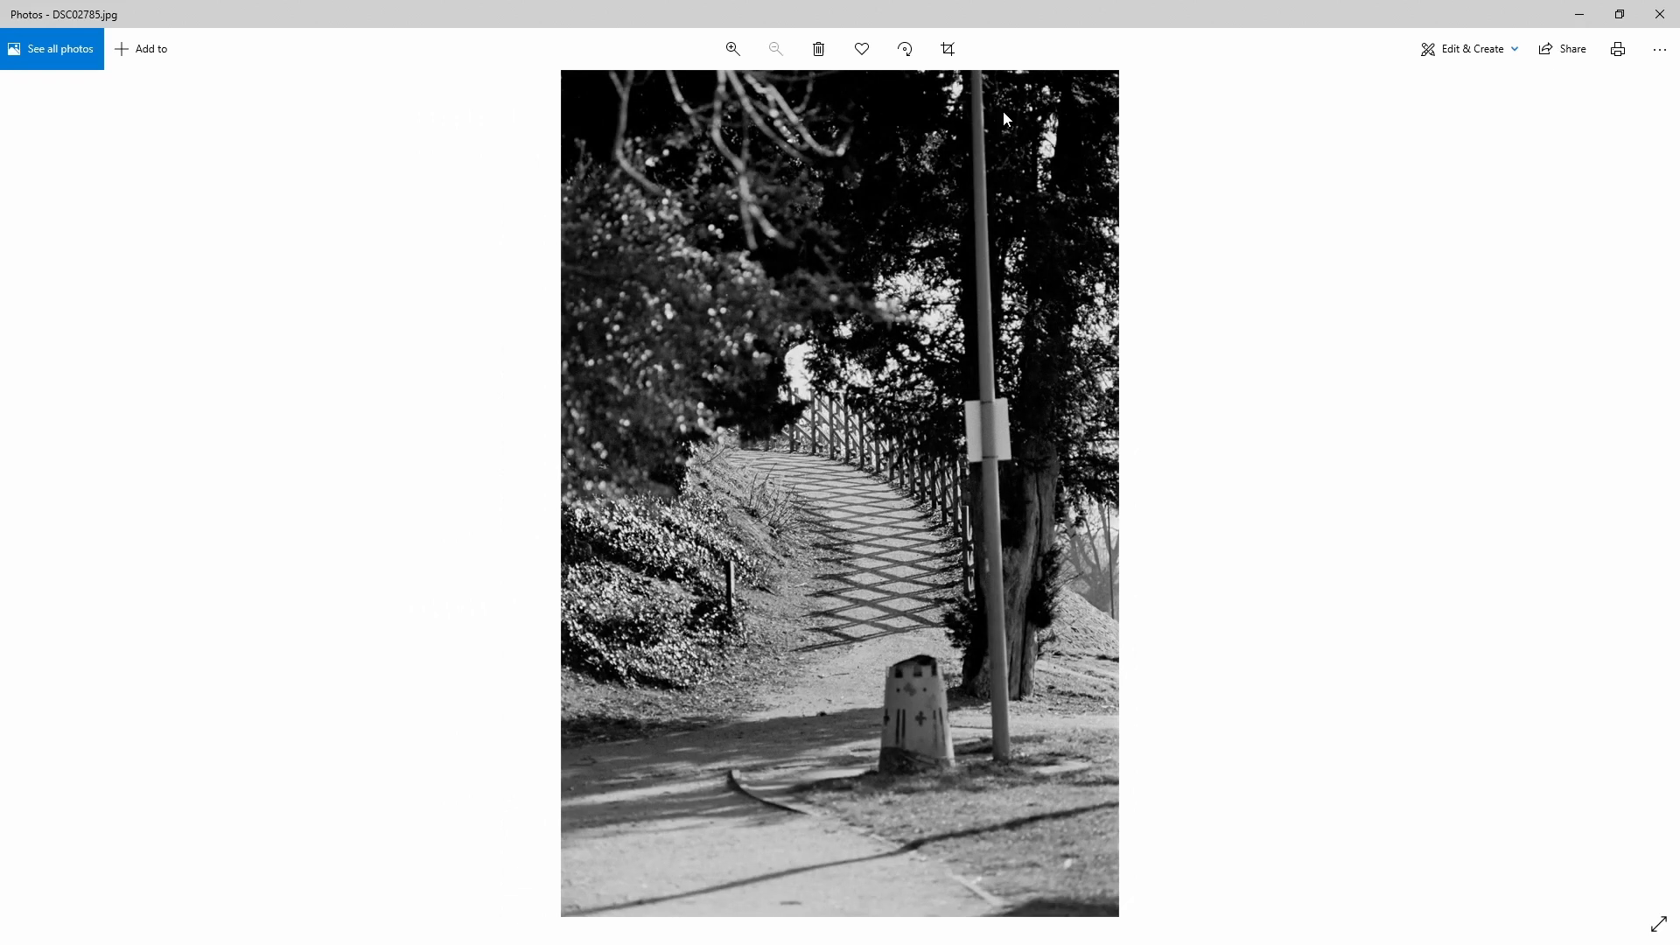
mouse_move(1015, 681)
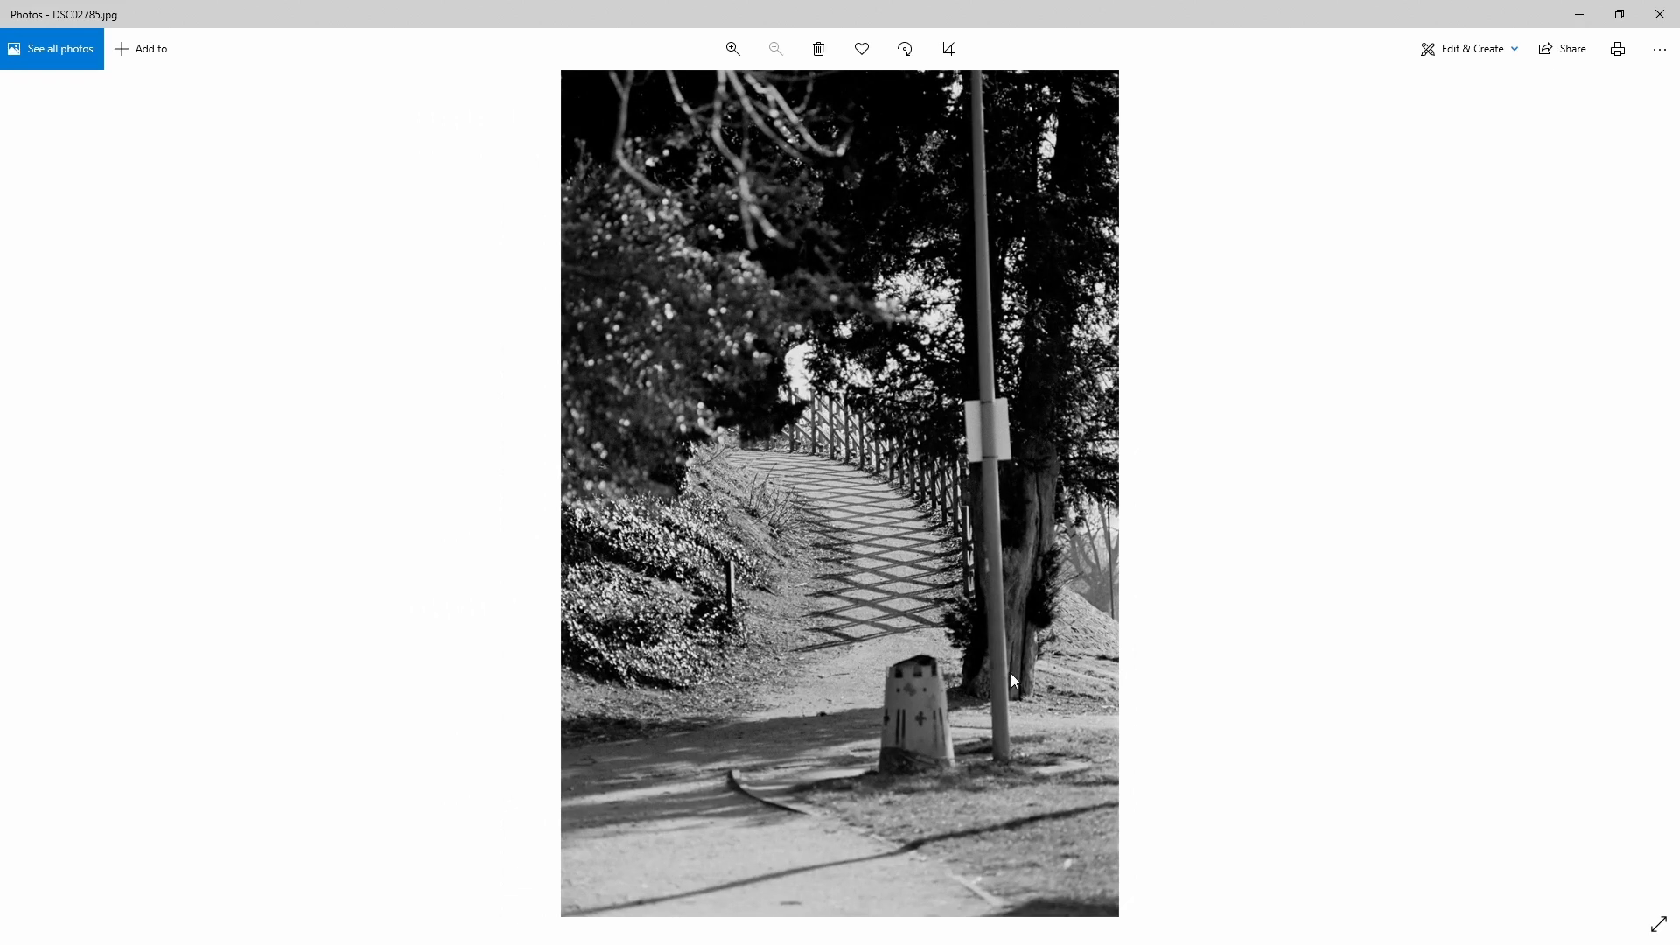
mouse_move(1470, 49)
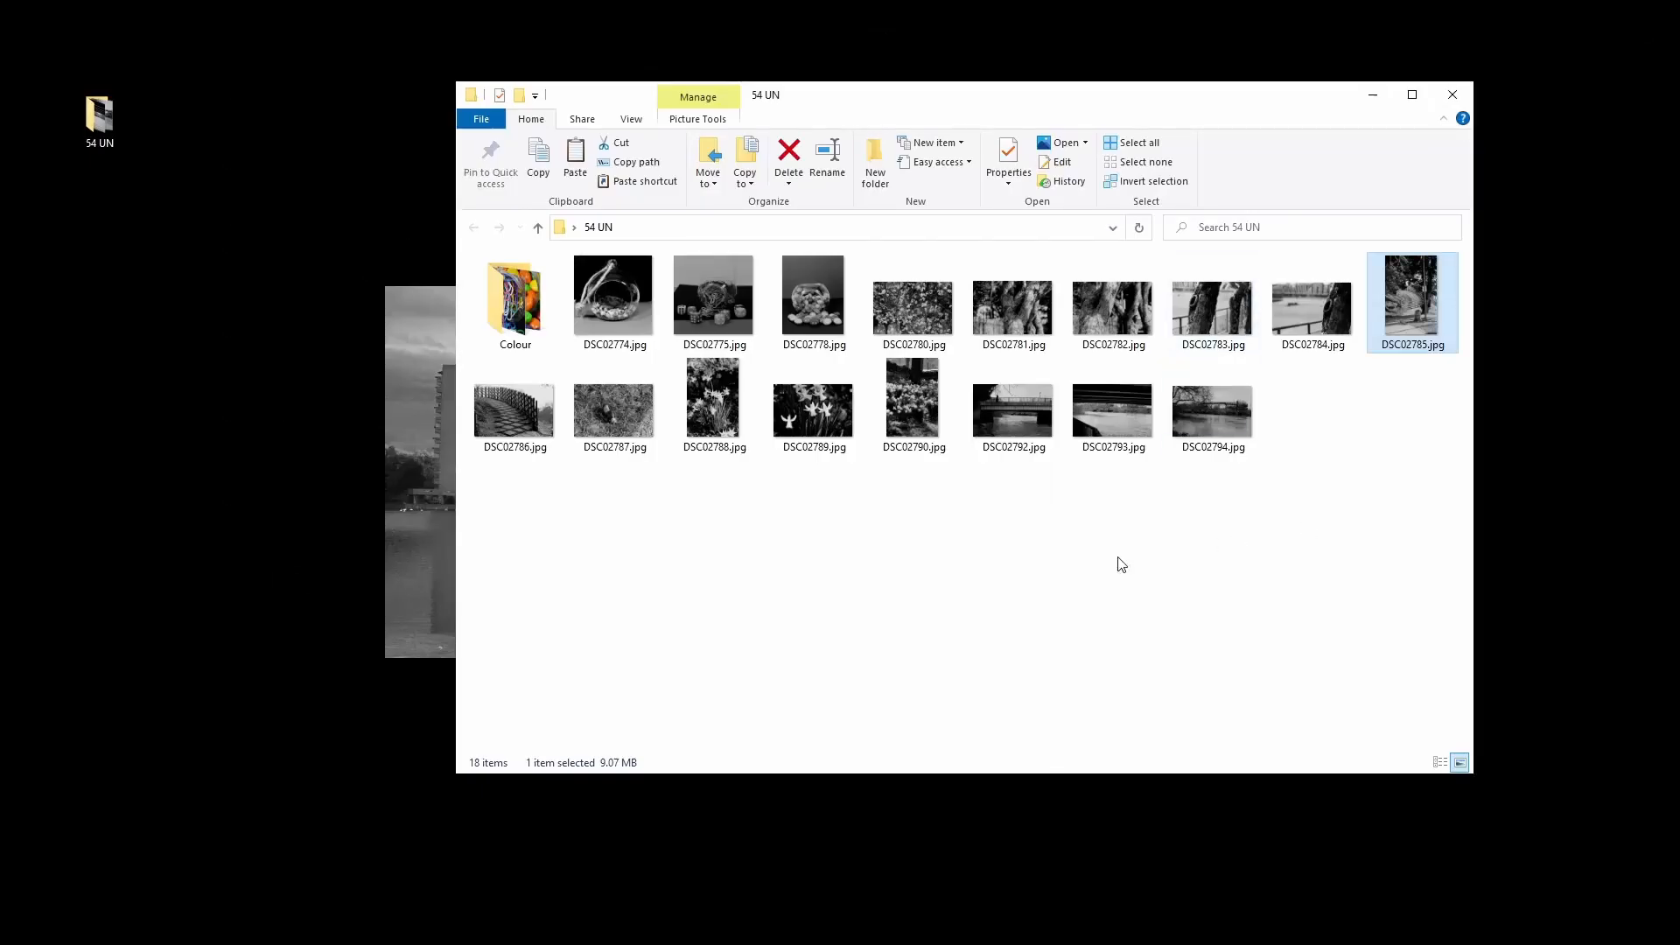
click(514, 405)
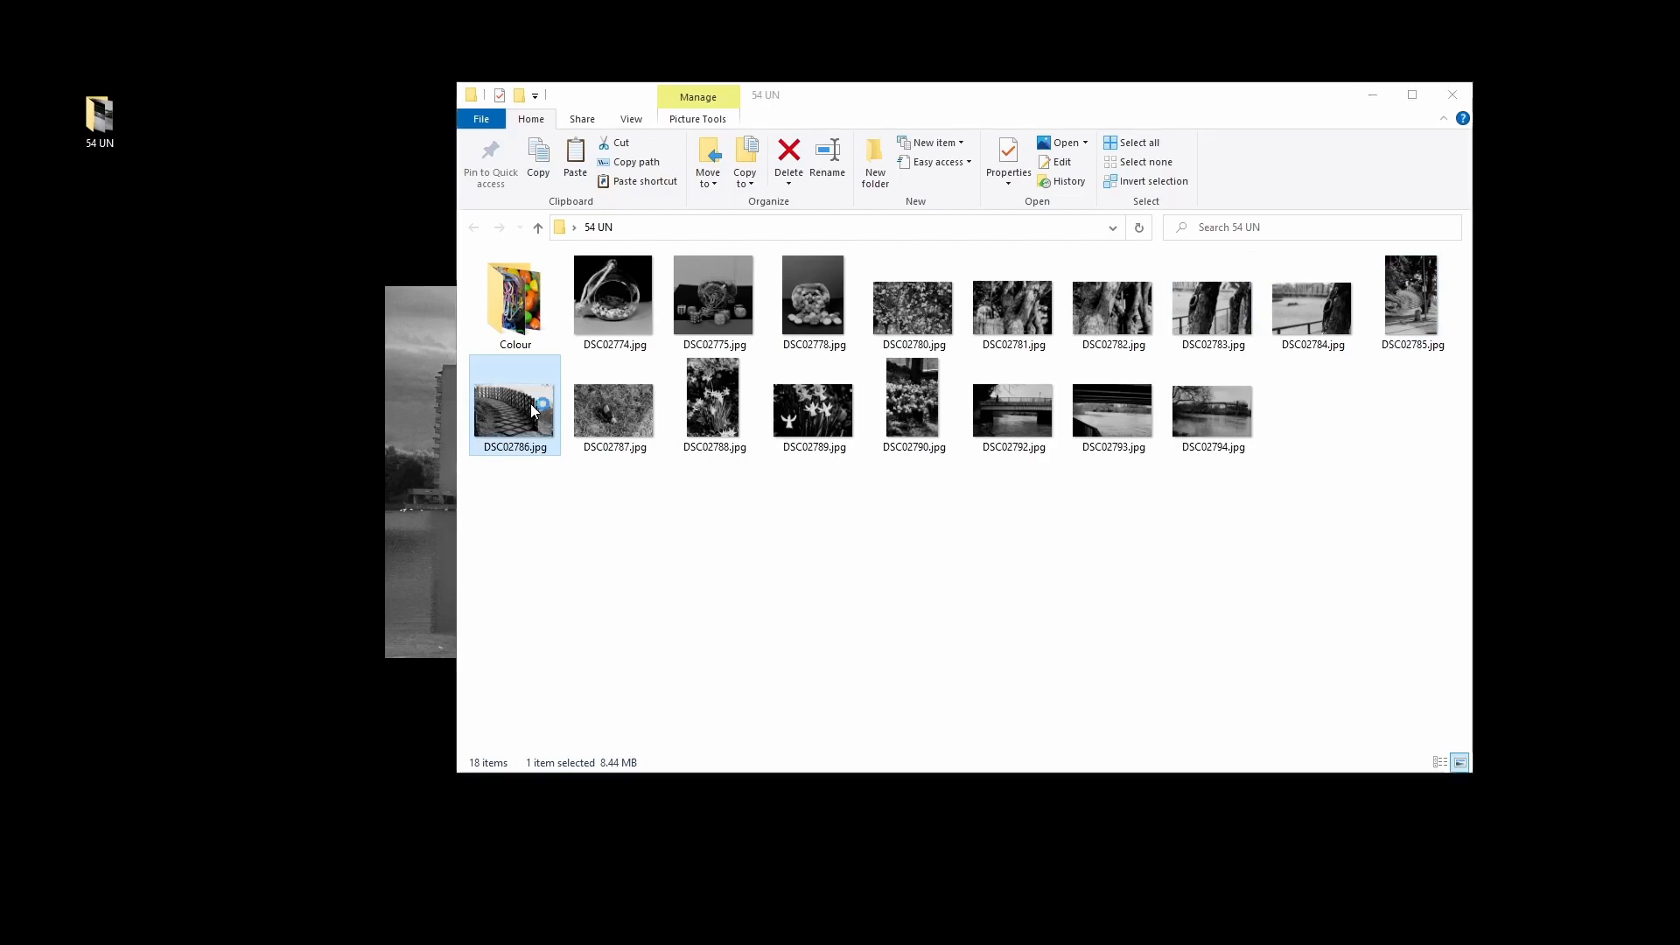
double_click(515, 402)
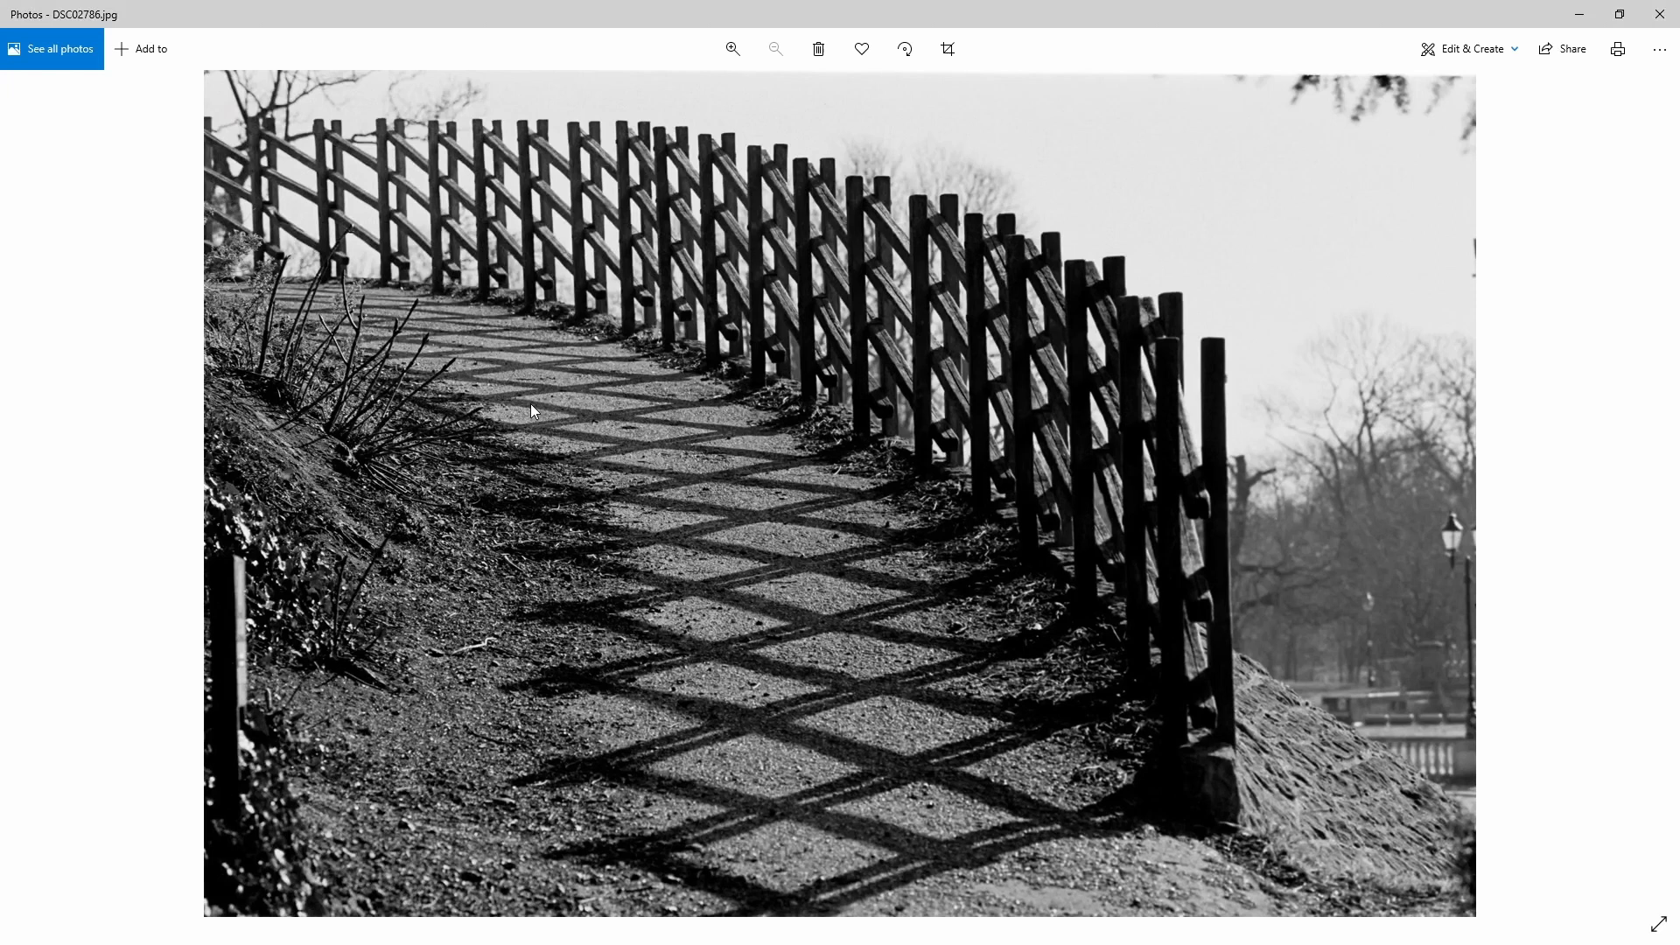
mouse_move(645, 345)
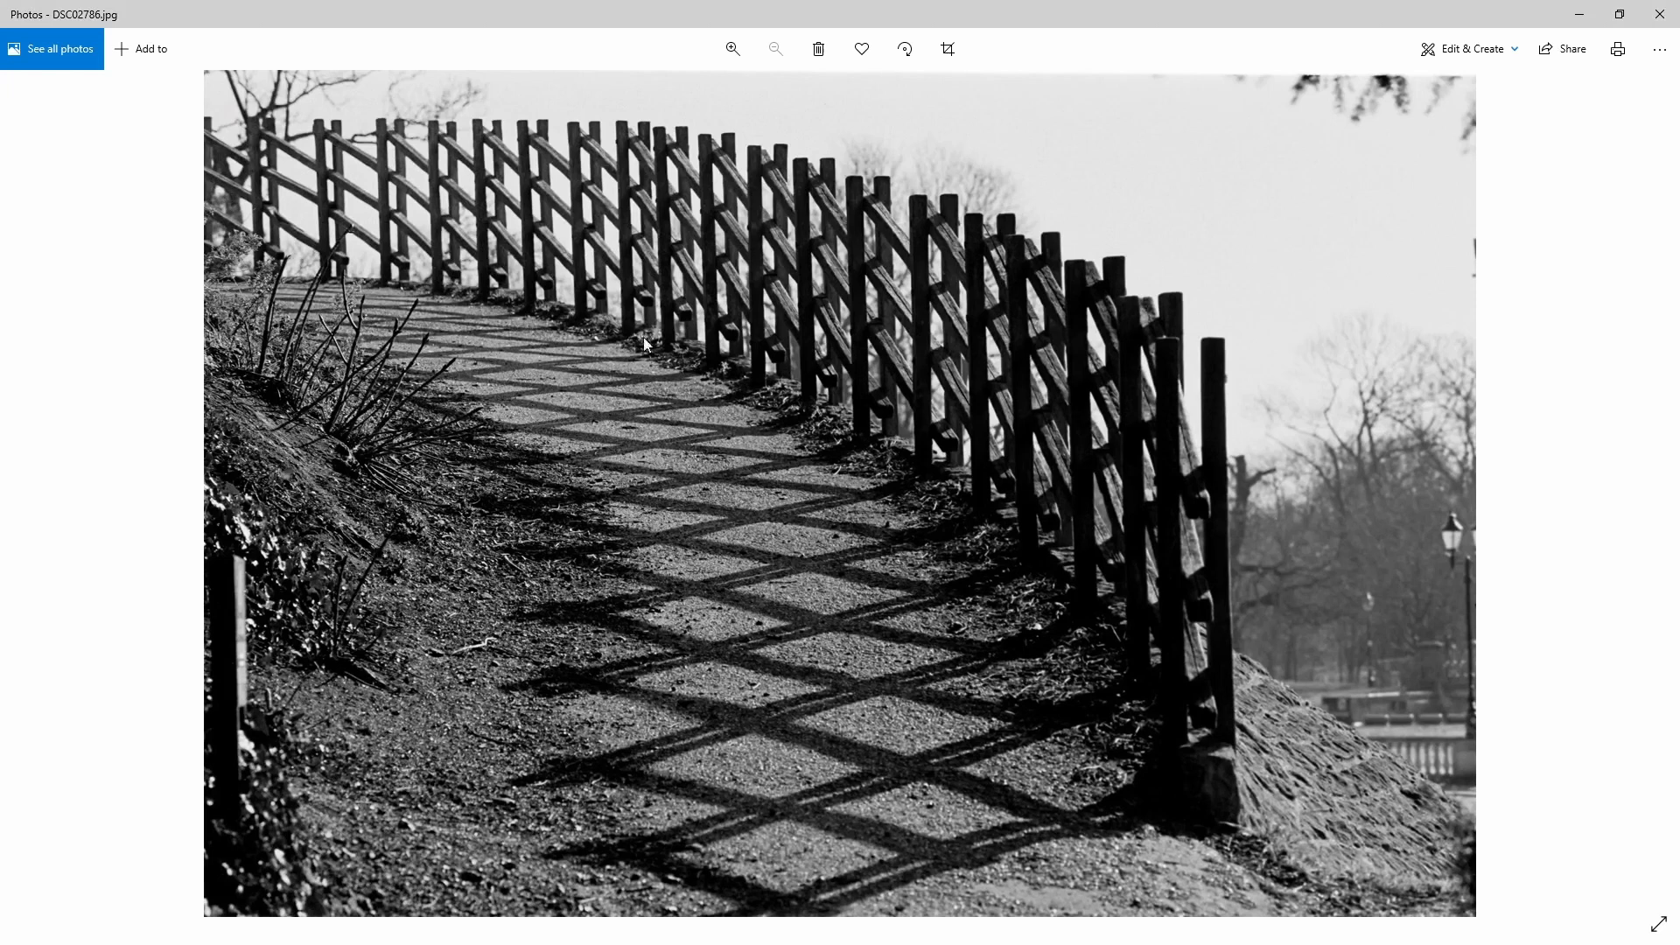
mouse_move(863, 136)
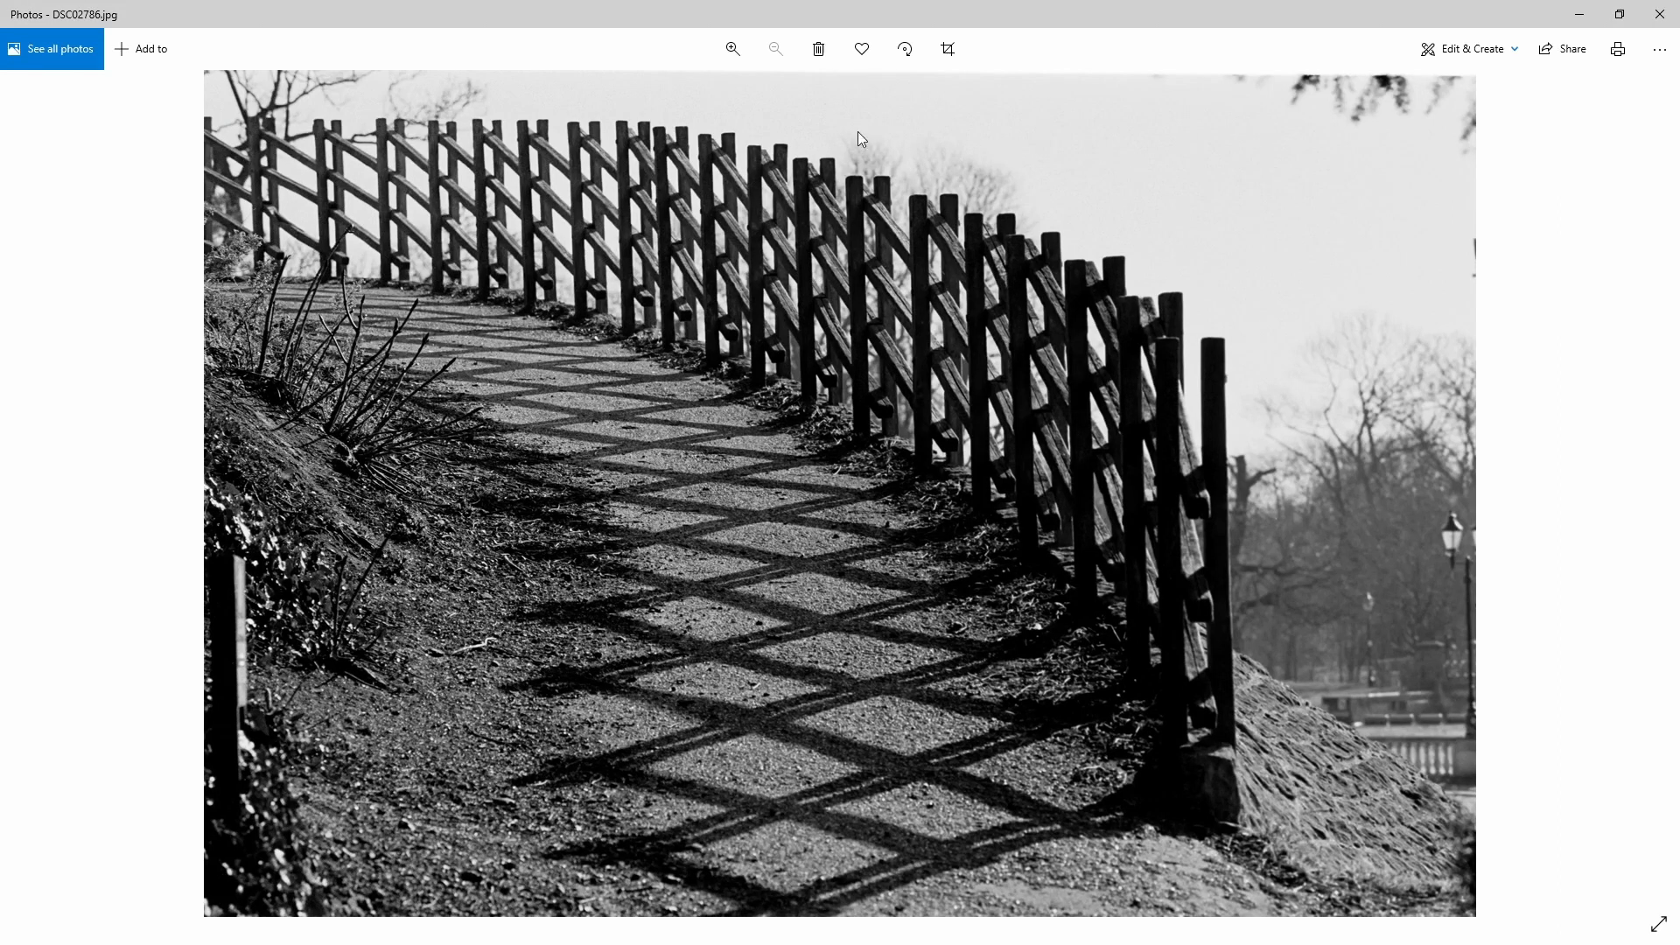
mouse_move(843, 136)
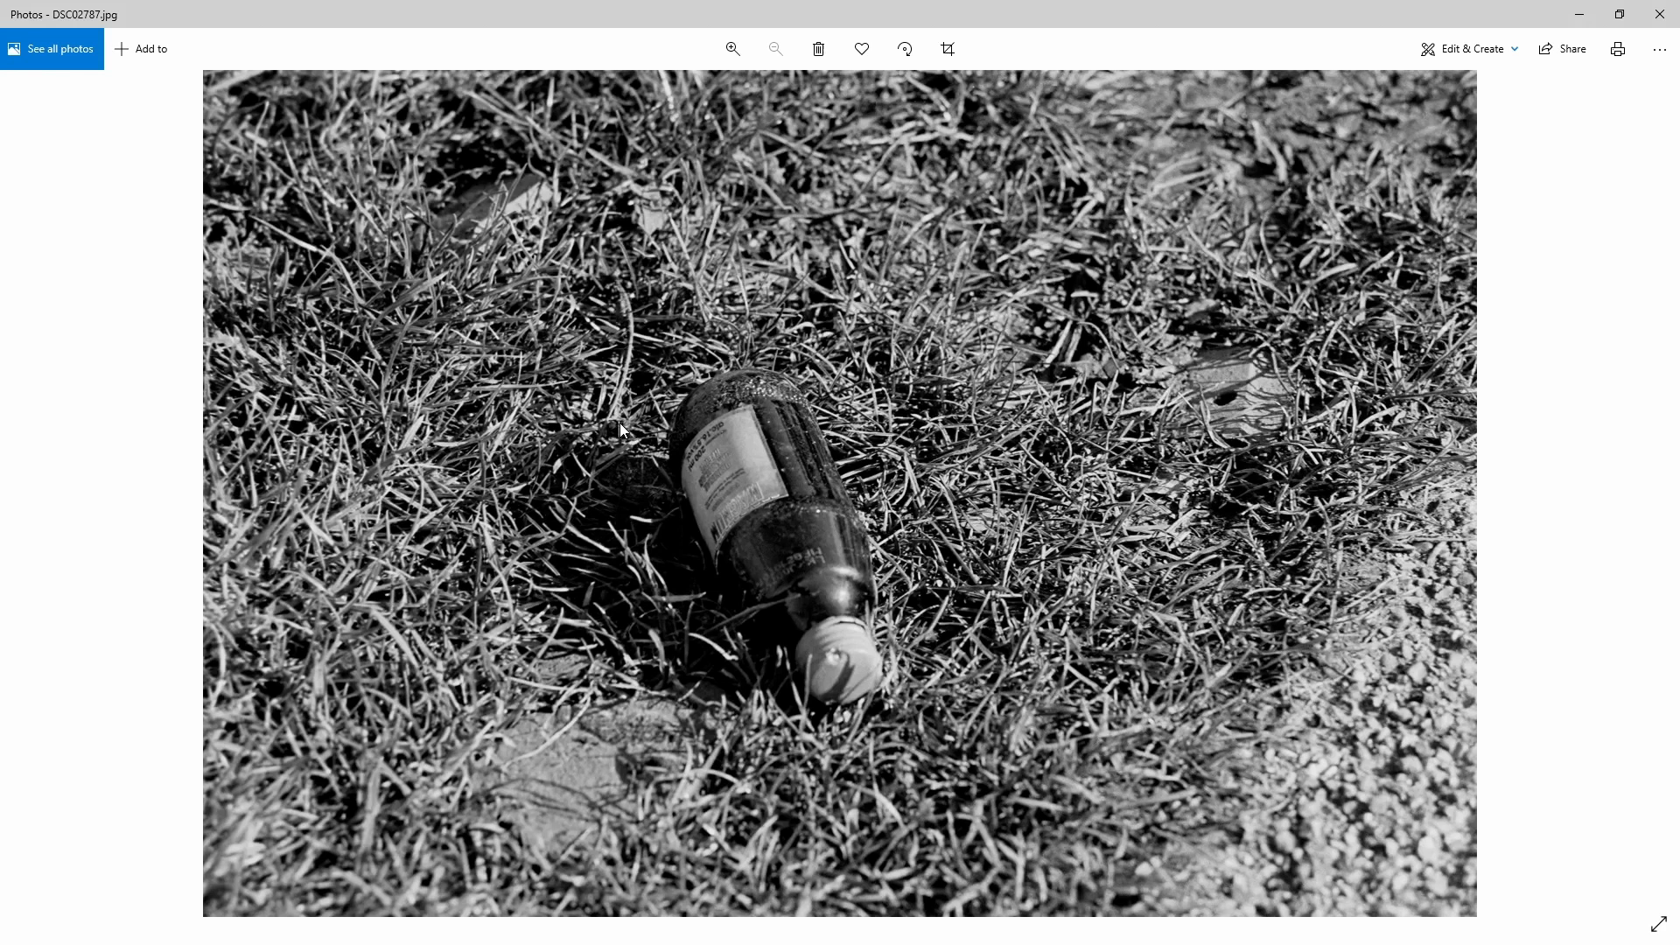
mouse_move(637, 436)
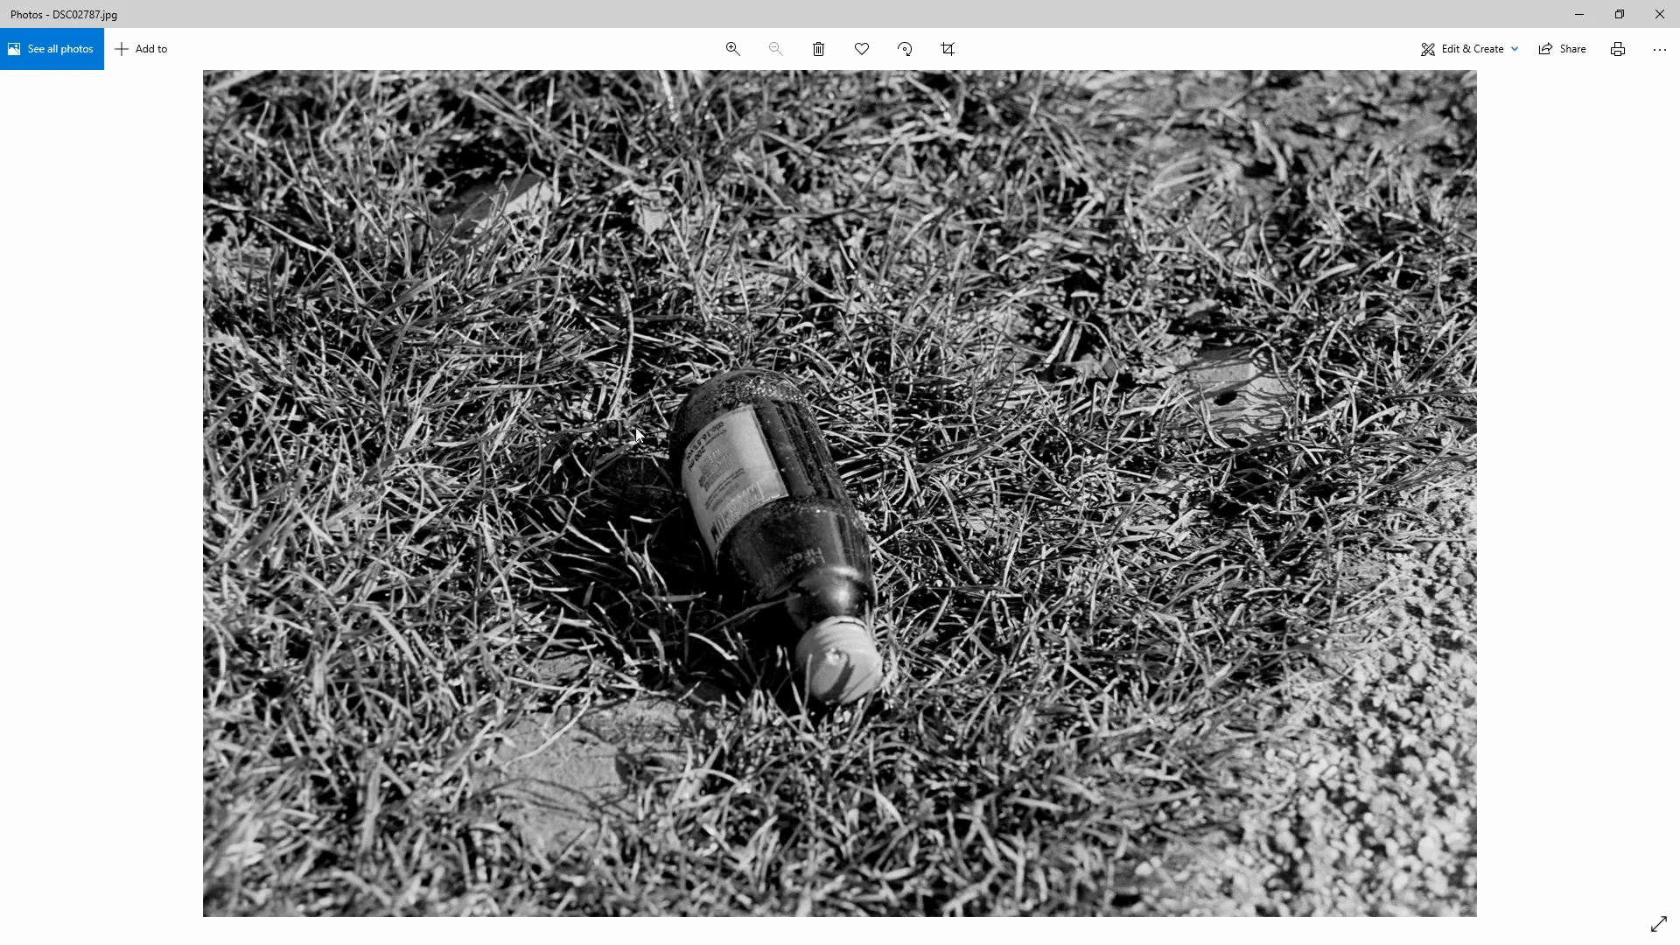
click(733, 49)
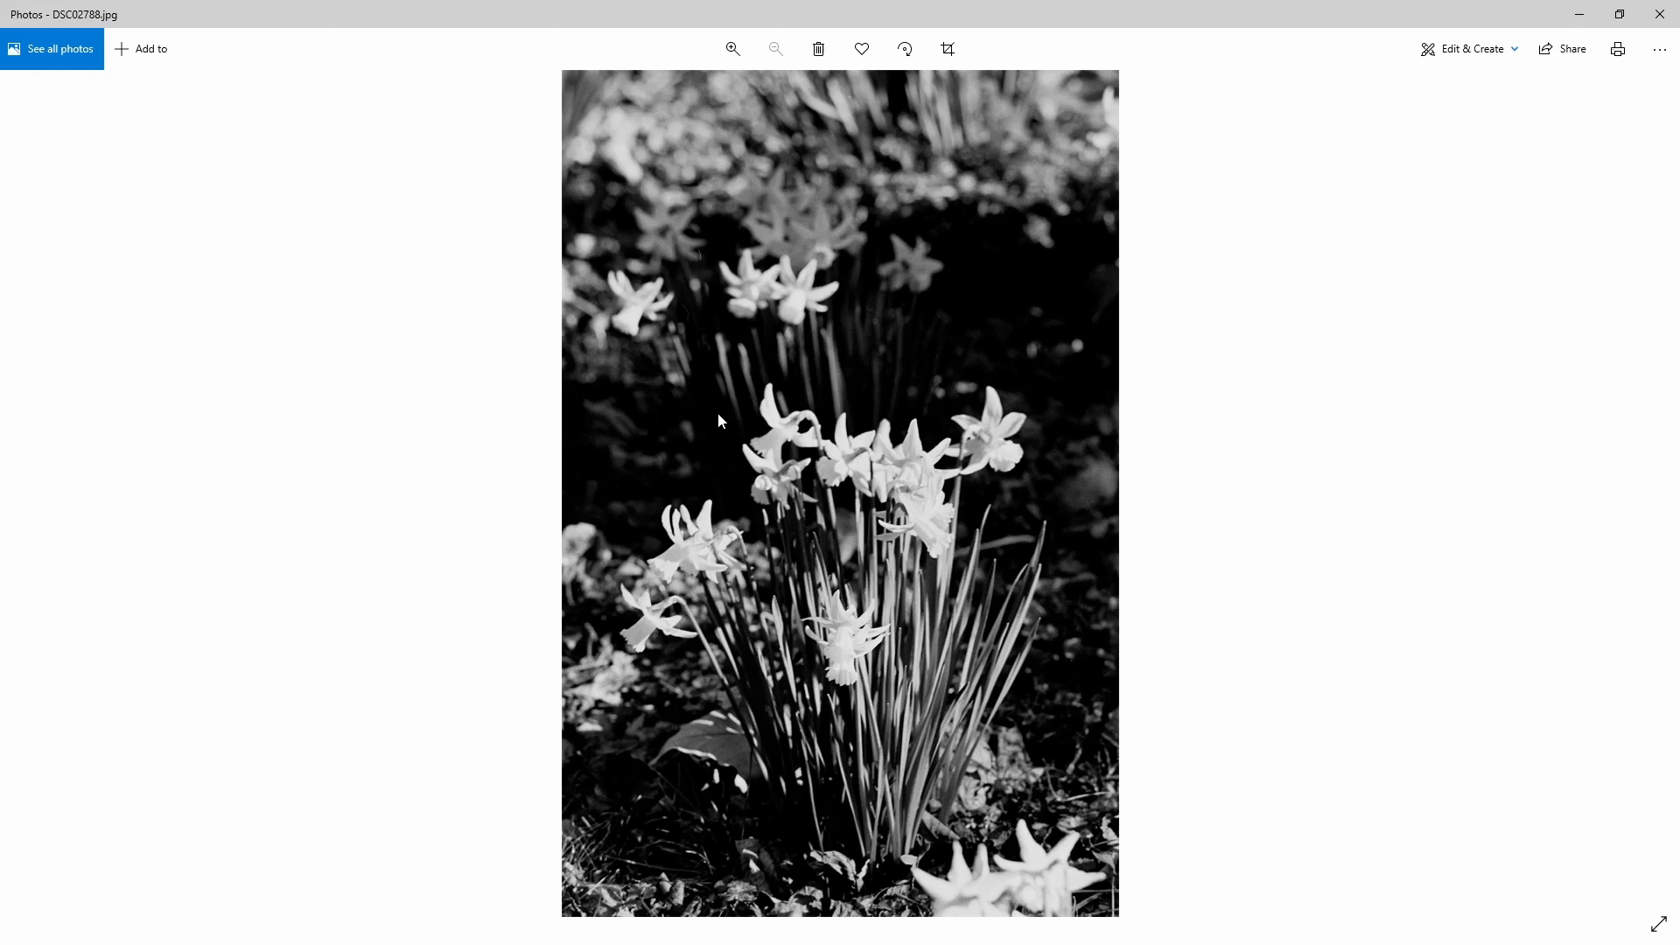
- Advance from the bottle-in-grass scan DSC02787 to the daffodil photo DSC02788
key(Right)
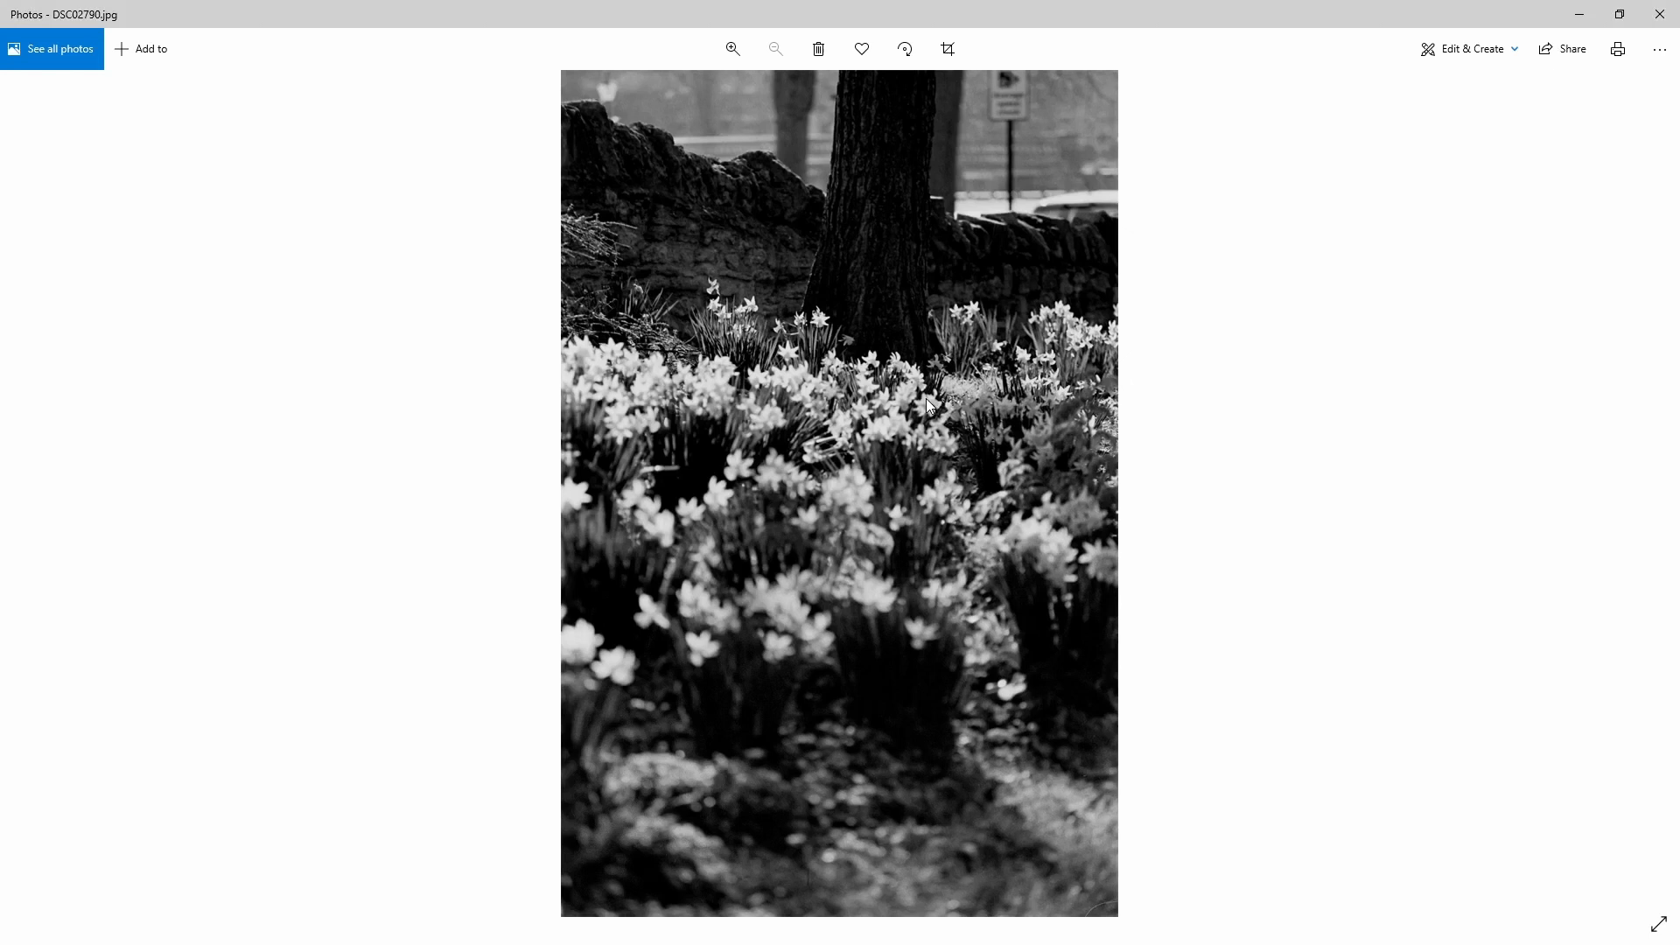
mouse_move(833, 331)
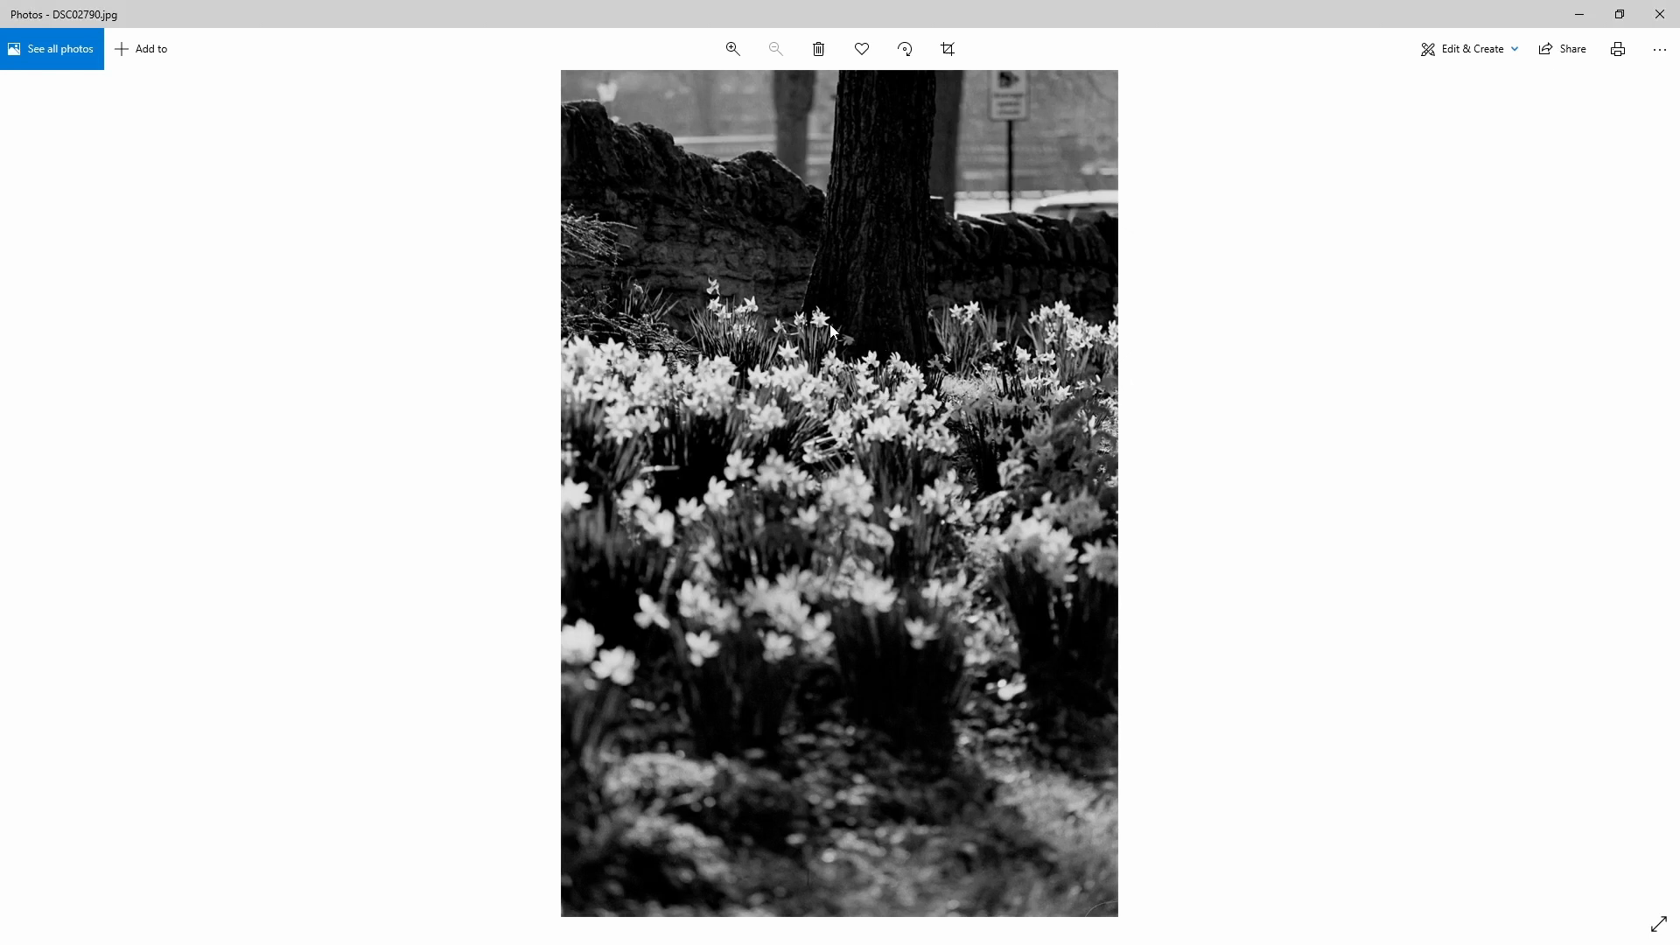
mouse_move(857, 341)
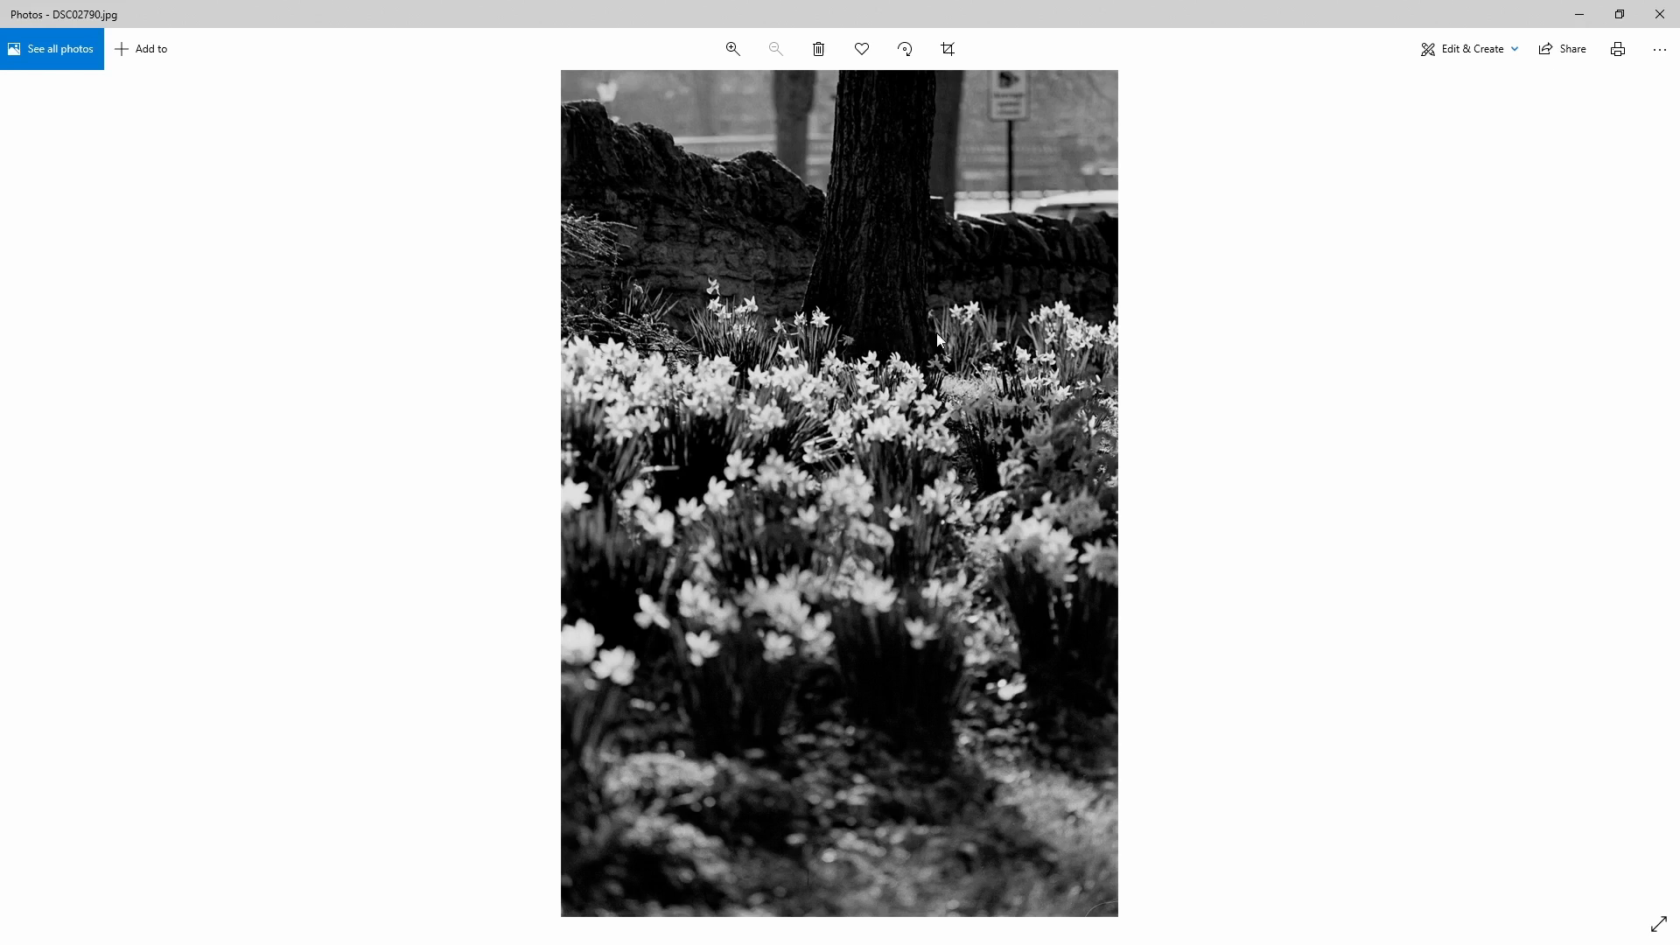
mouse_move(839, 490)
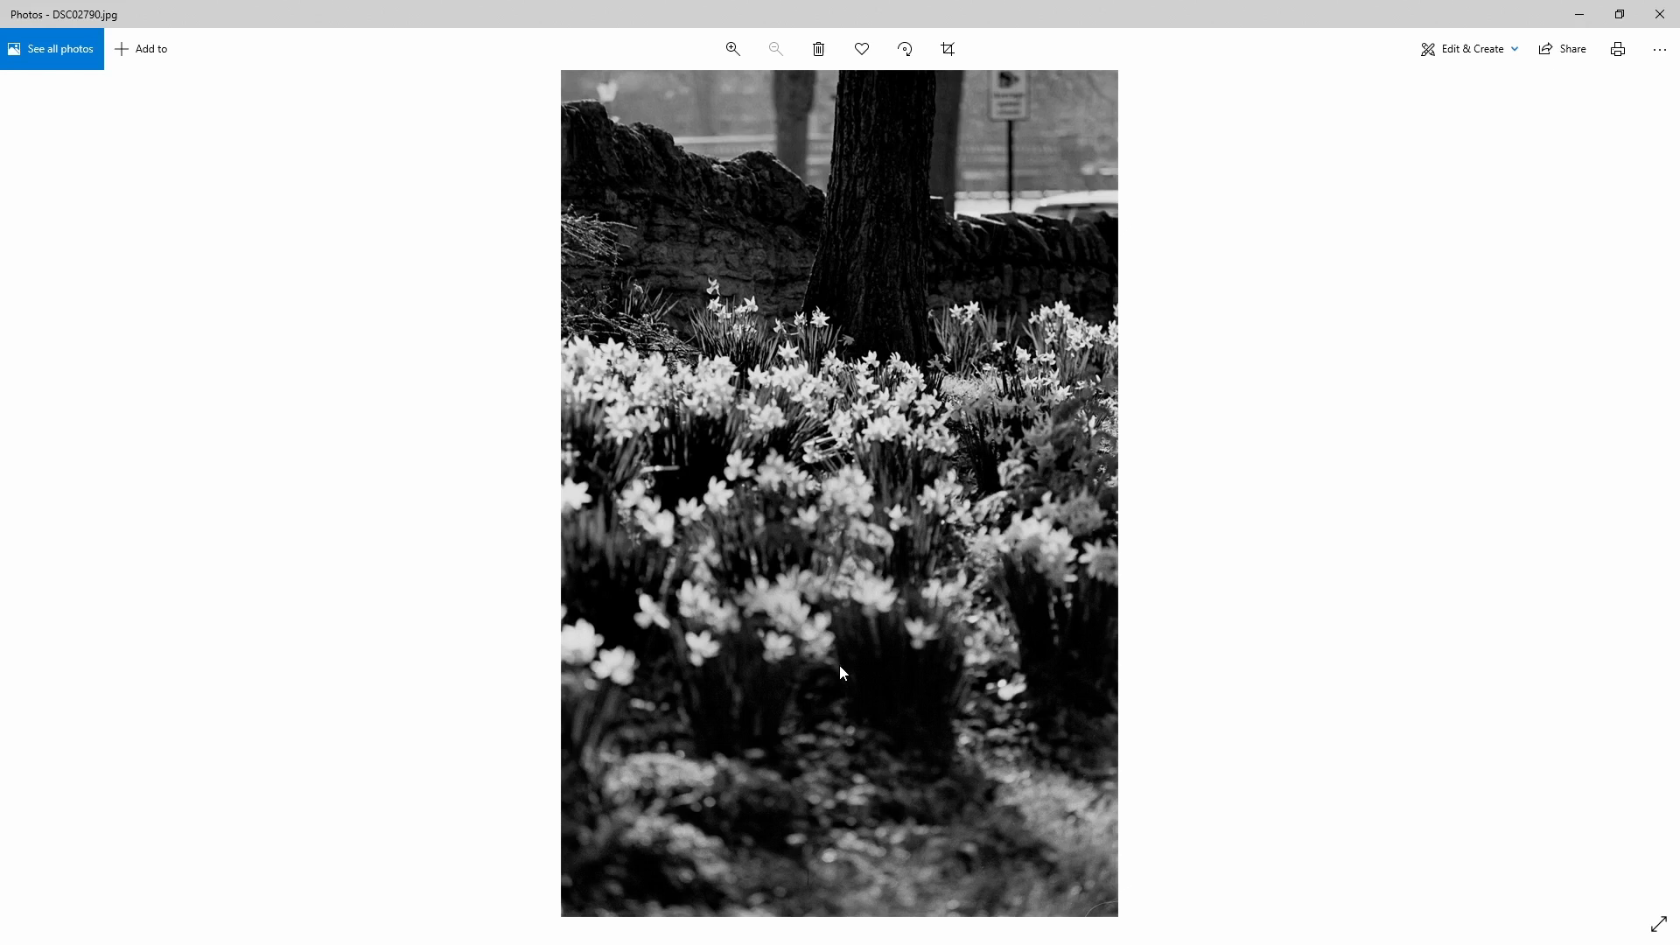
mouse_move(1033, 189)
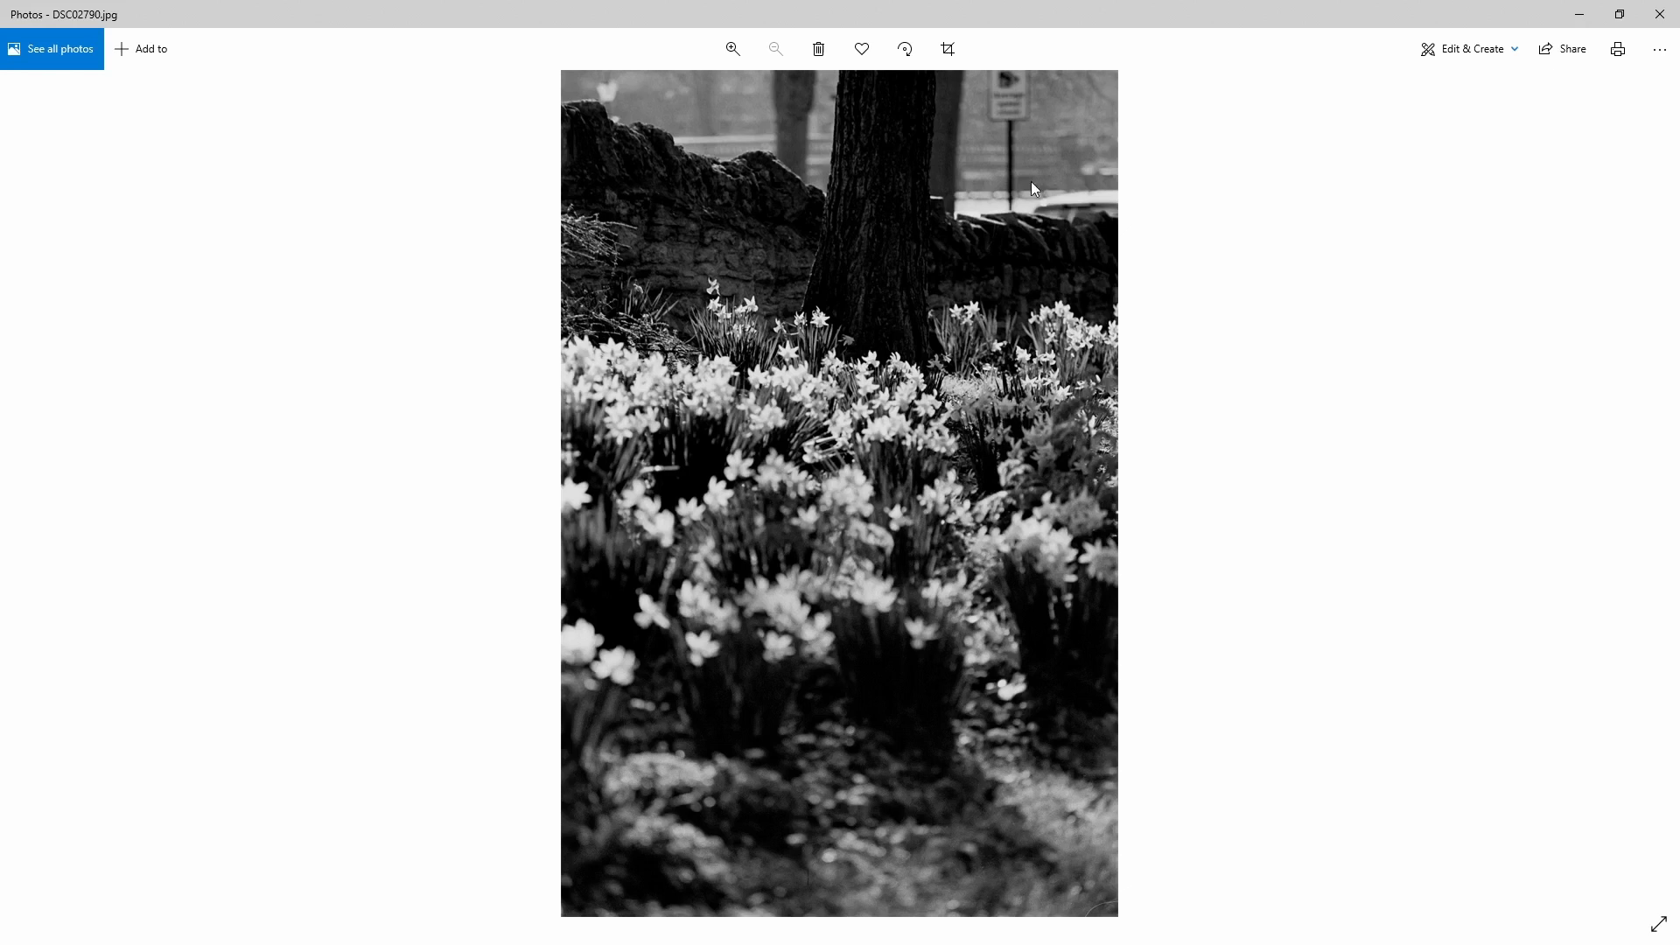
mouse_move(1005, 115)
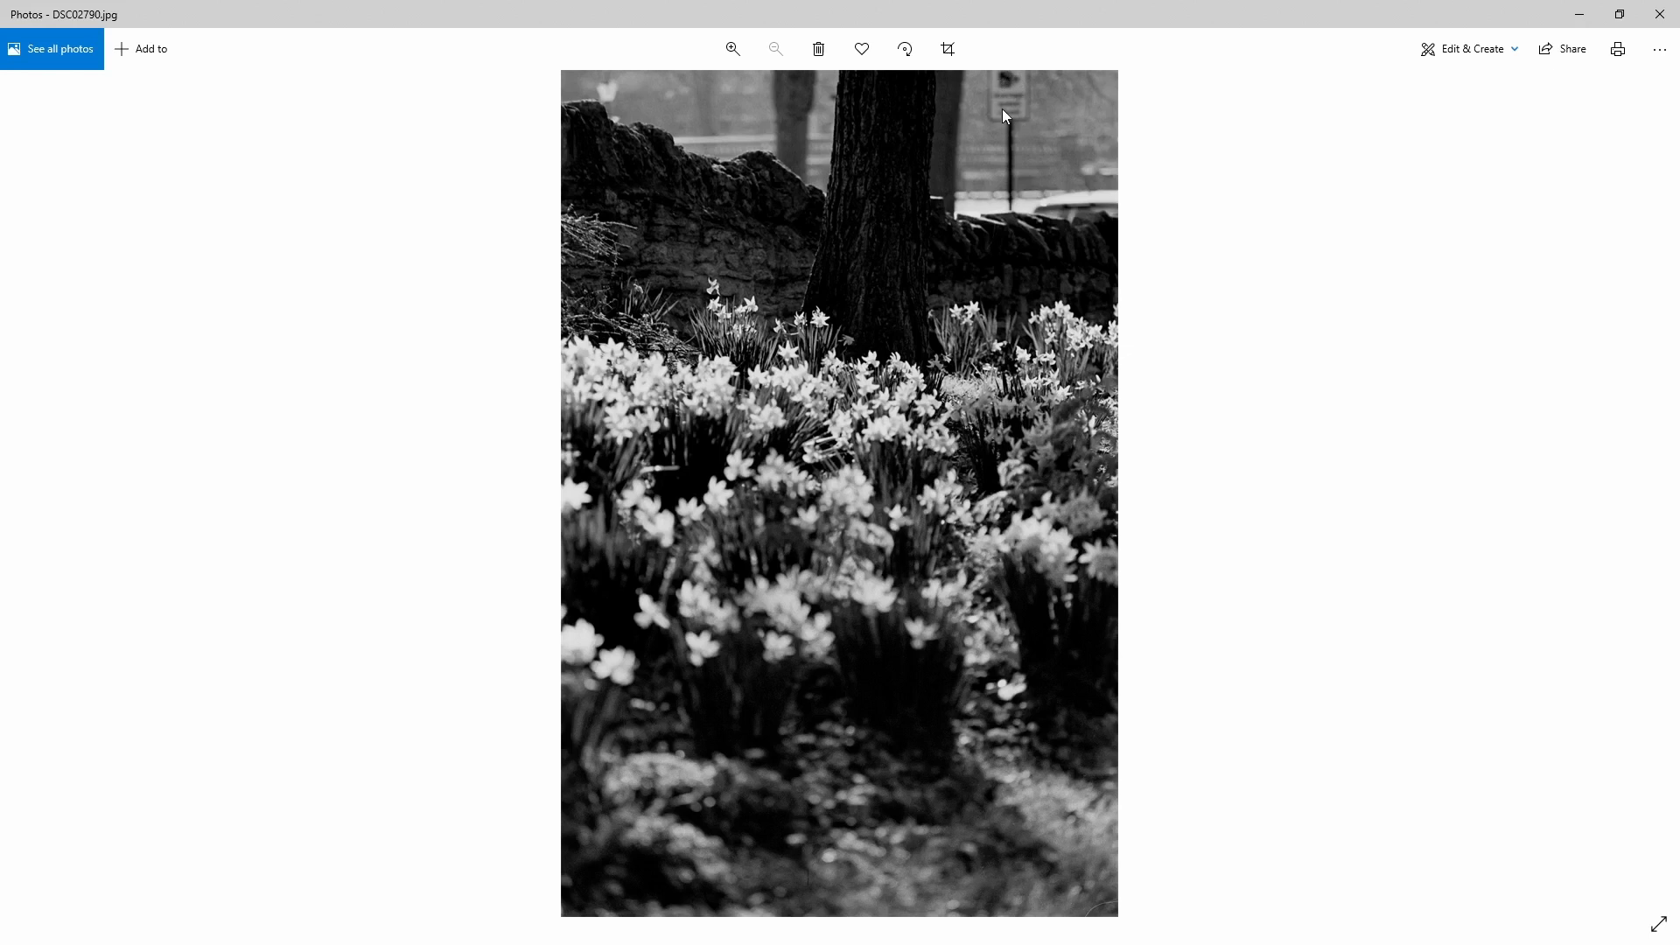
mouse_move(1005, 206)
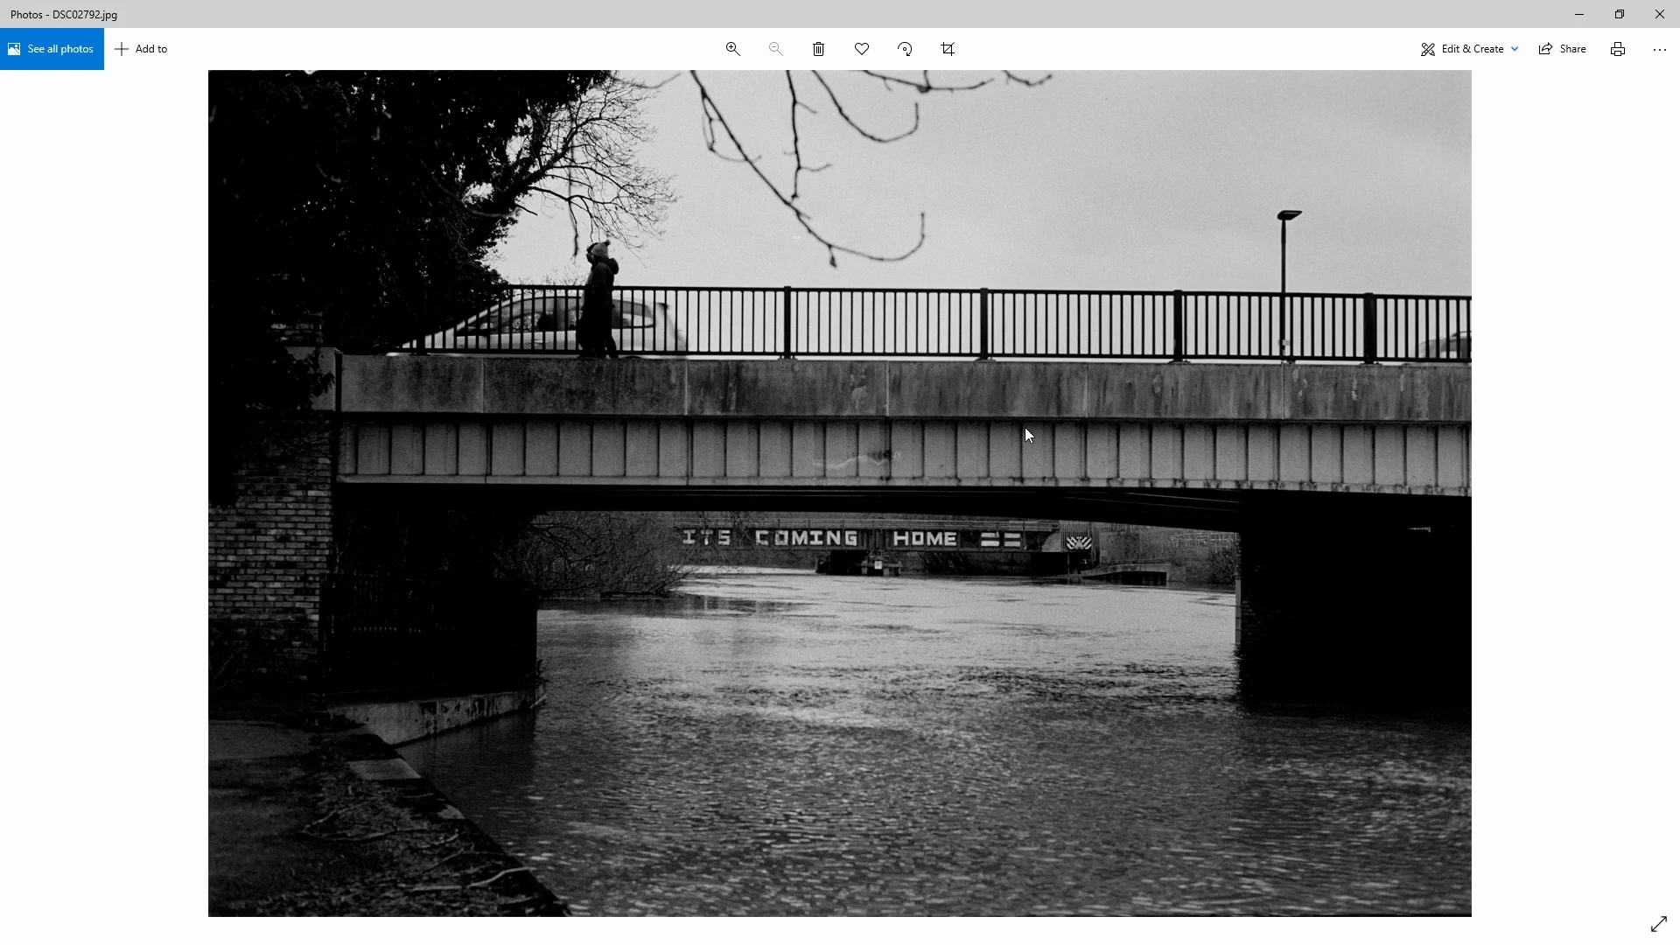
mouse_move(1229, 278)
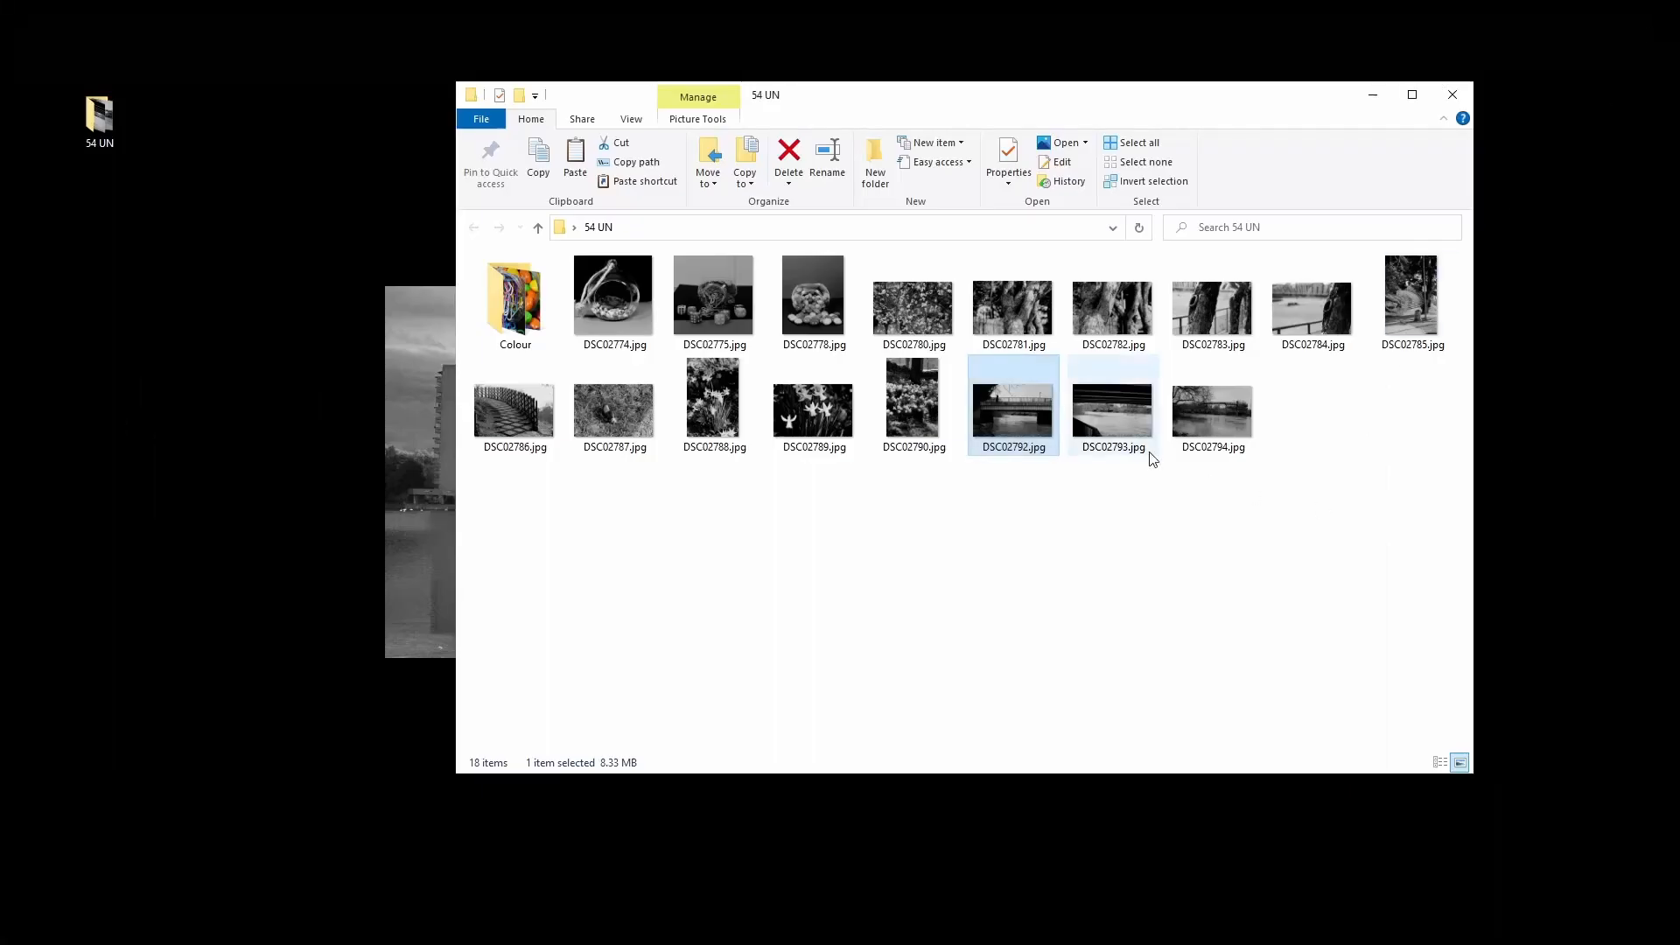
- View the river-under-bridge scan DSC02793 in Photos
double_click(1113, 405)
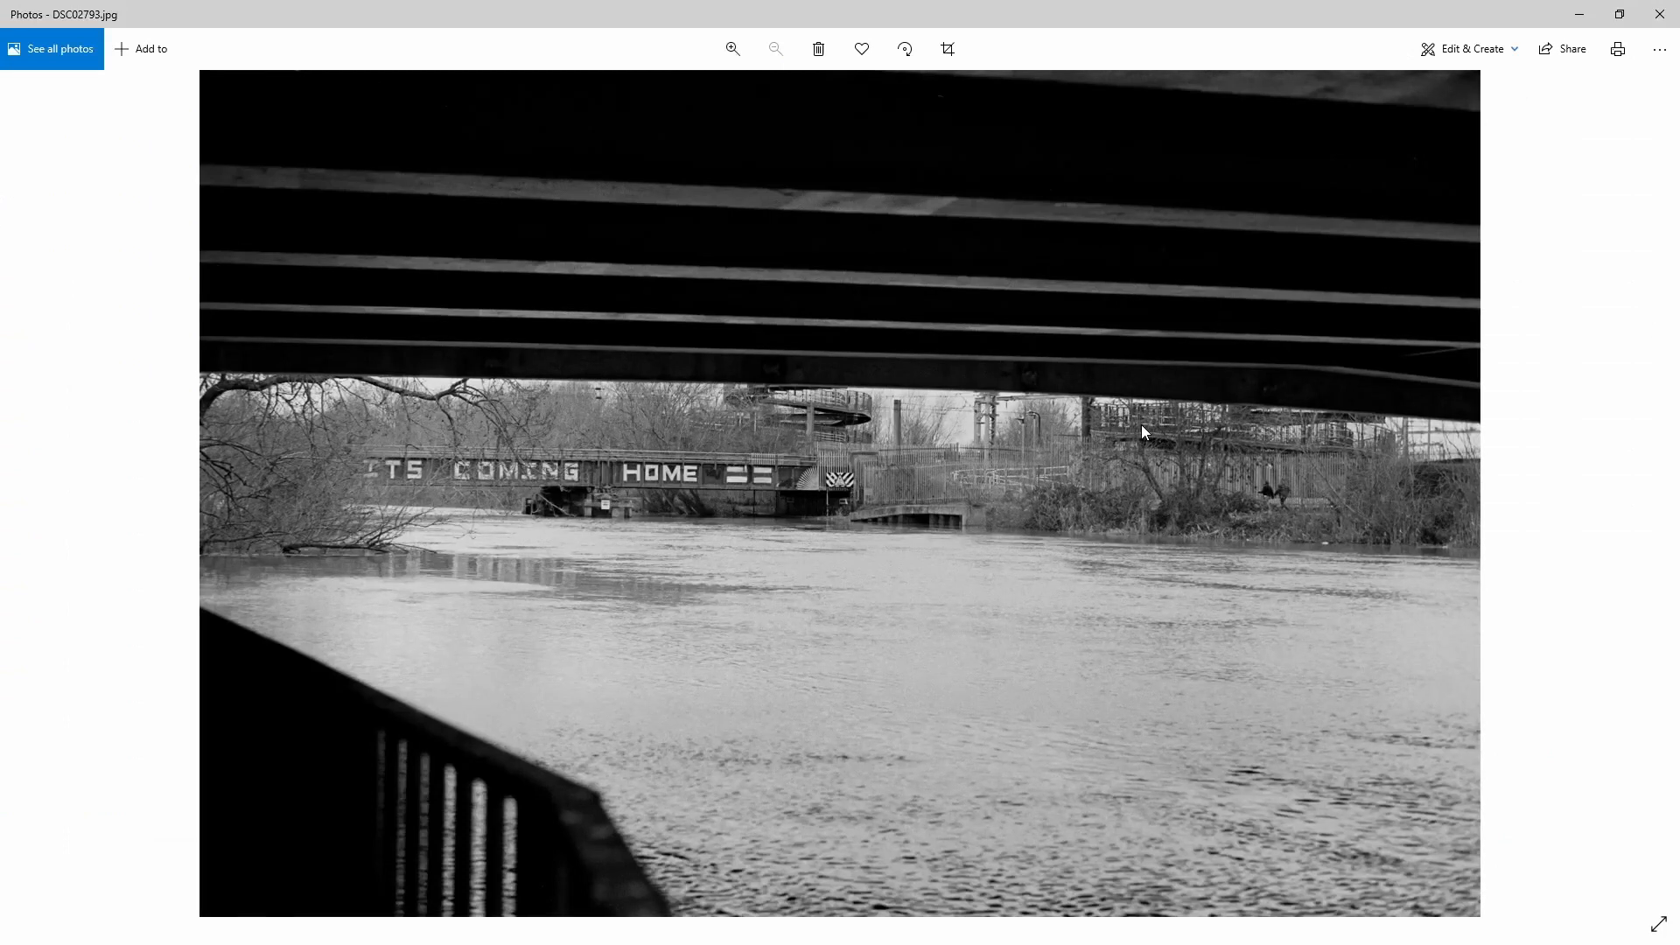
mouse_move(744, 436)
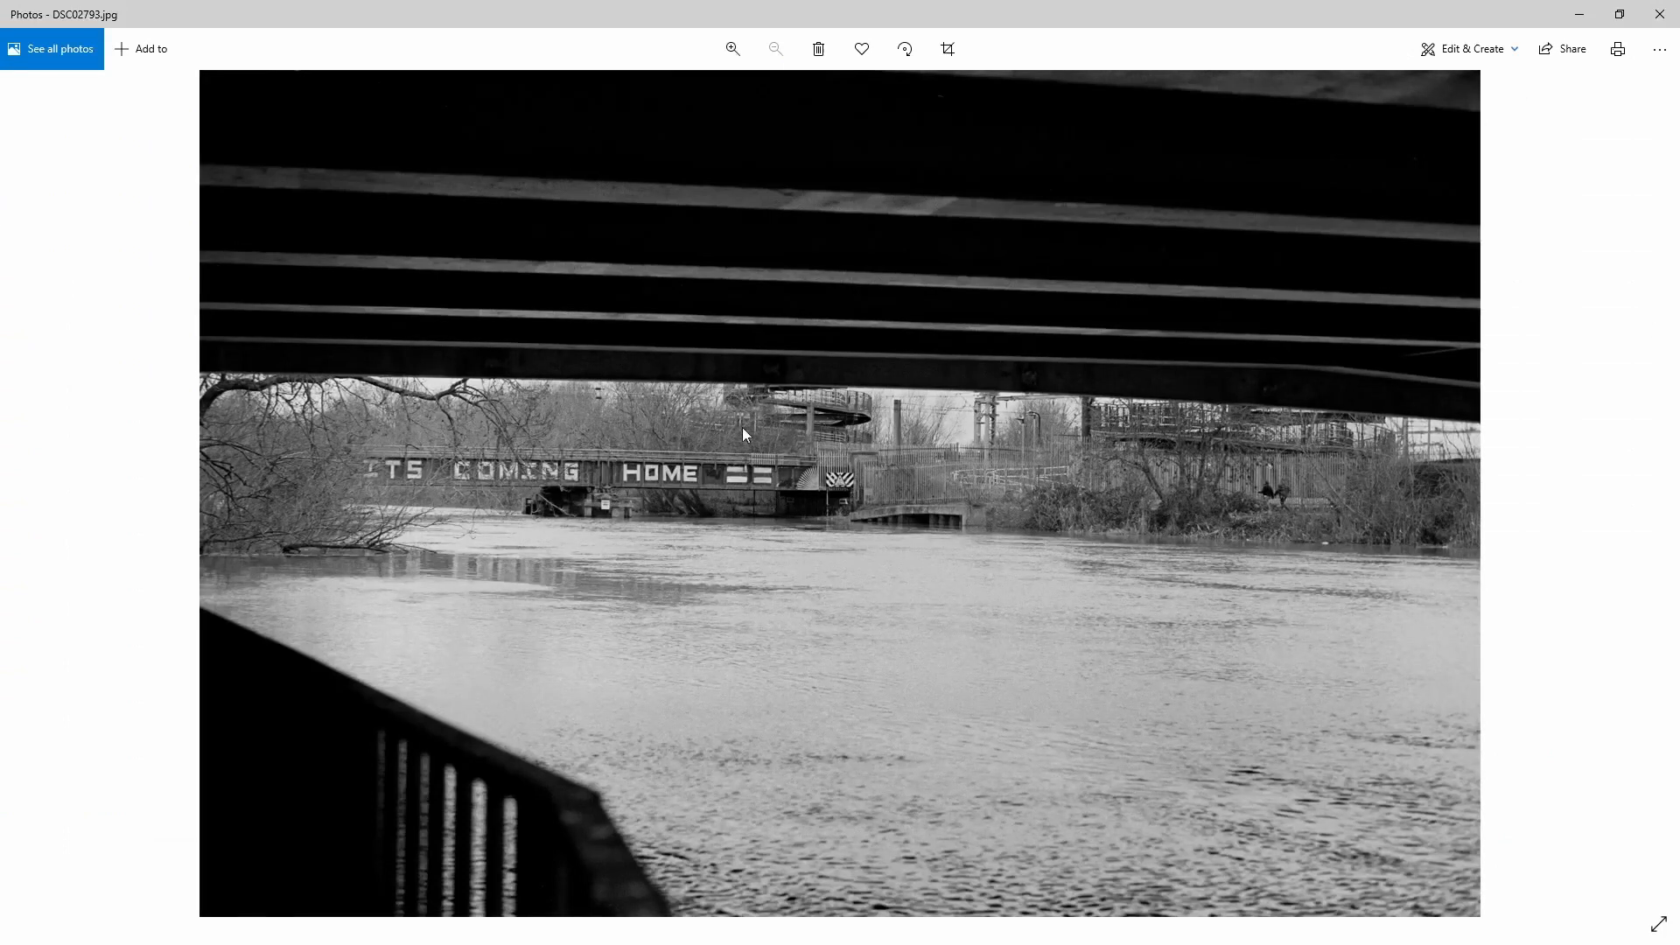
mouse_move(1659, 37)
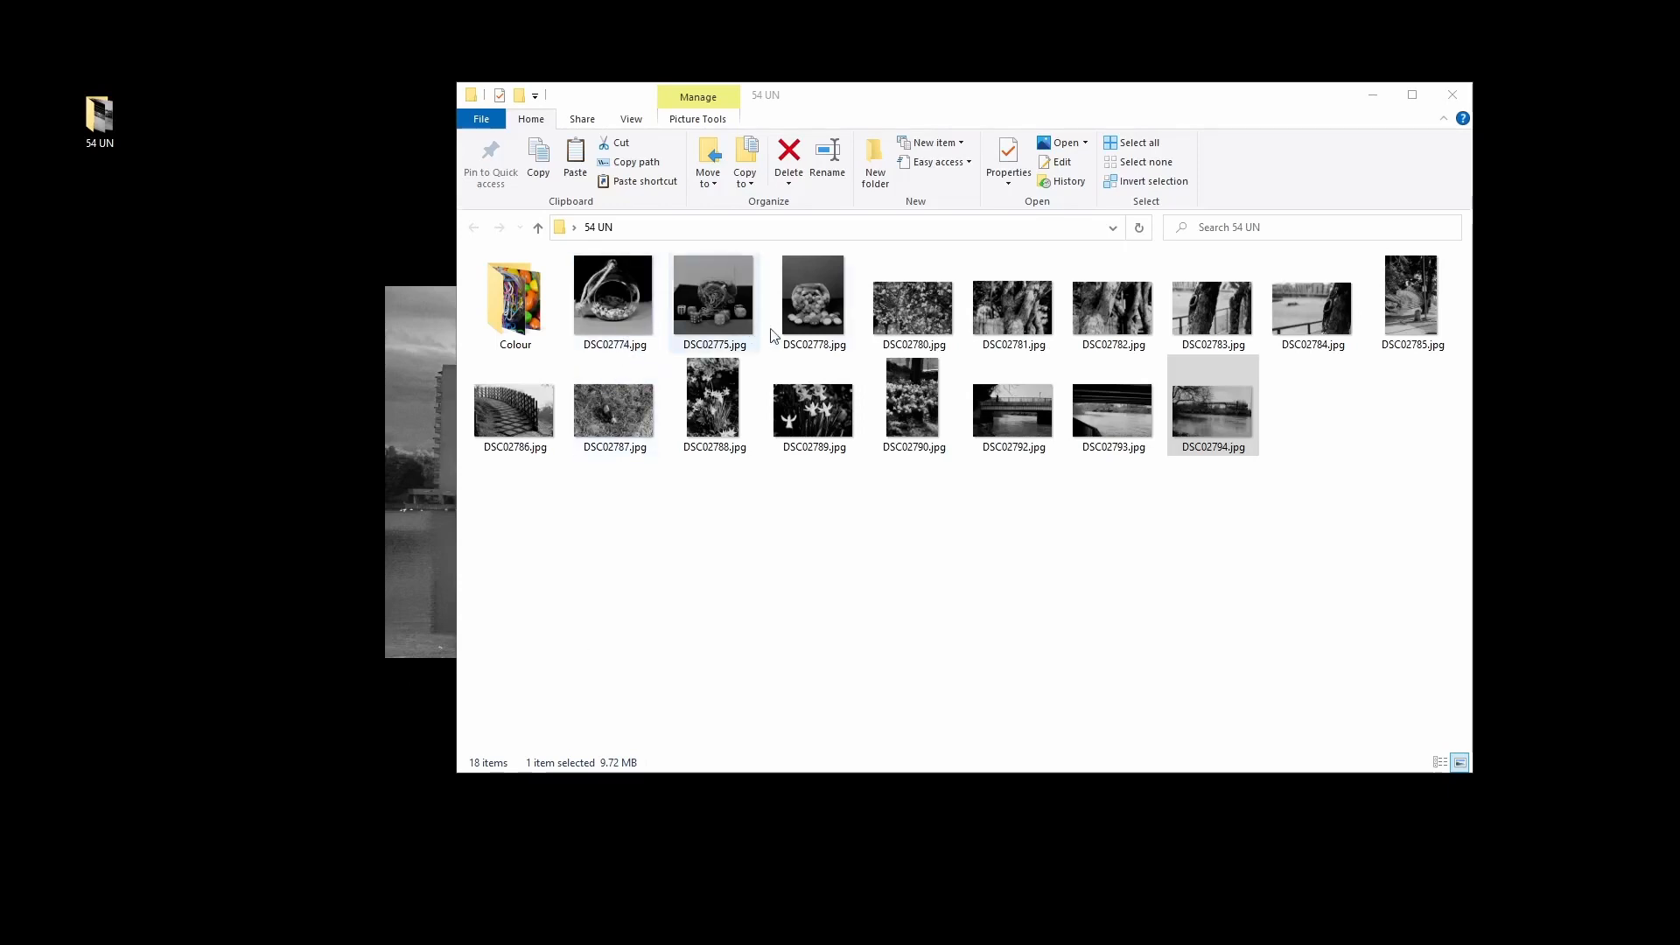
- View the glass terrarium scan DSC02774 in Photos
click(814, 294)
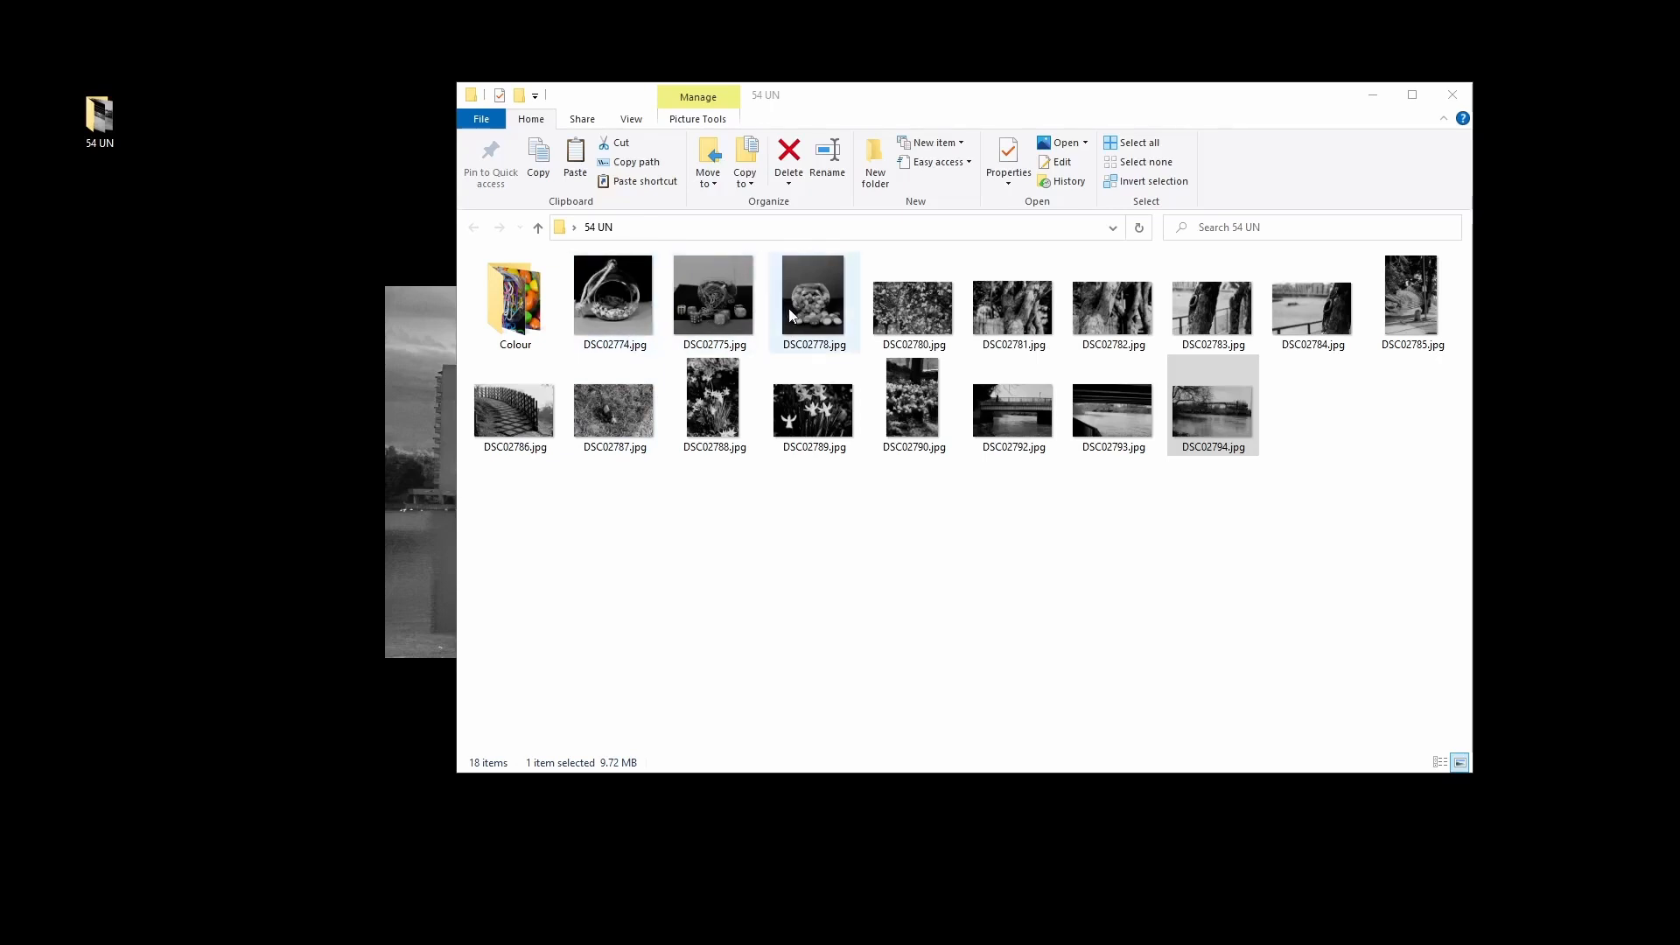
click(614, 294)
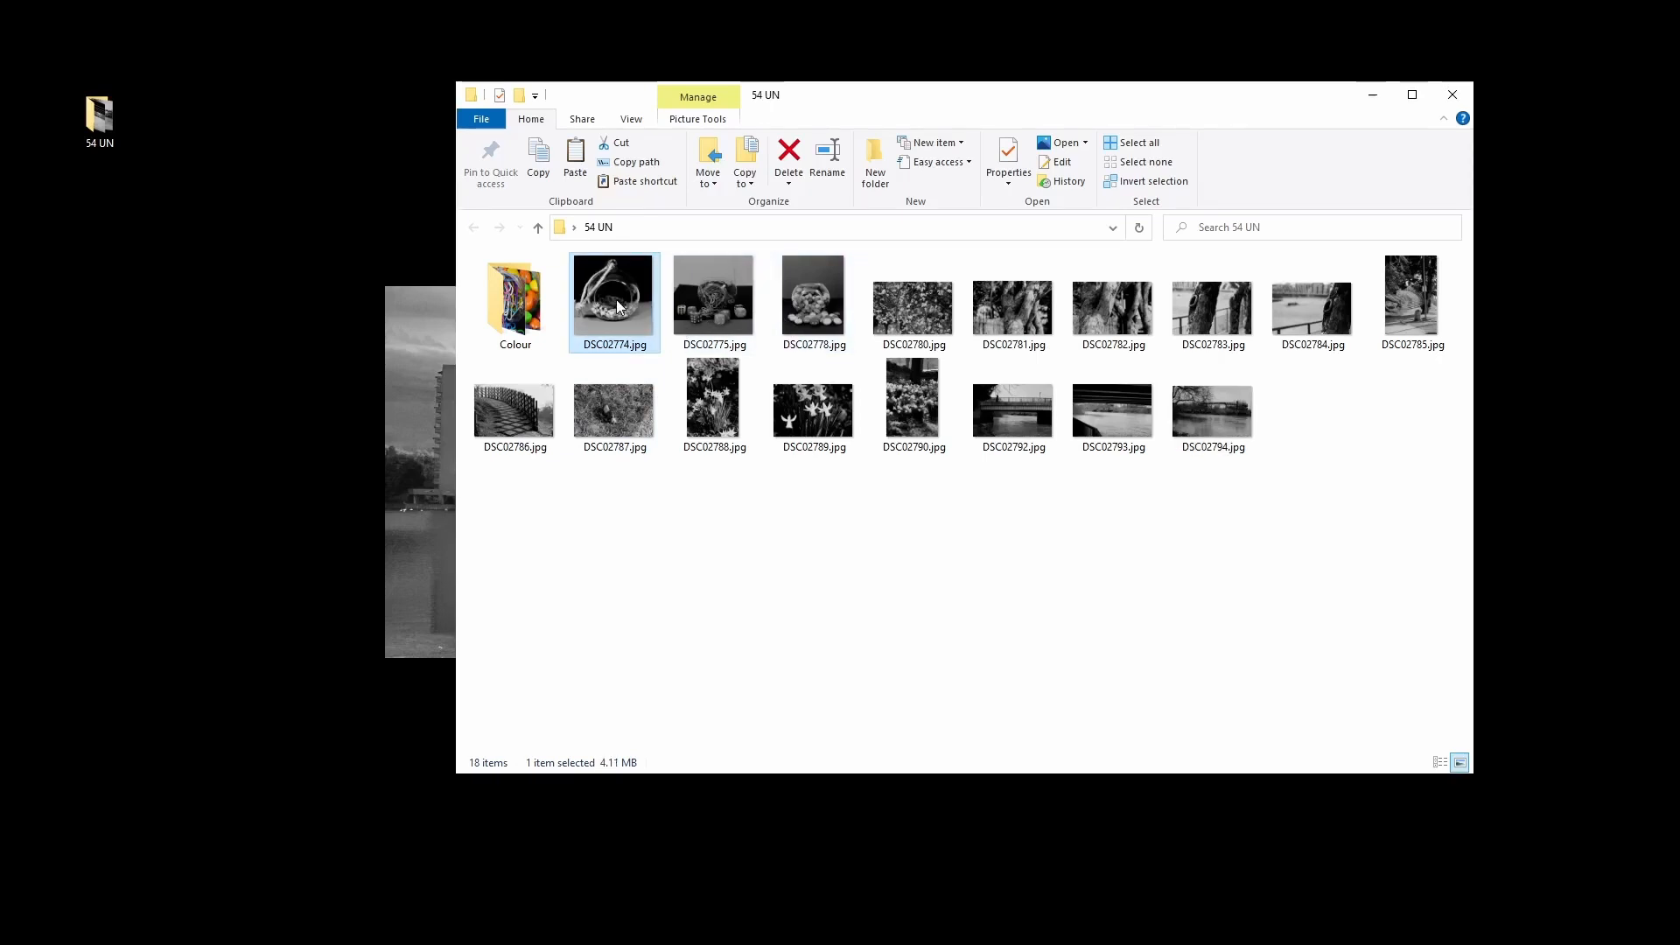
double_click(615, 294)
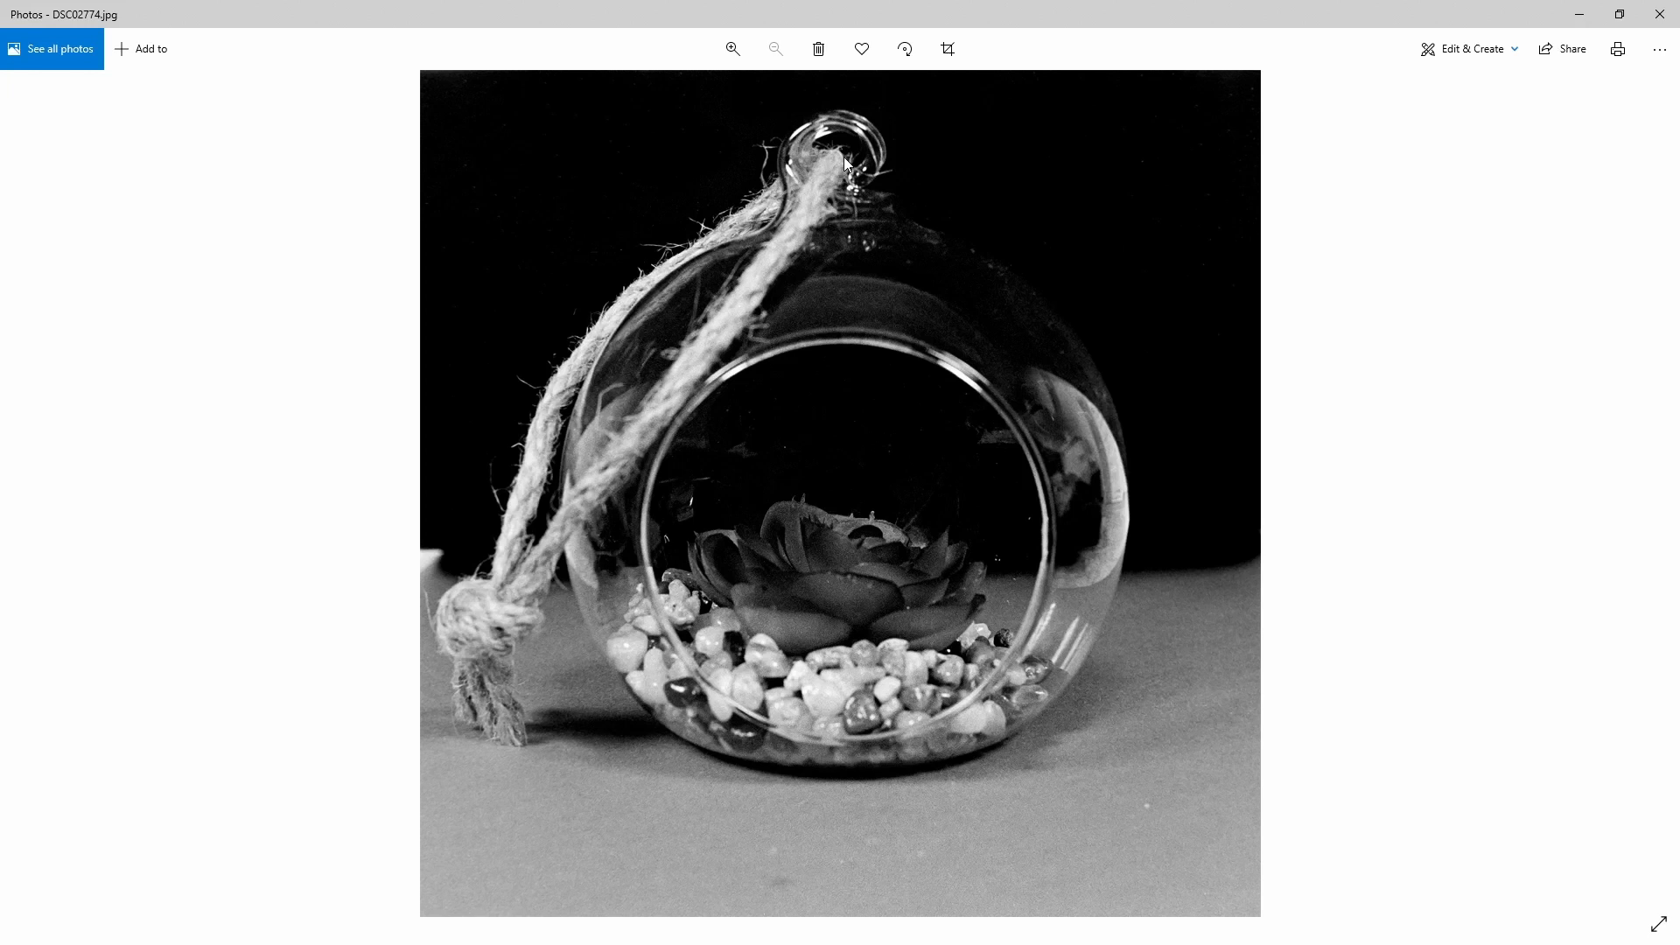
mouse_move(861, 161)
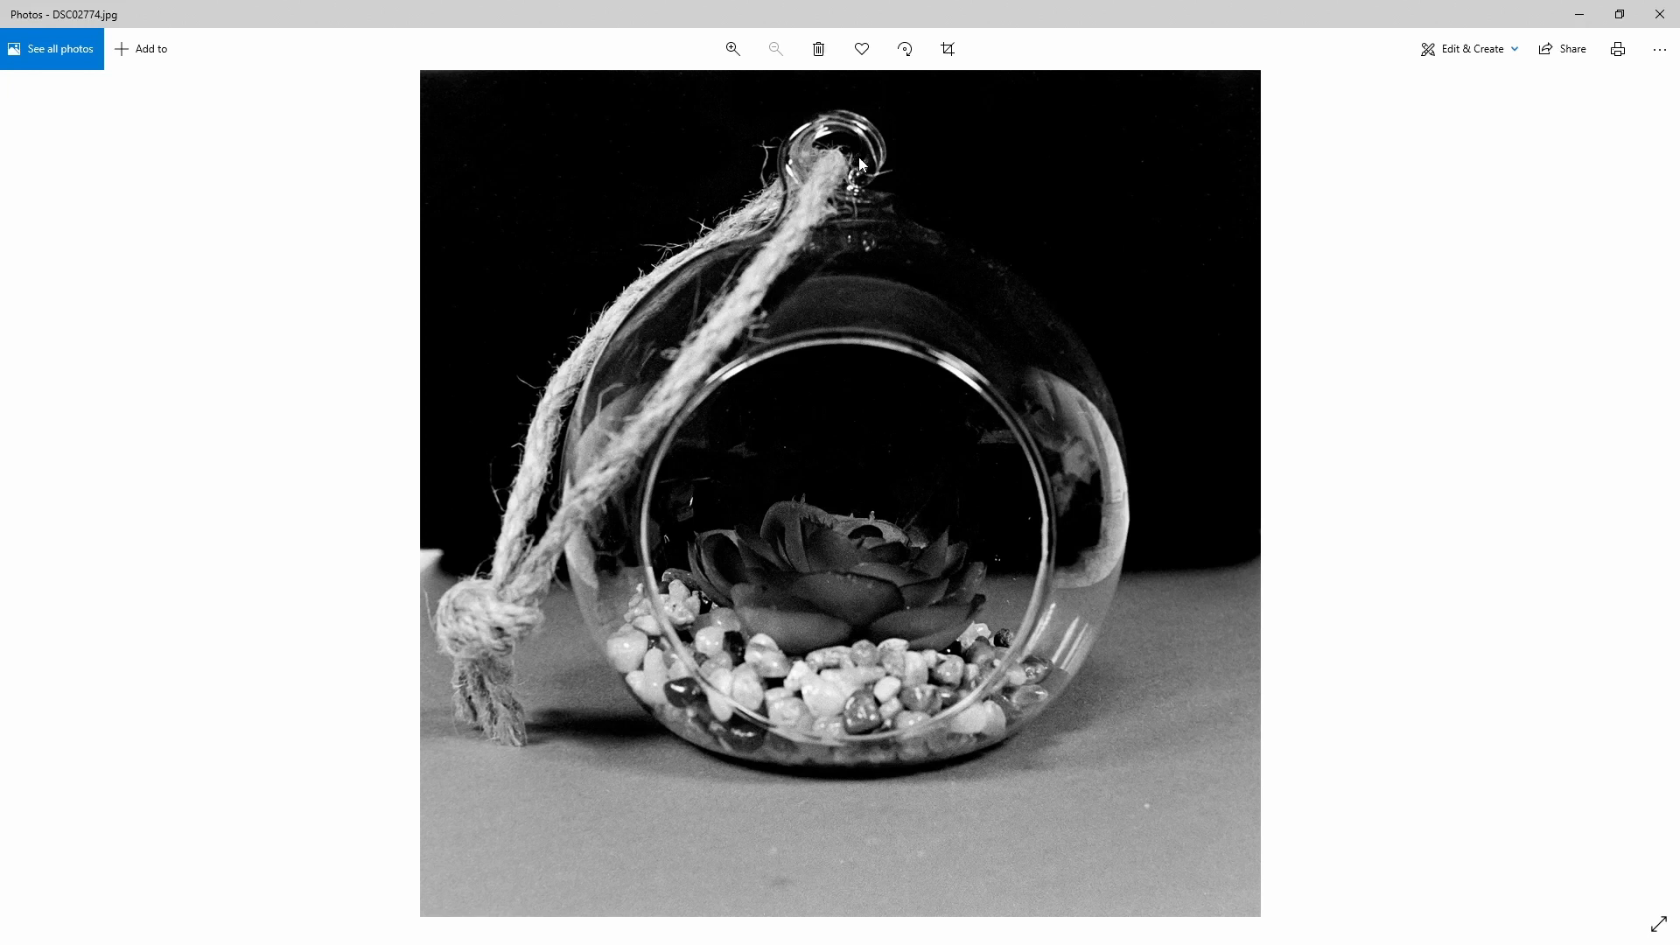
mouse_move(1519, 390)
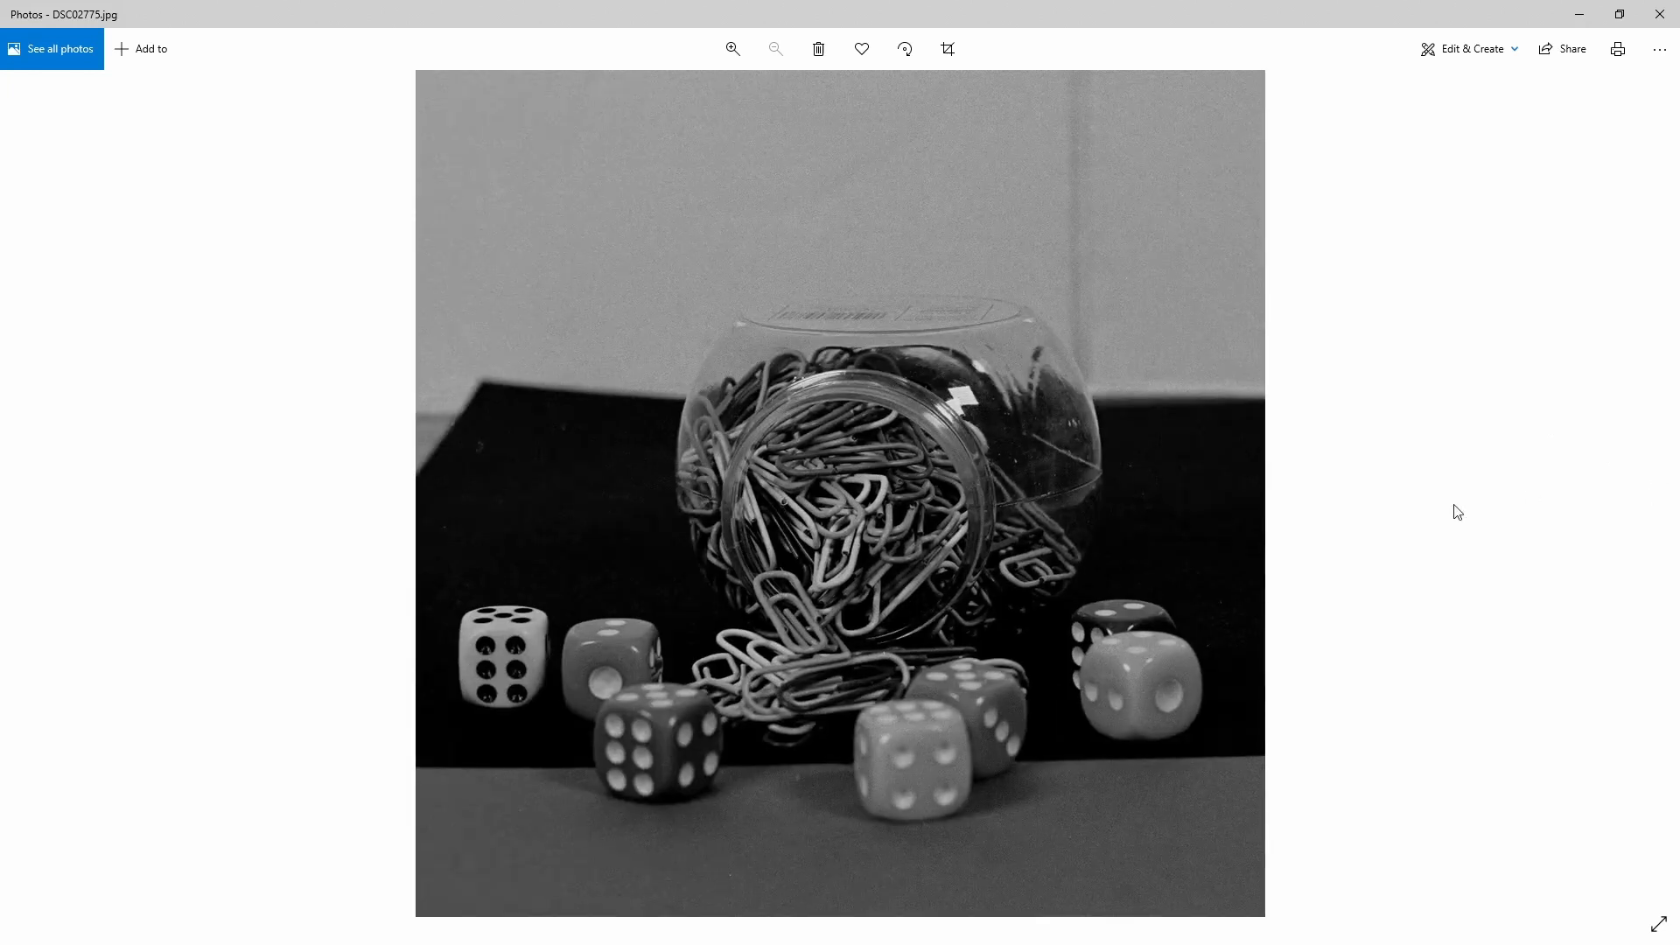
mouse_move(518, 667)
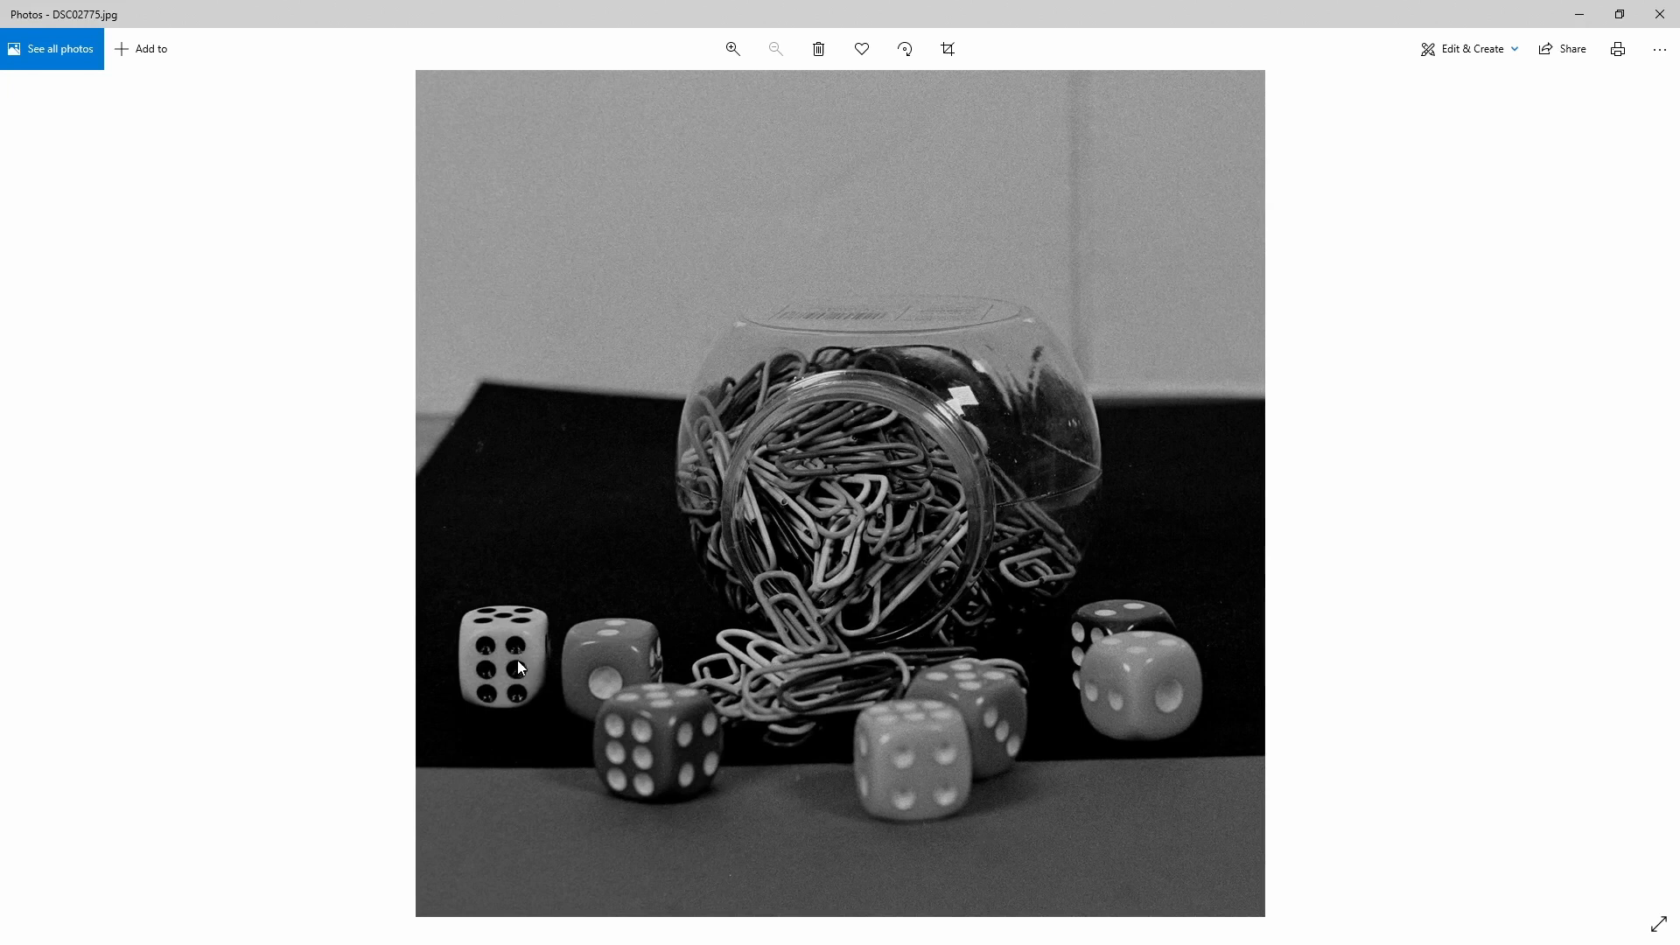
mouse_move(1132, 418)
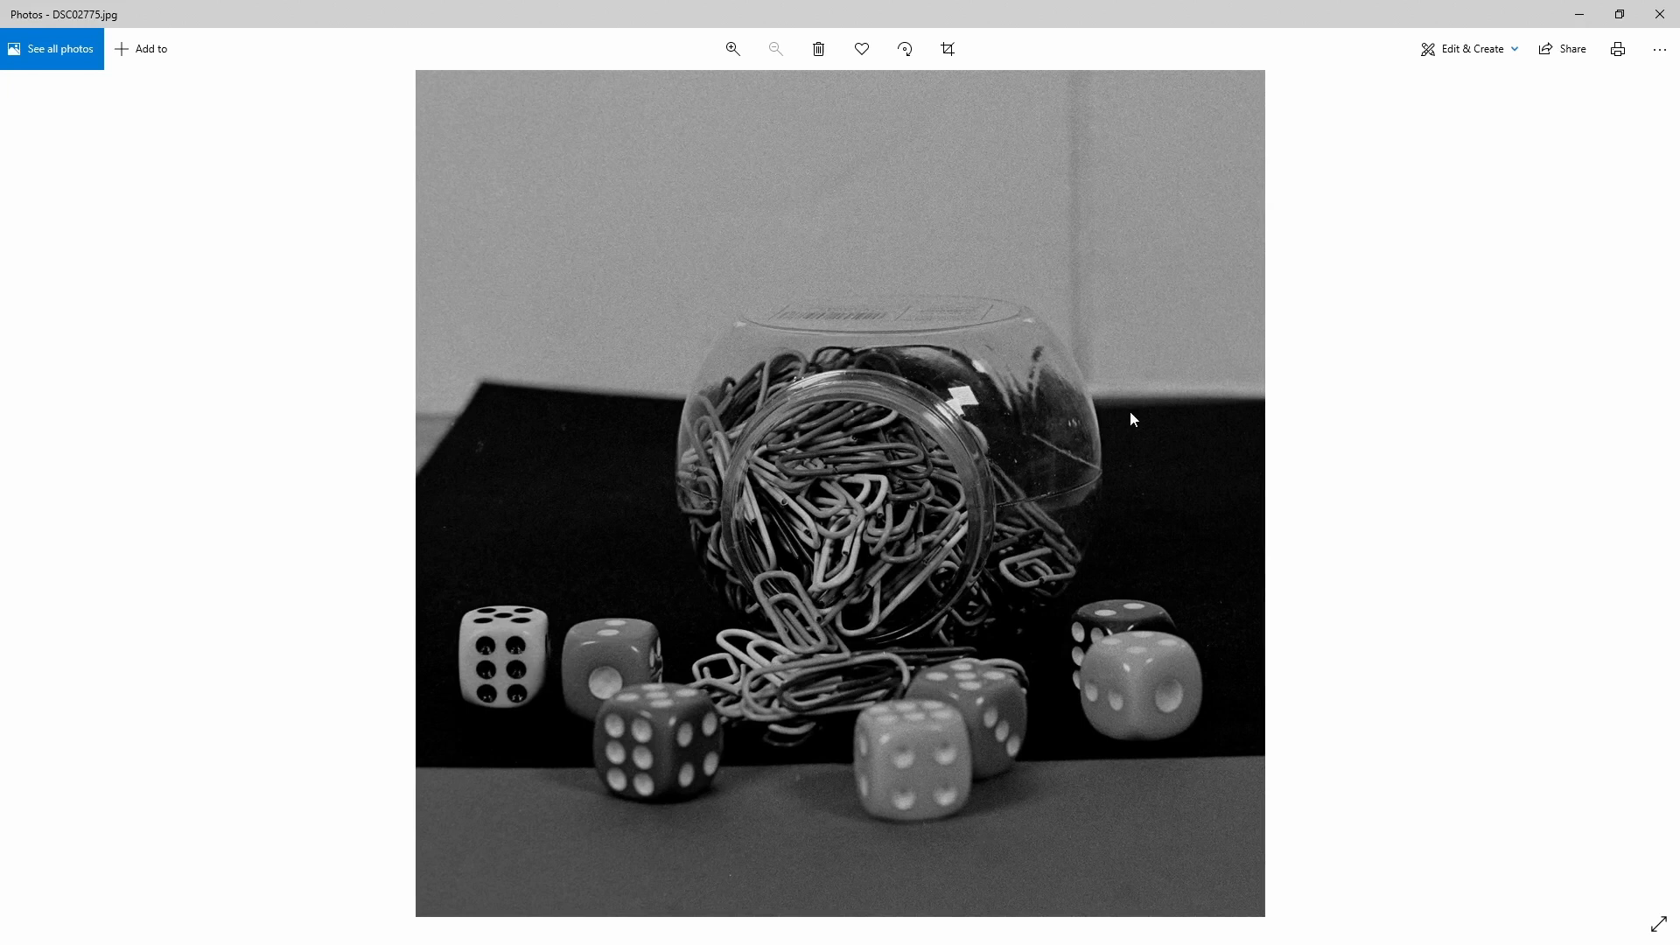
mouse_move(1134, 418)
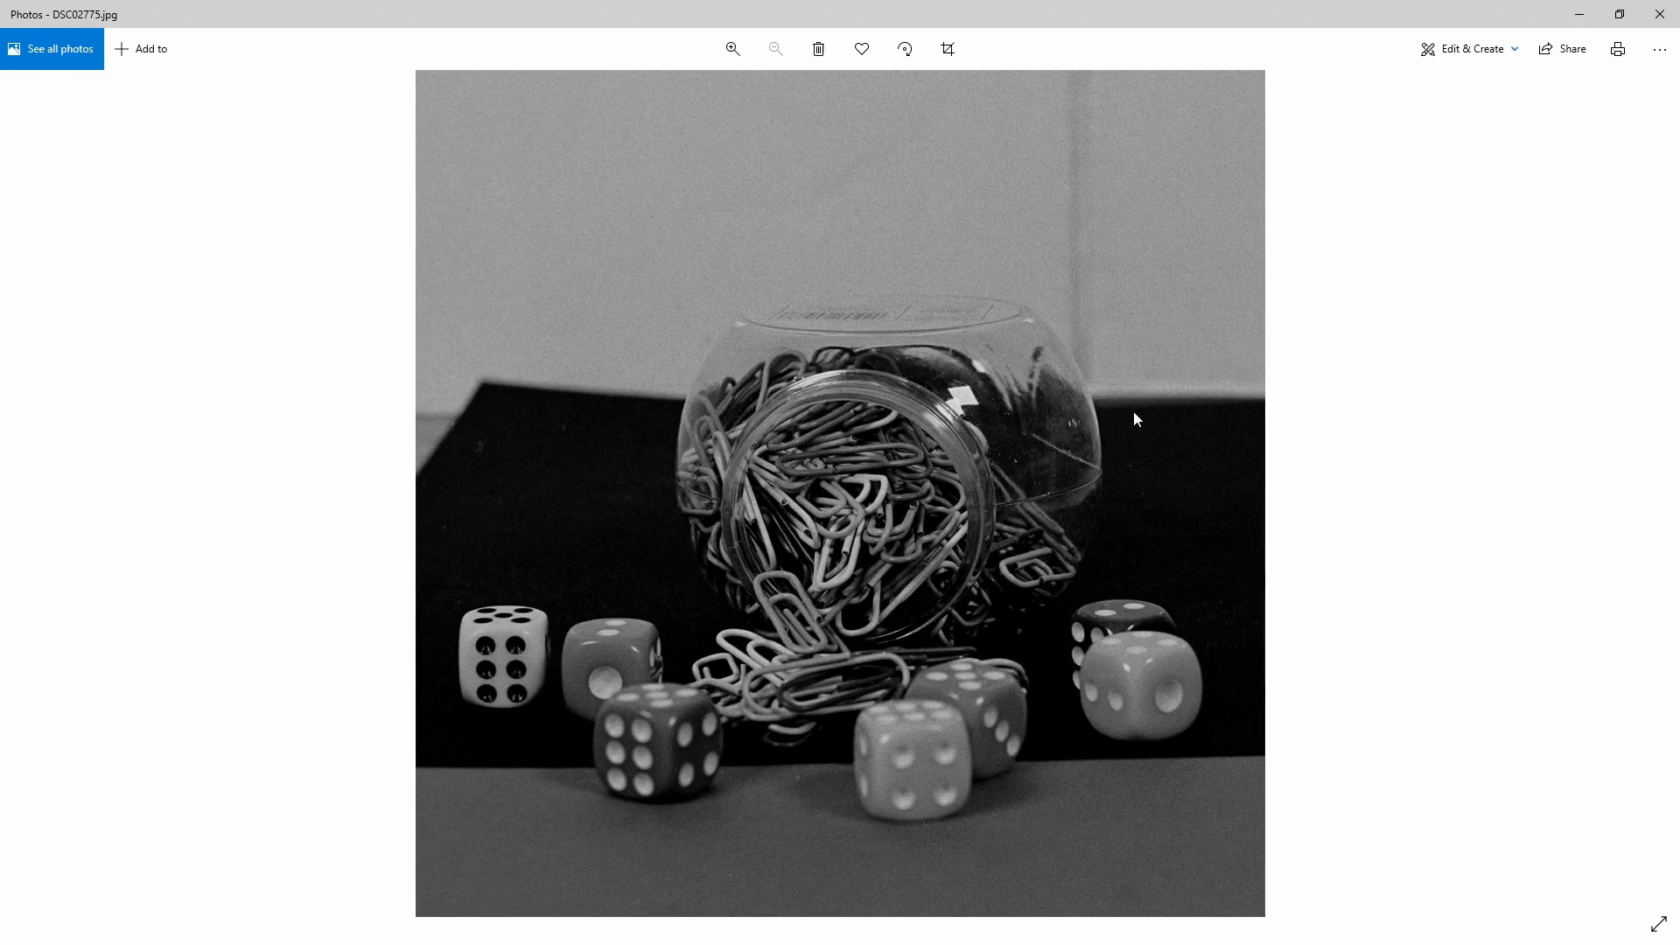
mouse_move(1657, 488)
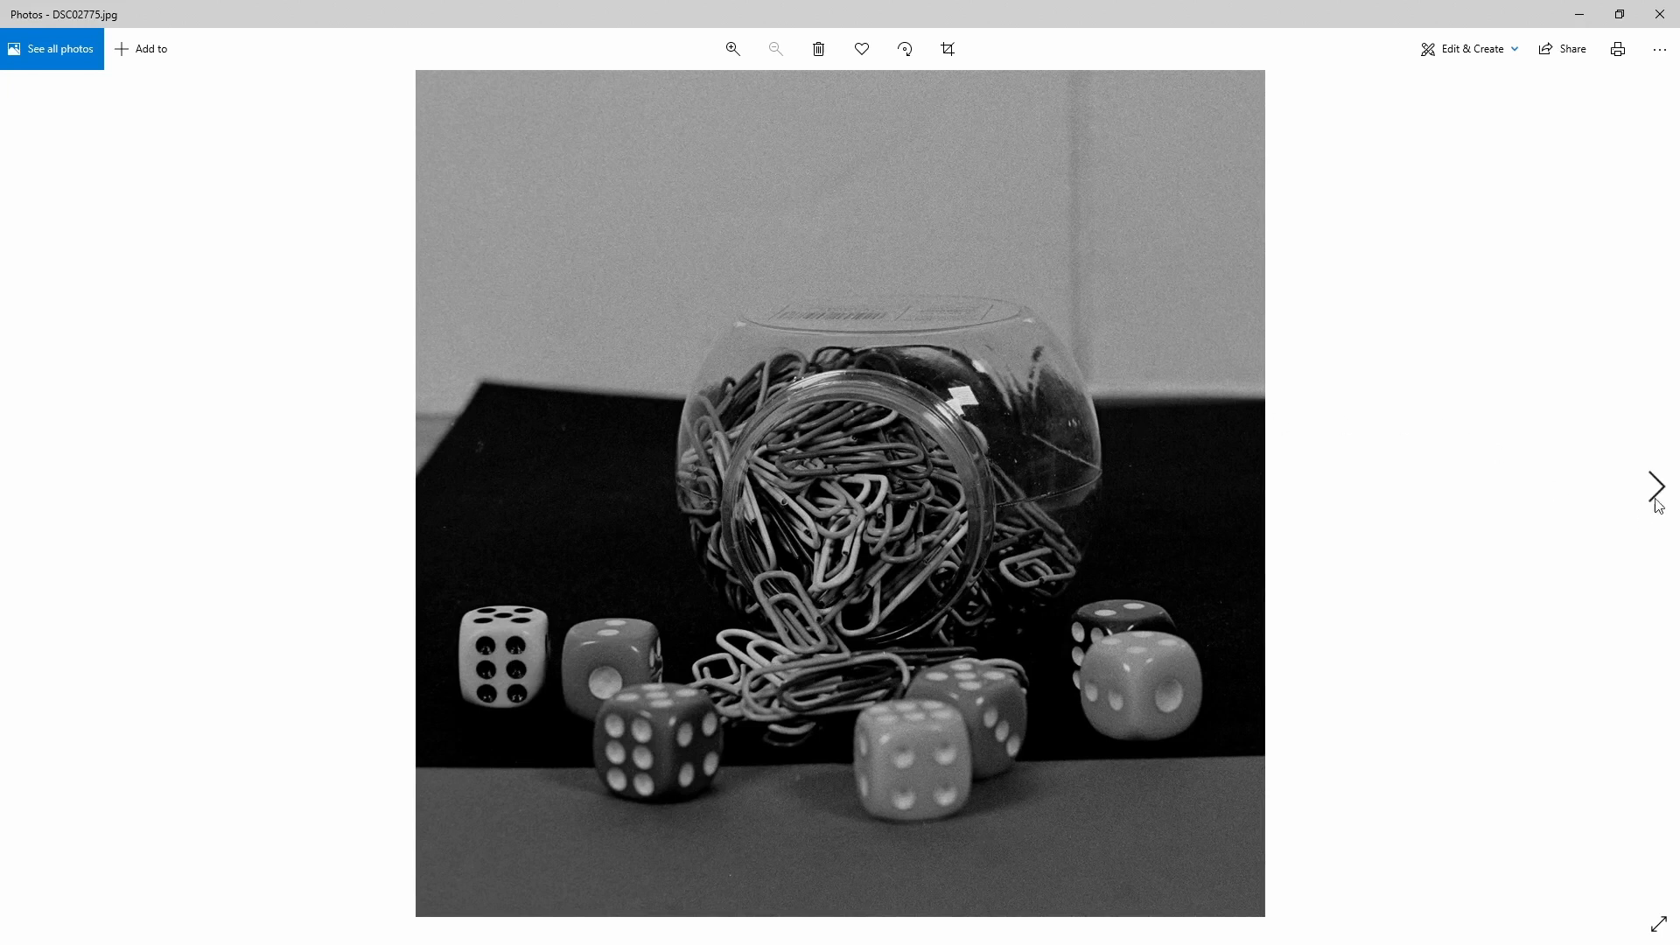
- Move on to the sweets jar scan DSC02778 and zoom in on the jar
click(1655, 488)
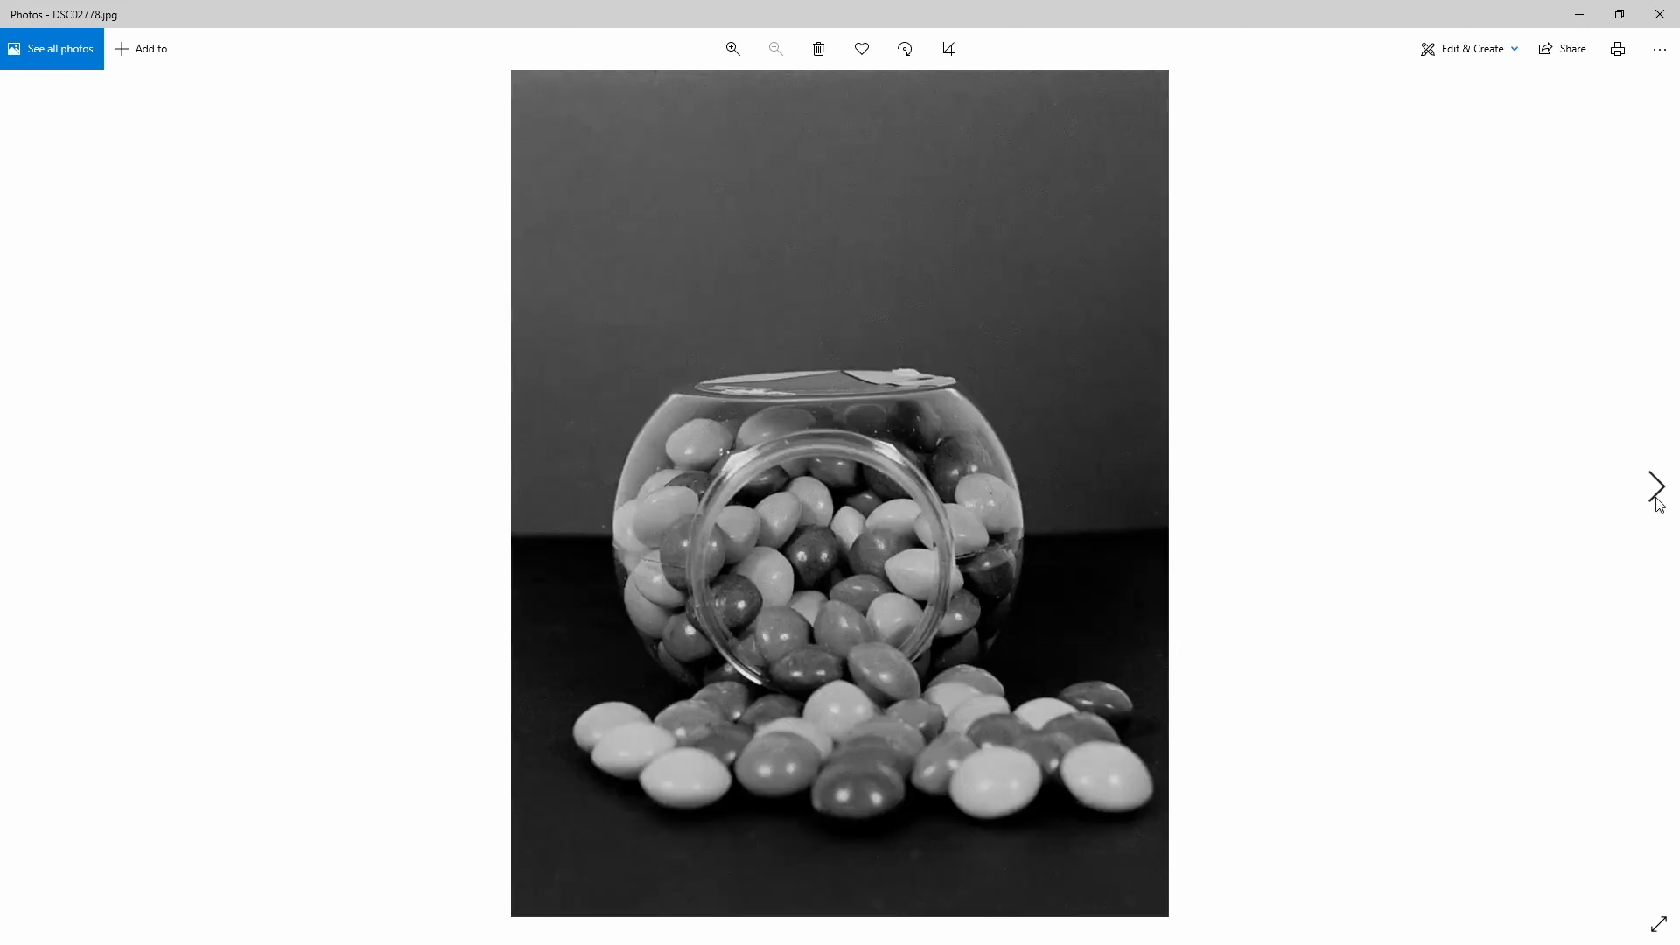
mouse_move(647, 551)
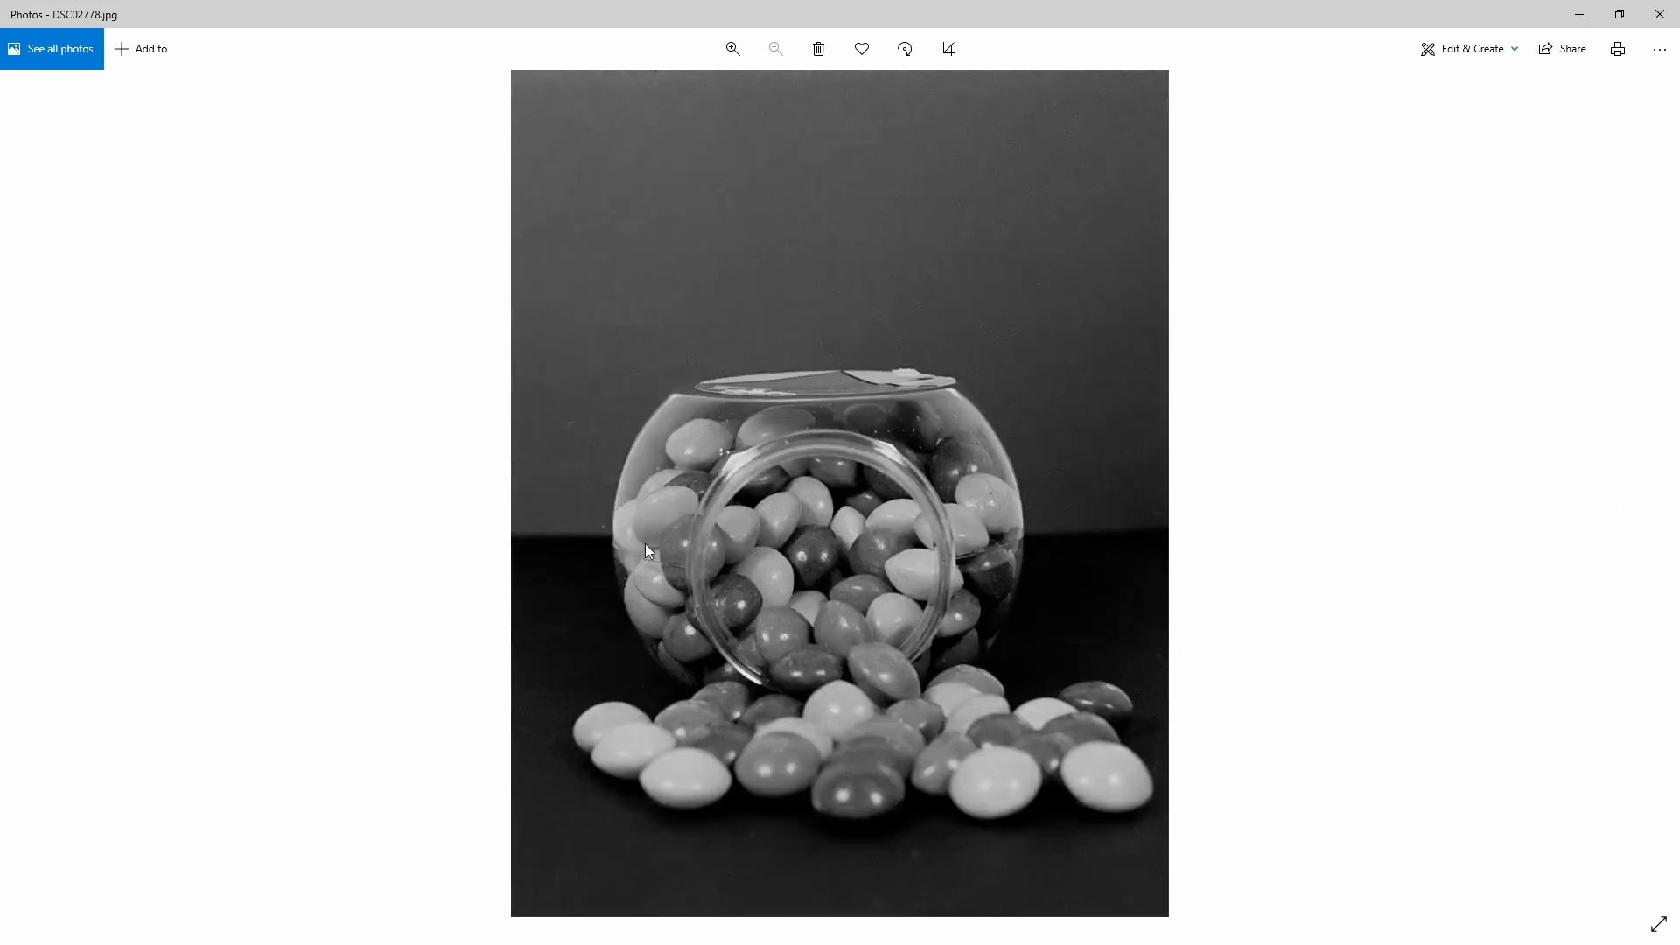
click(733, 49)
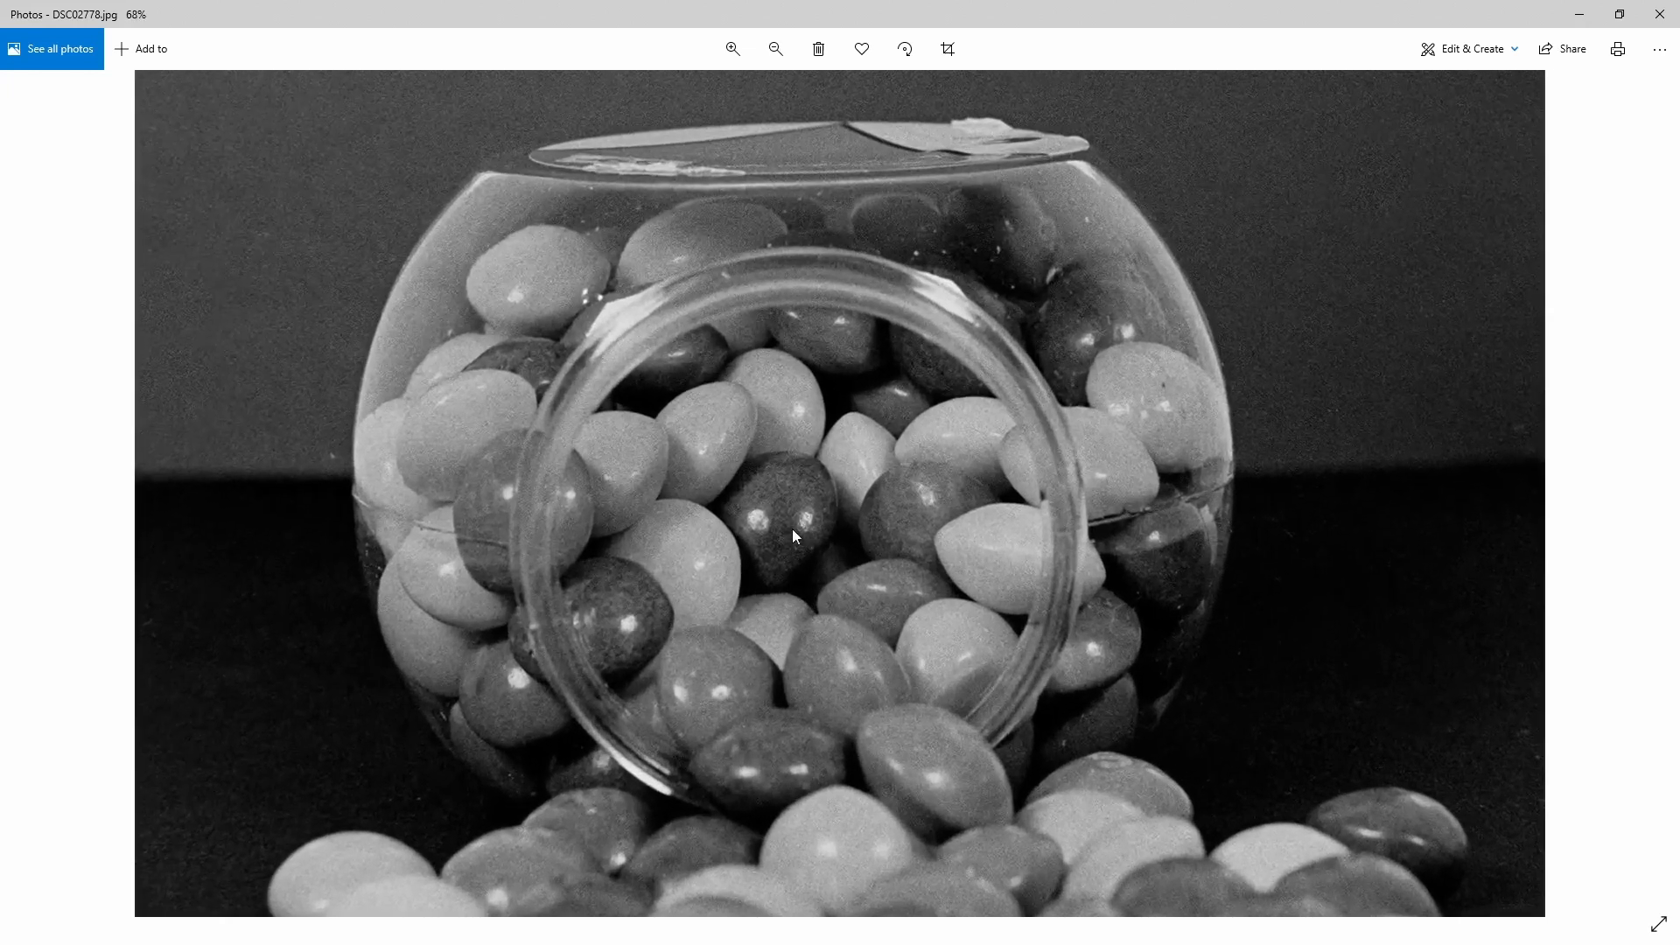
click(775, 49)
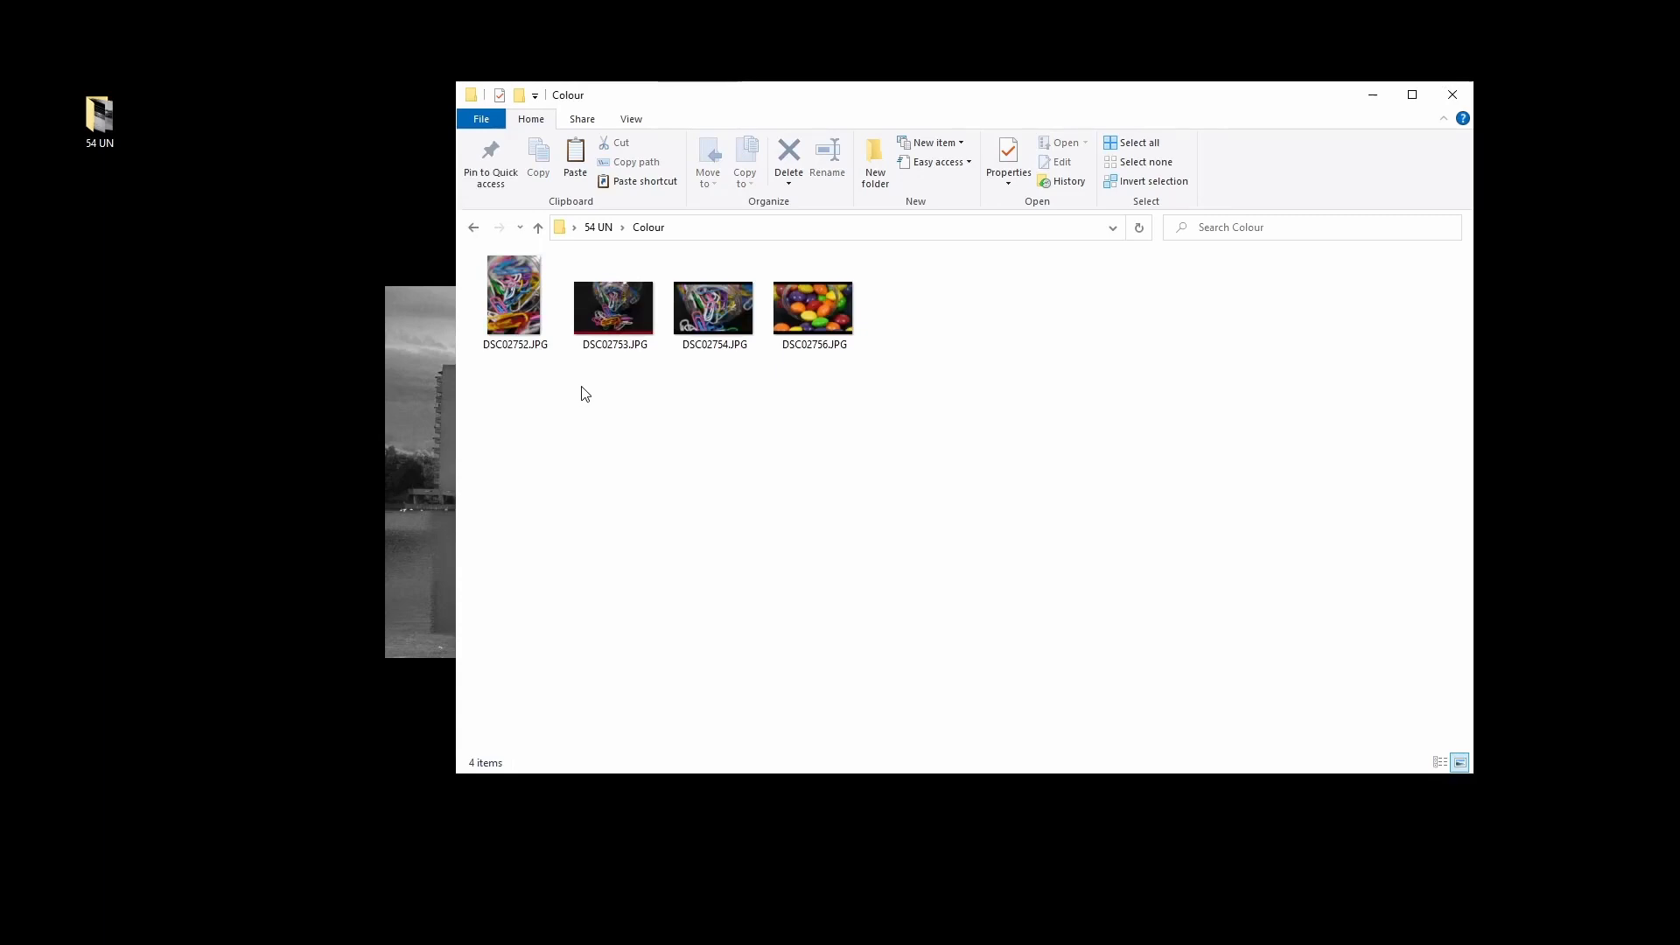
- View the colour paper-clip photo DSC02752 and step on toward the sweets photo DSC02756
double_click(512, 302)
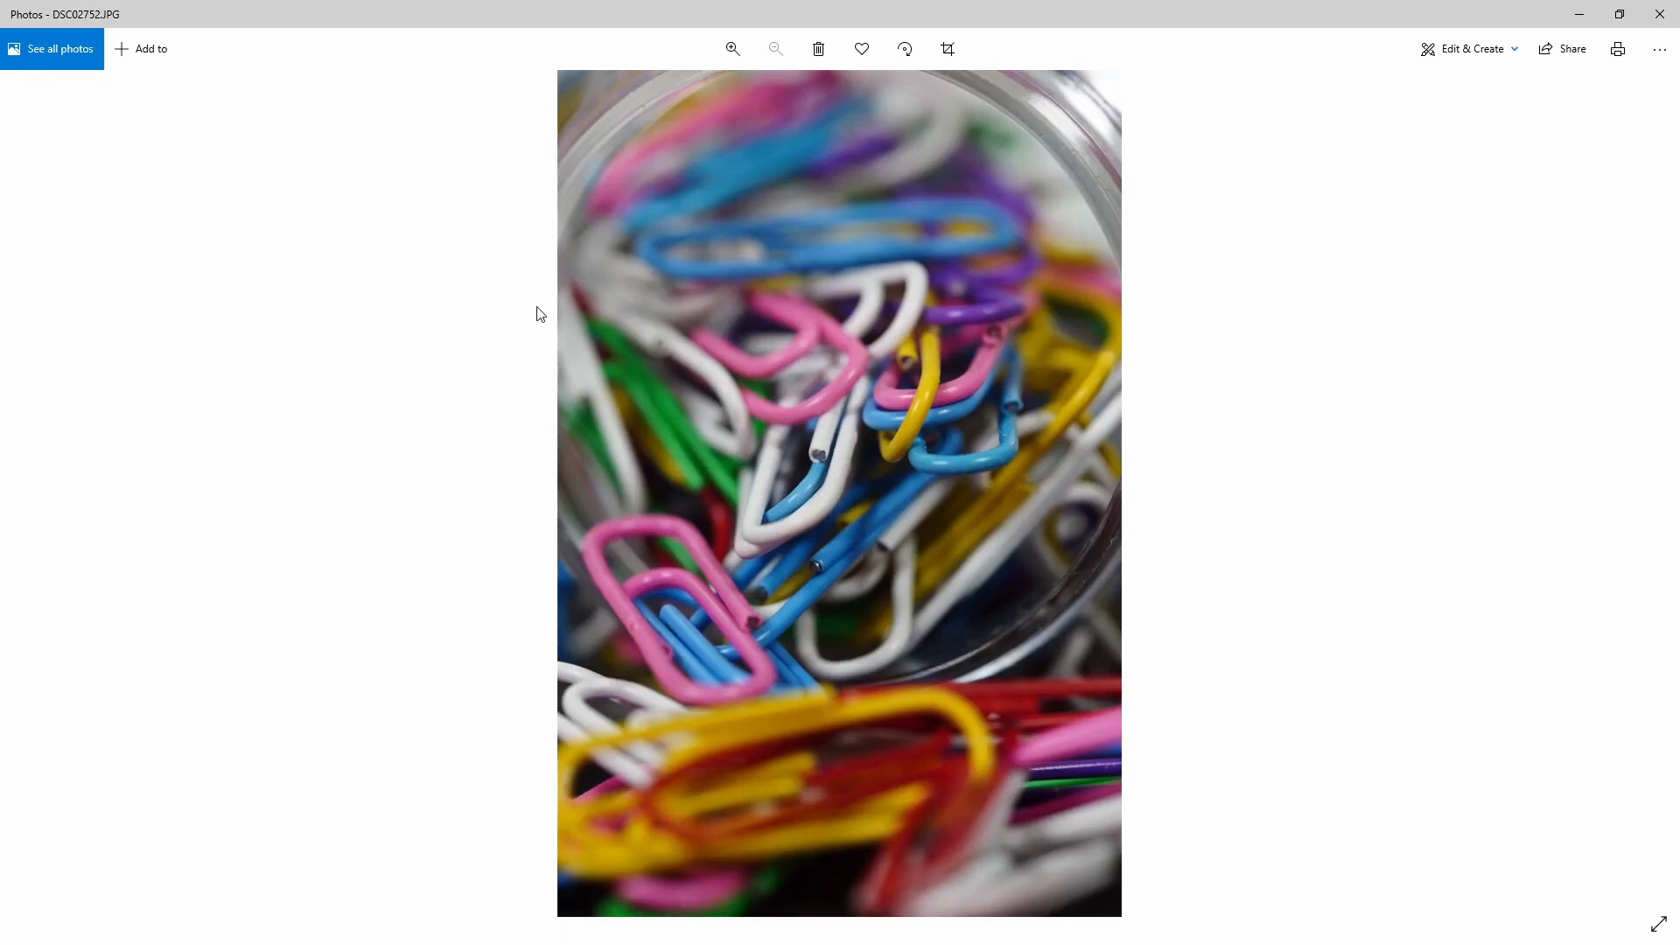
mouse_move(1519, 437)
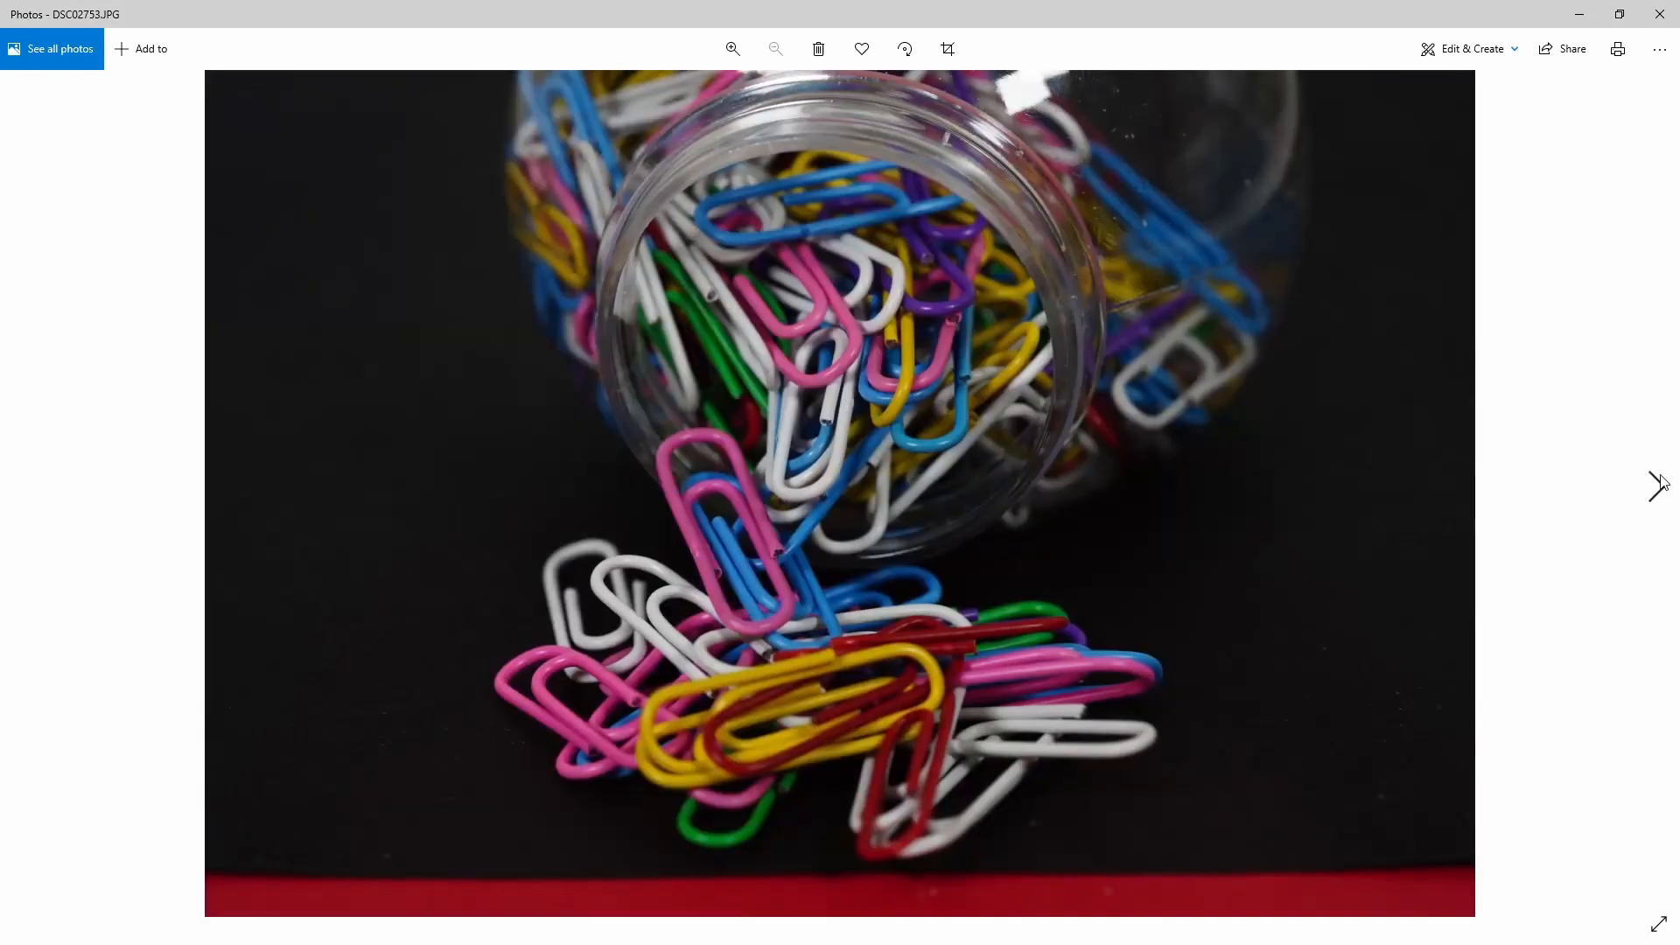
mouse_move(383, 917)
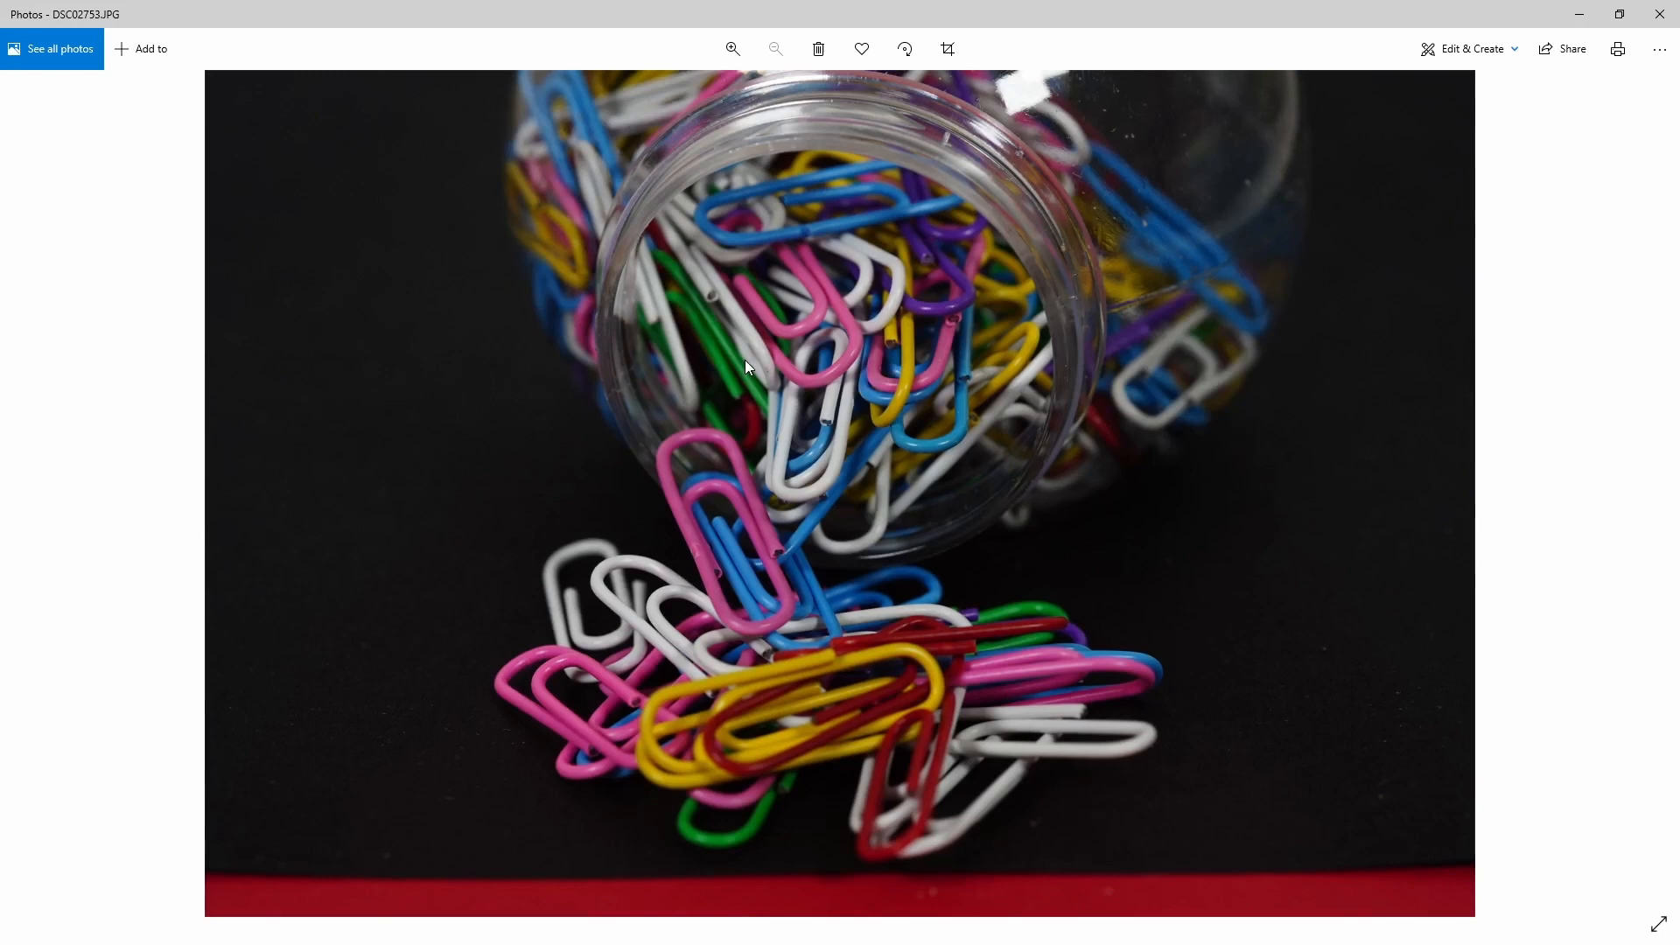
mouse_move(1657, 485)
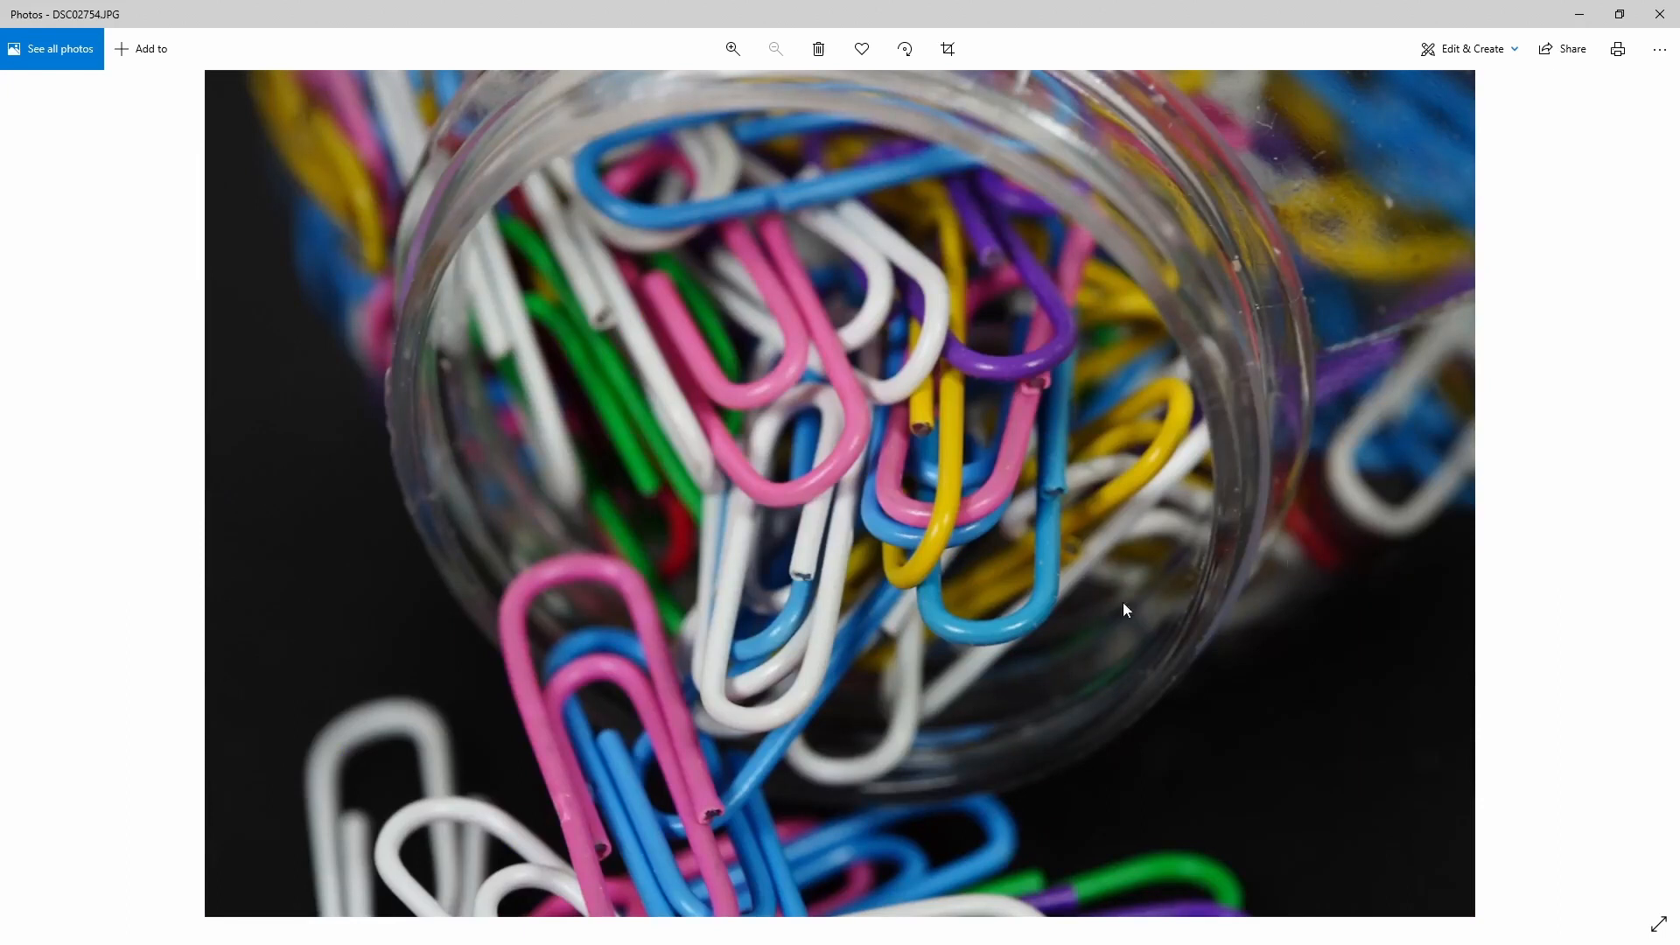
mouse_move(894, 515)
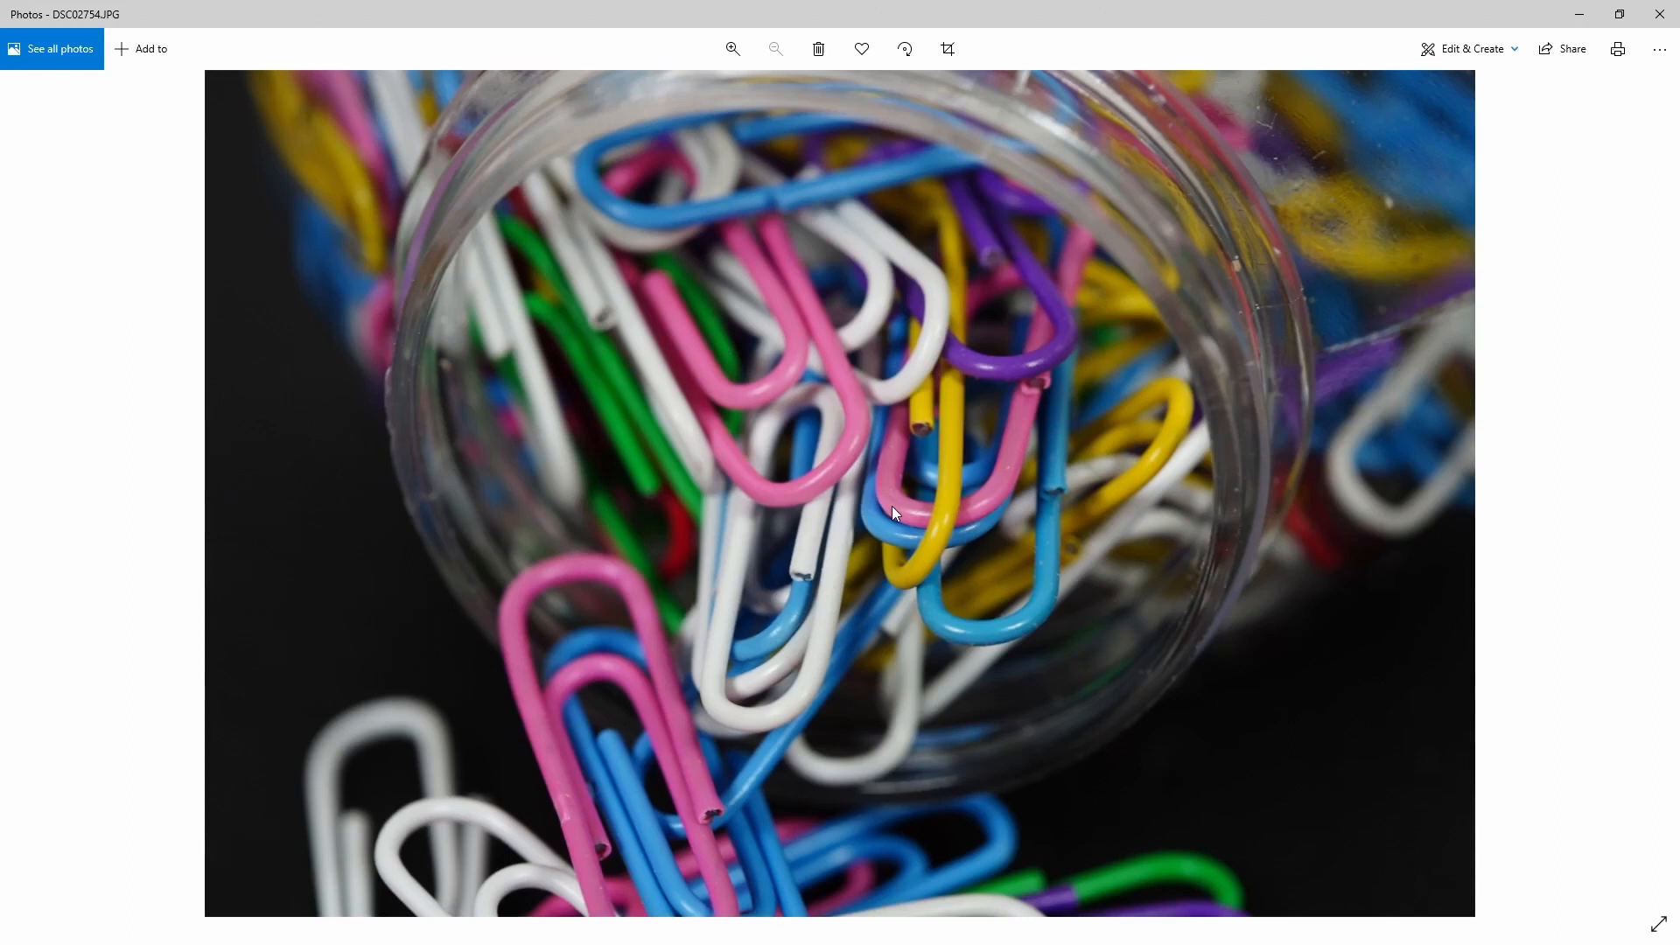
mouse_move(873, 566)
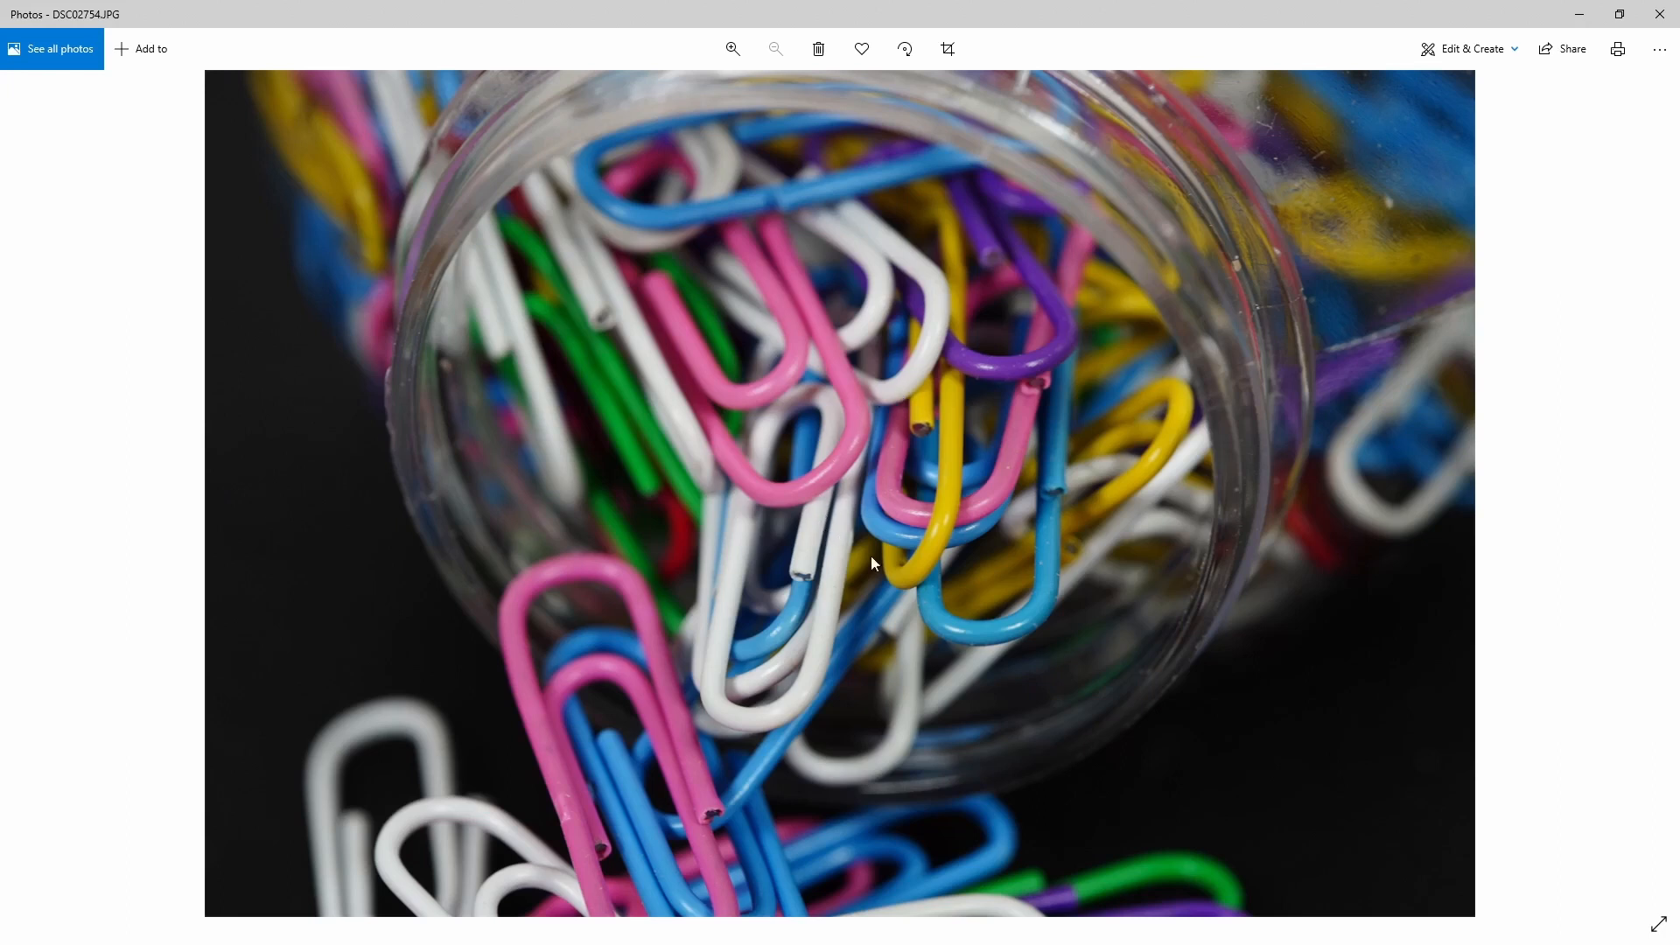
key(Right)
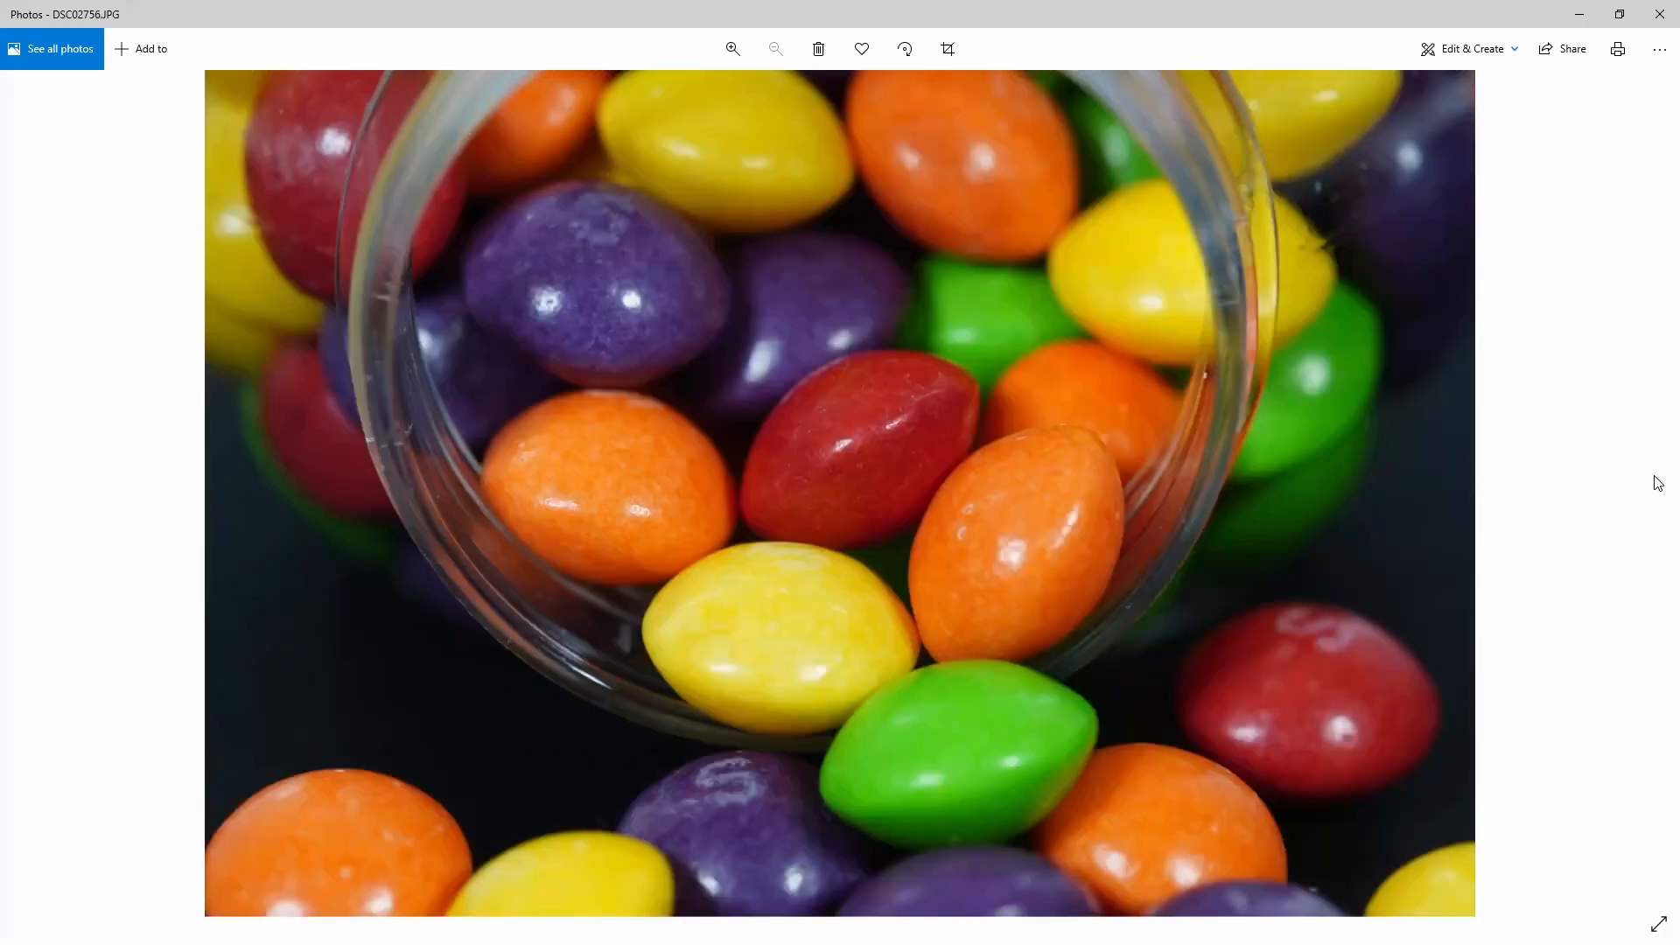